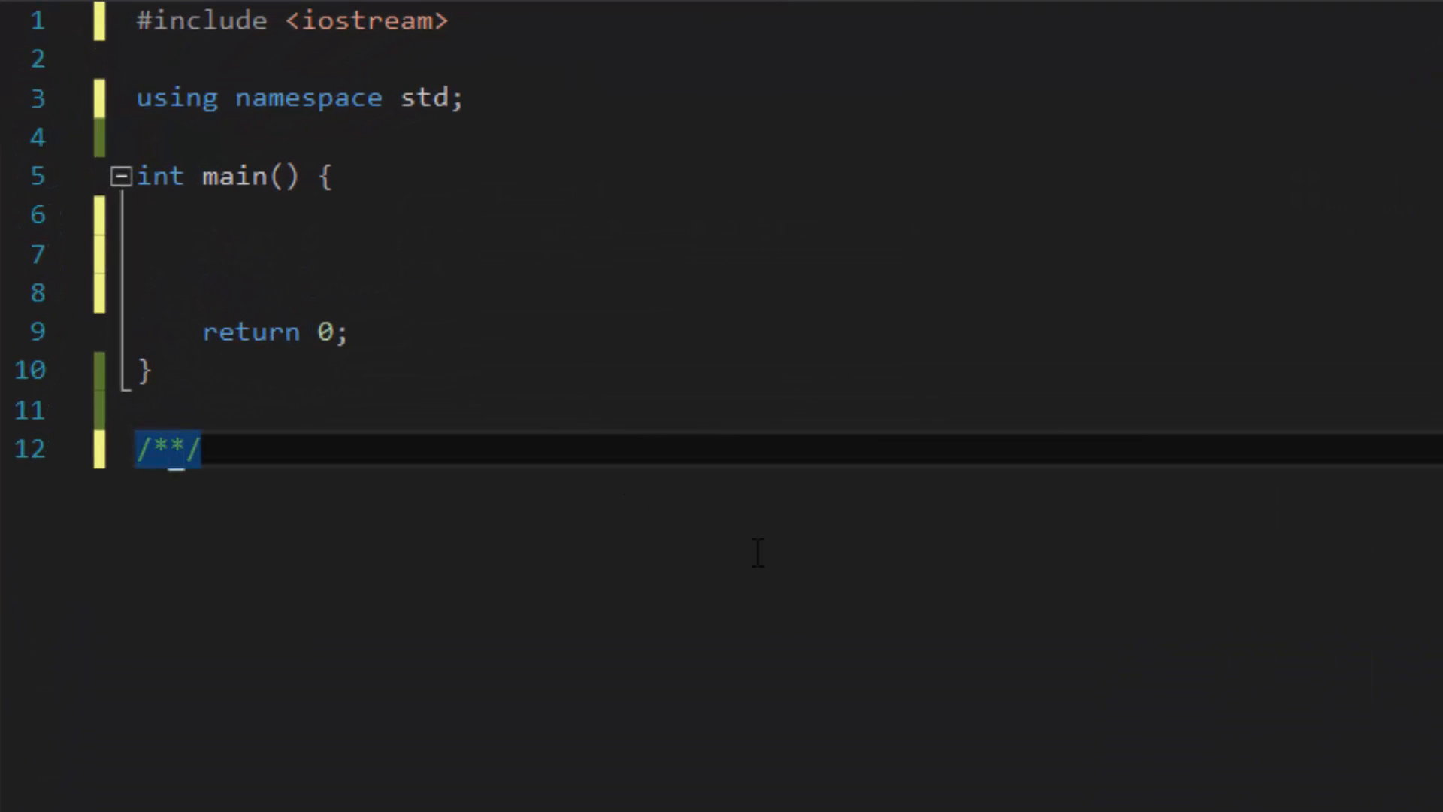
Step: Below main, type a commented skeleton: return type, function name, parameters, statements to run, return value
text(return type)
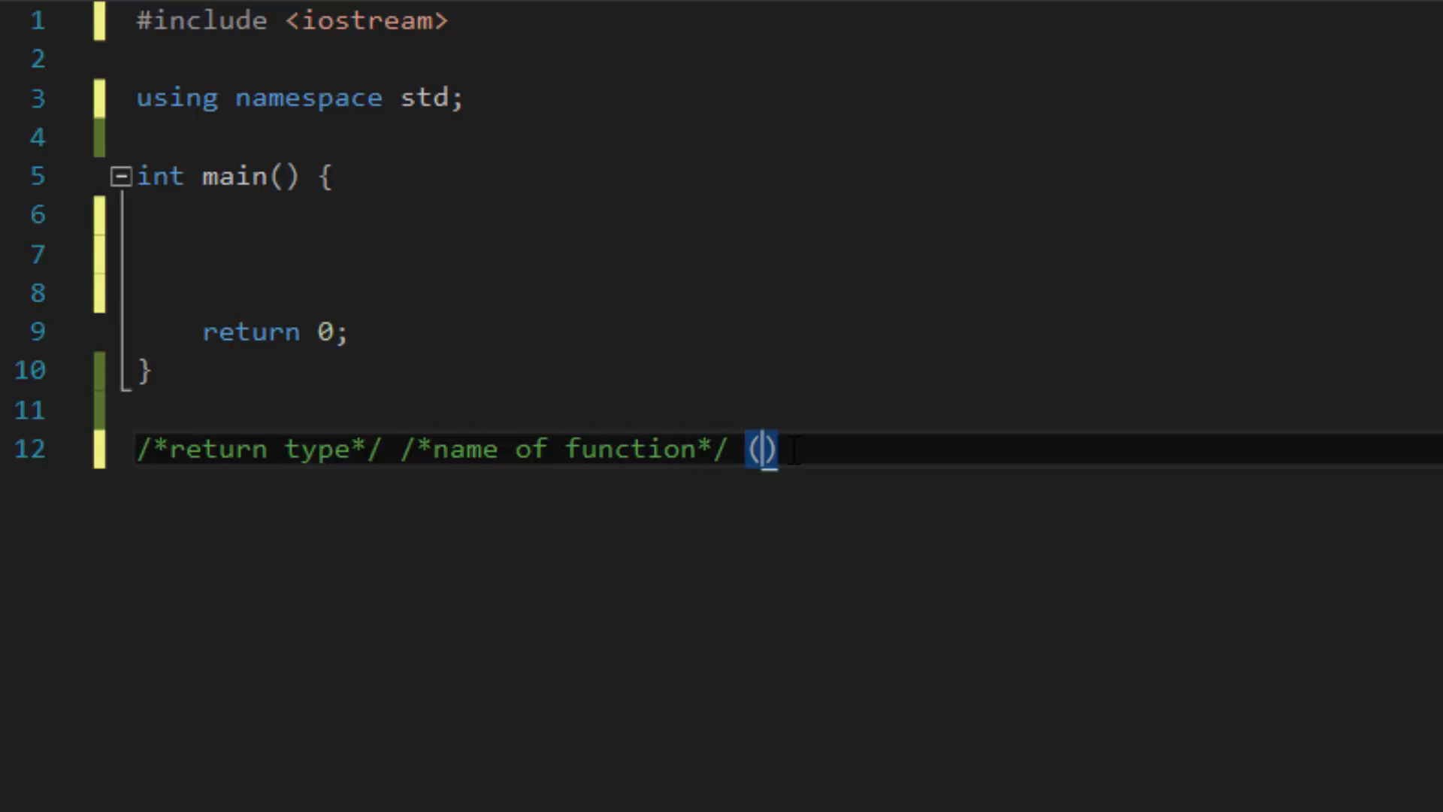
text({)
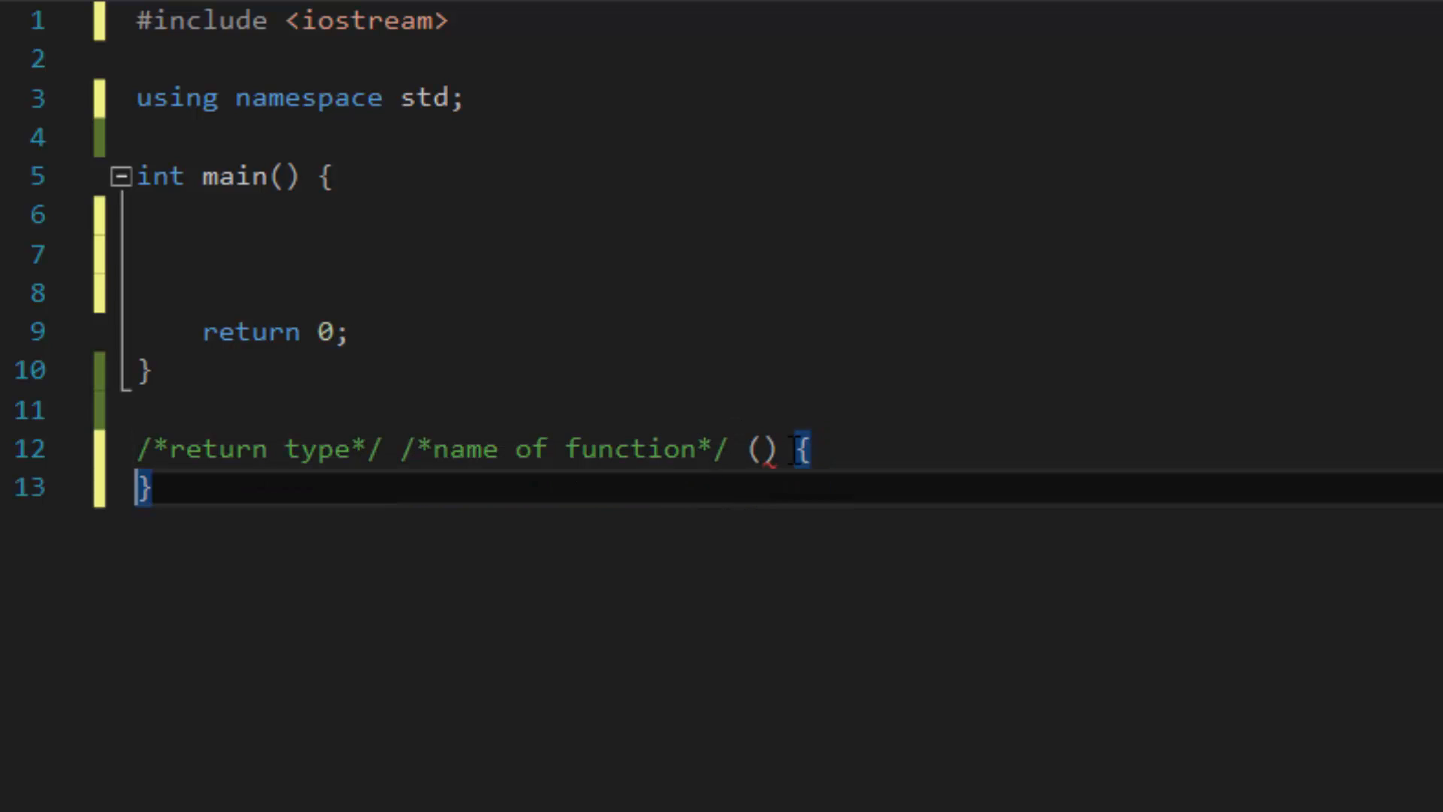
key(Enter)
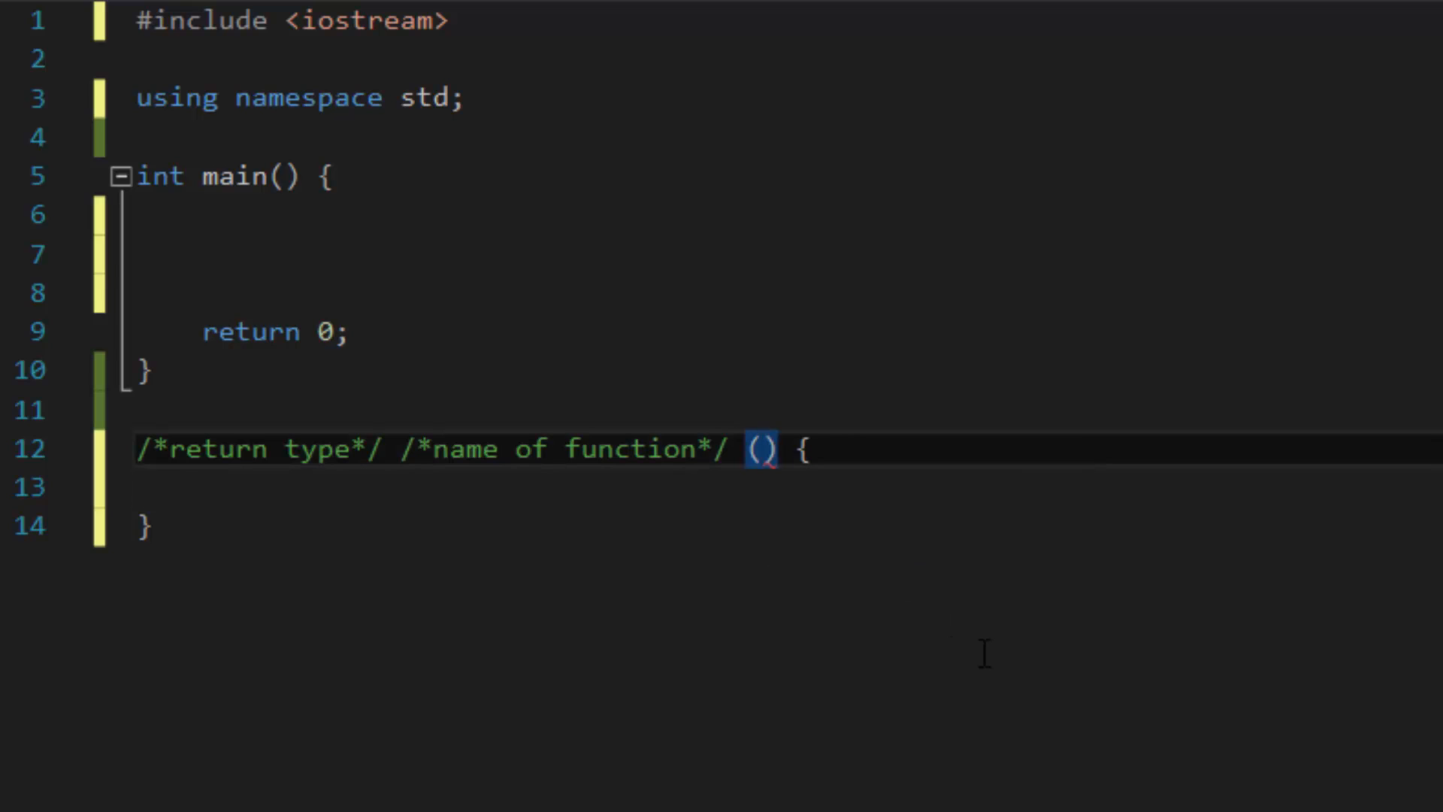
text(/*might have parameters*/)
click(789, 487)
text(//)
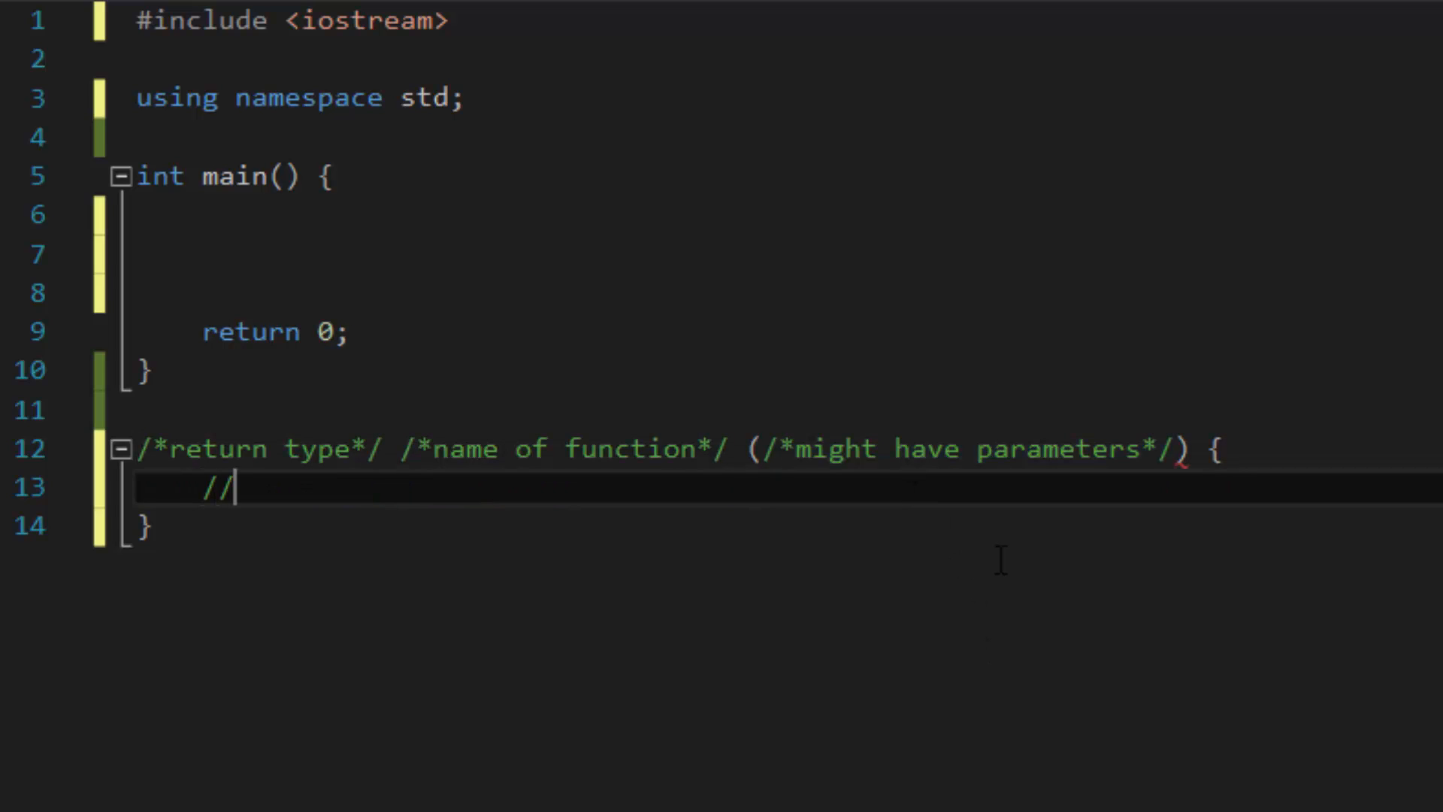
text(statement)
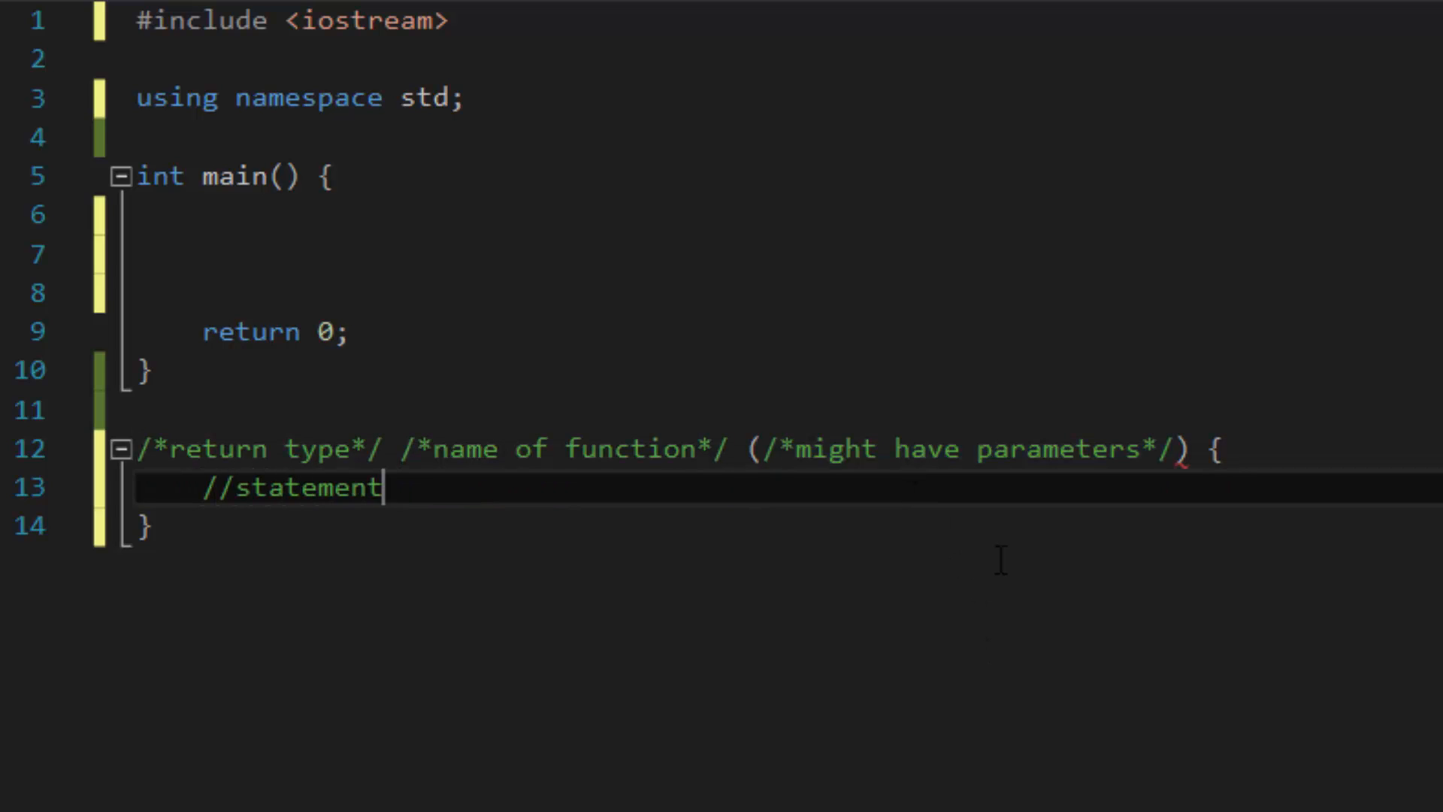
text(s to run)
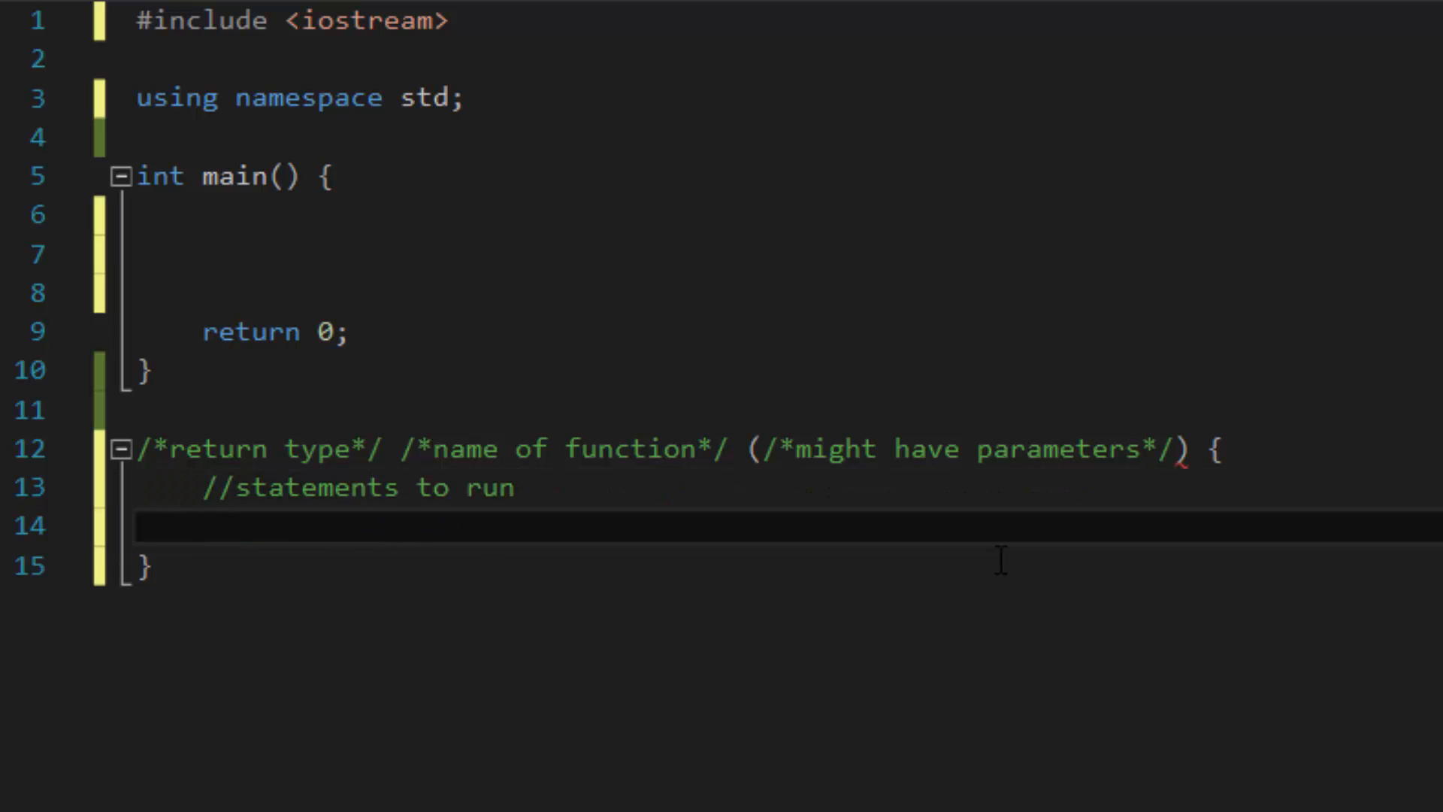
text(return /**/)
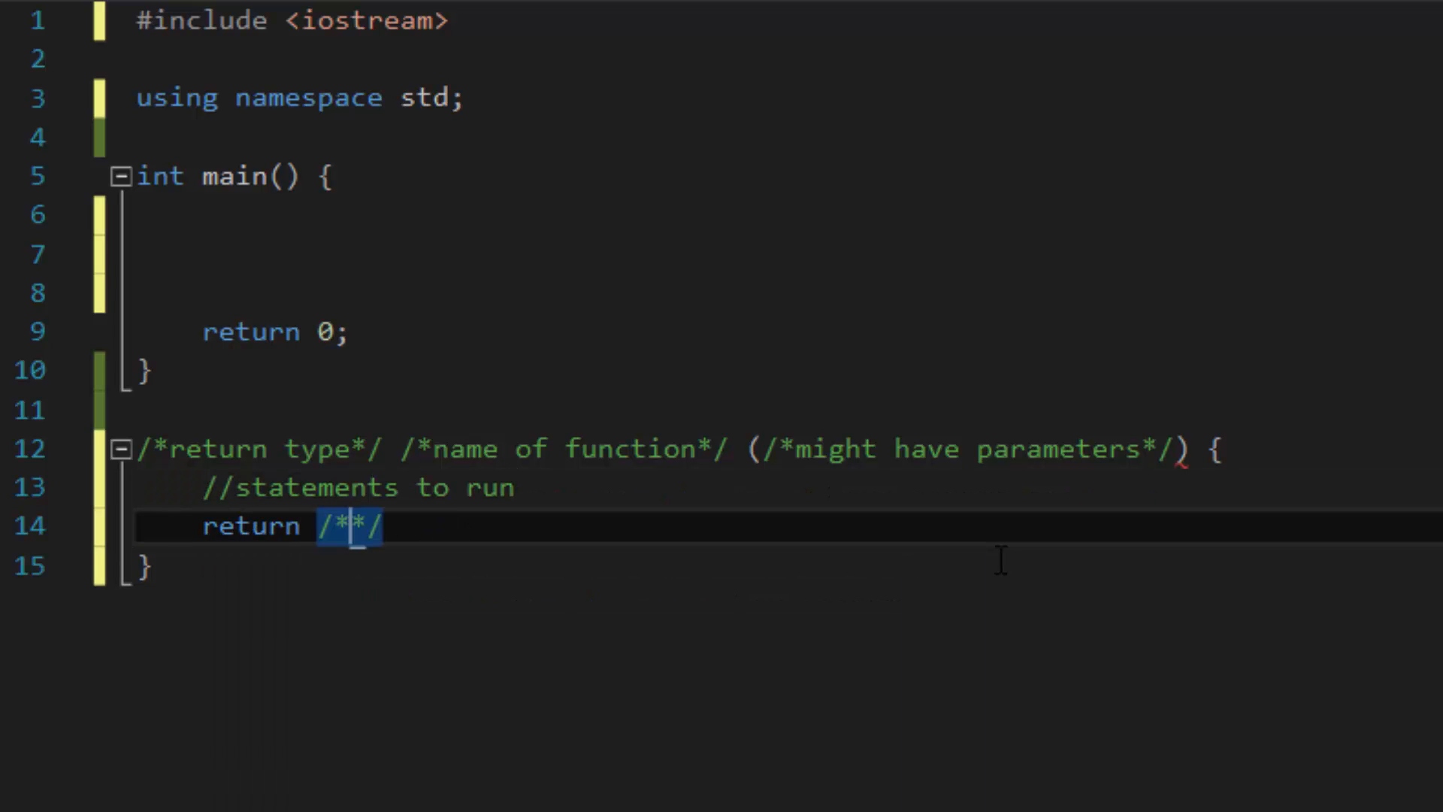
text(value of the same type as the return type)
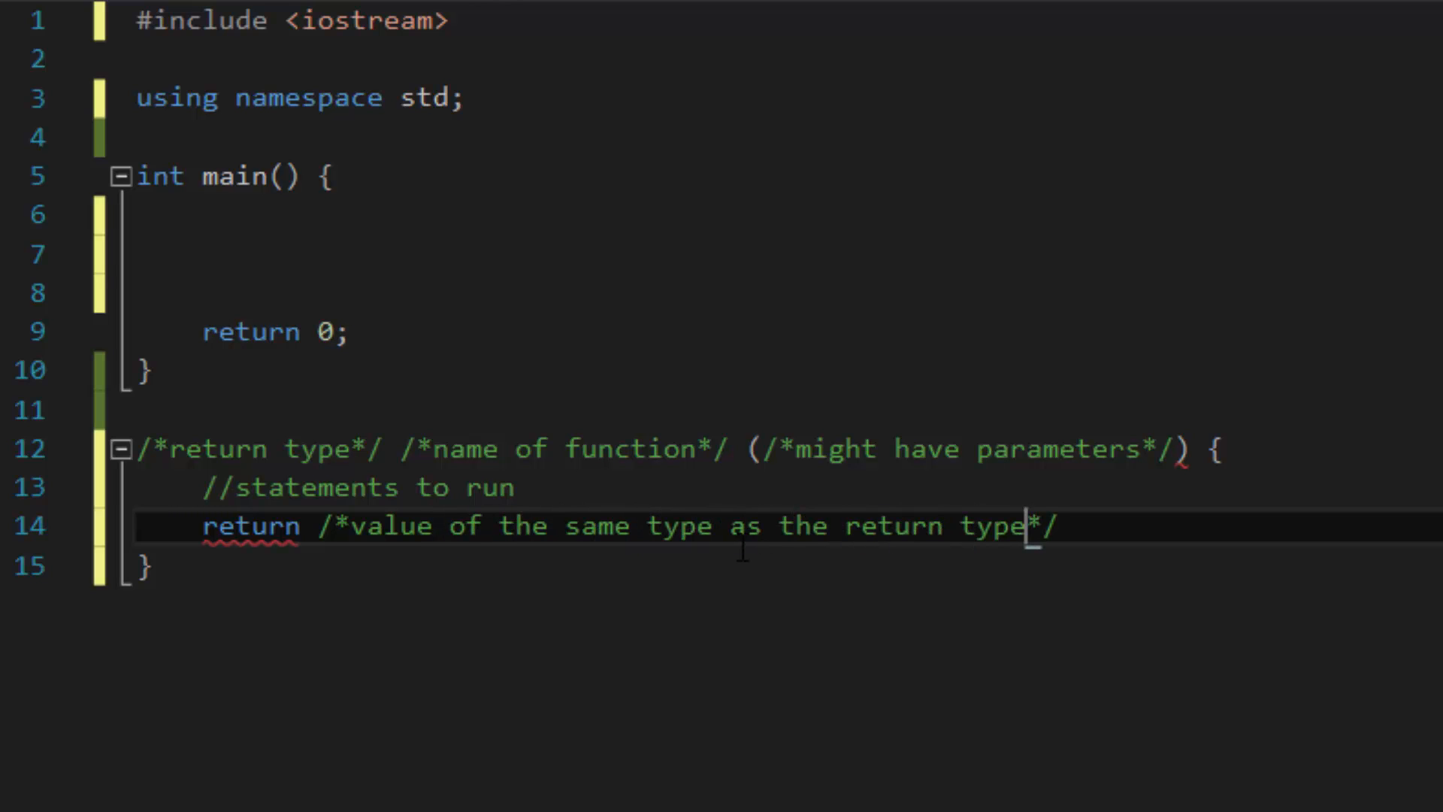
text(;)
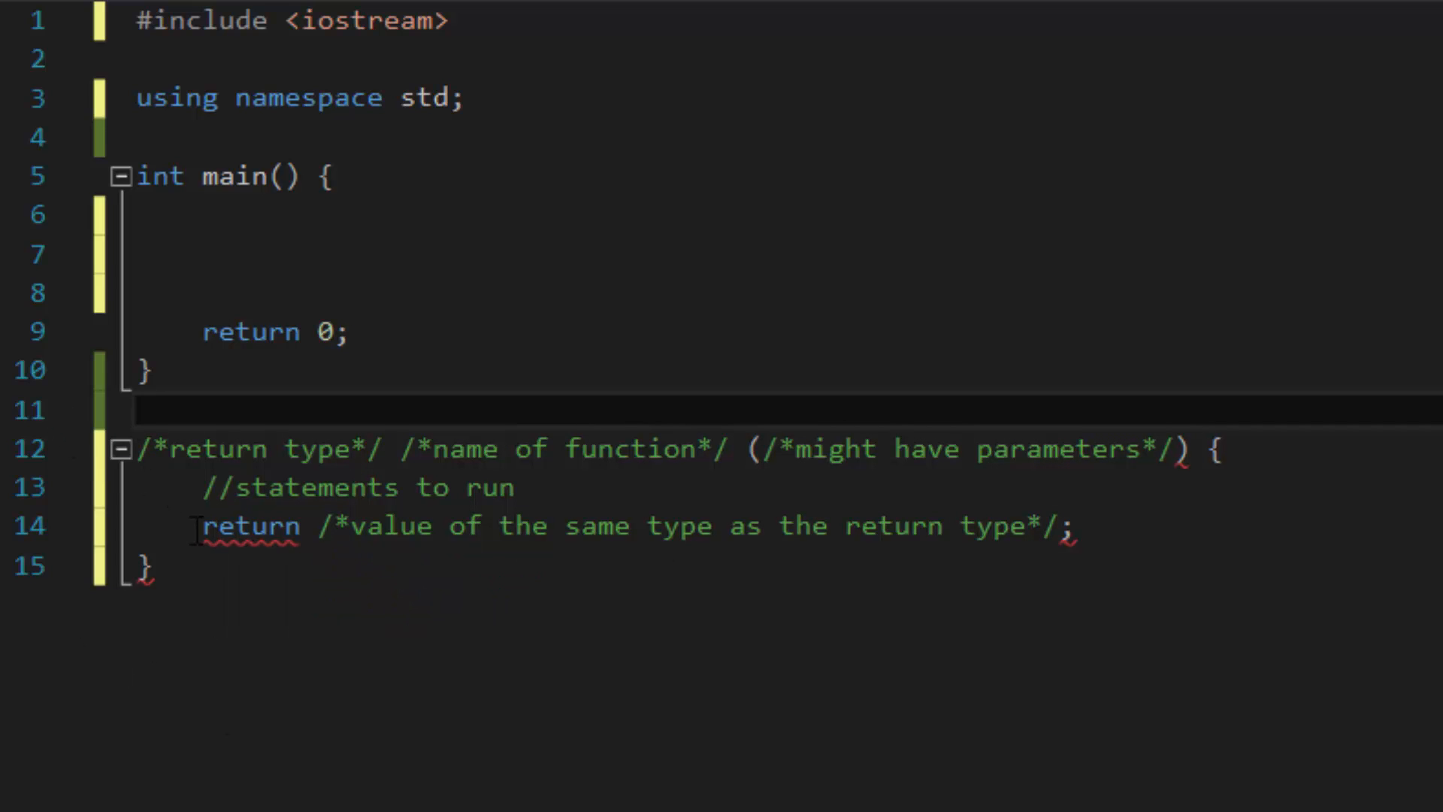
Step: Add #include <string> and a global string name = "Eric" above main
drag(201, 526, 1073, 525)
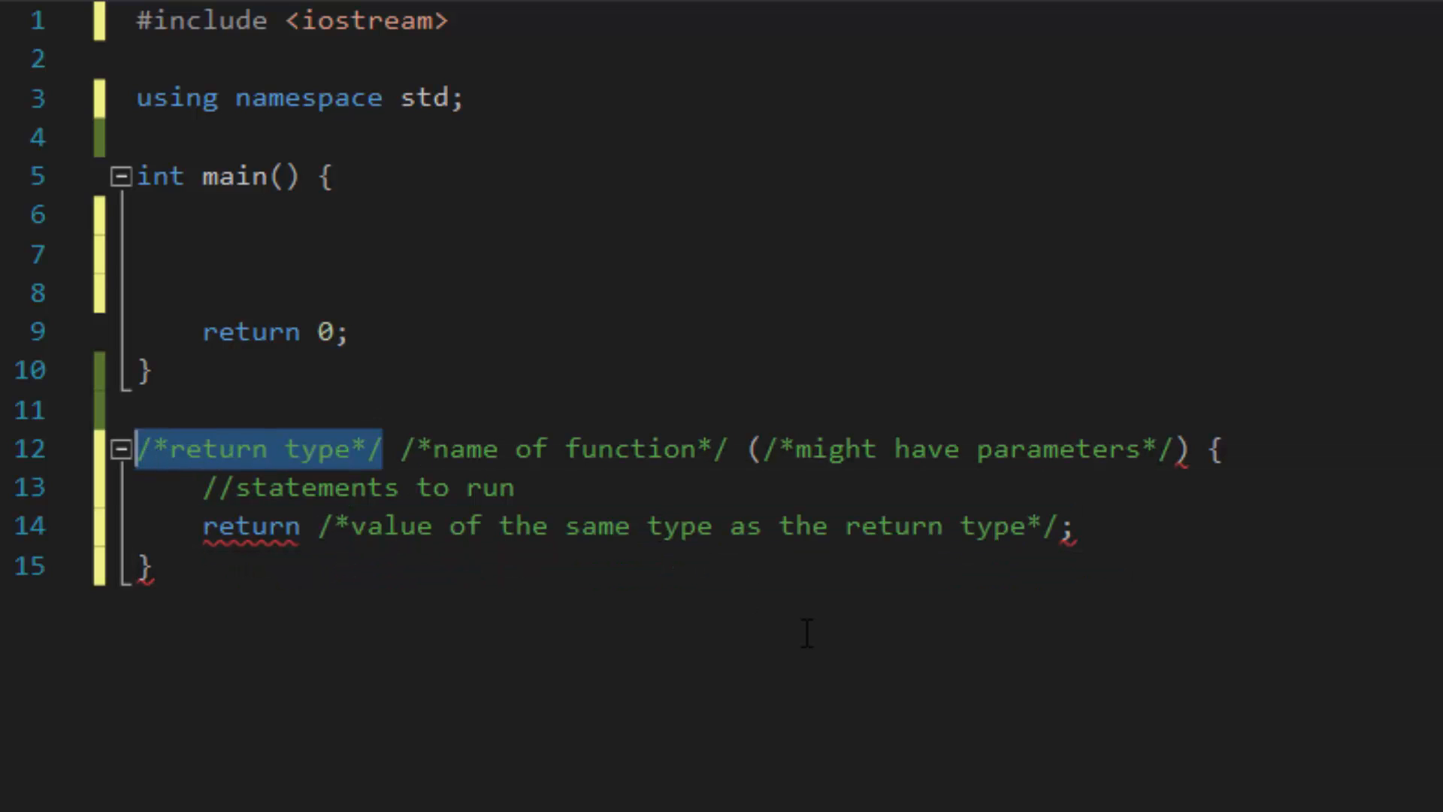
mouse_move(414, 147)
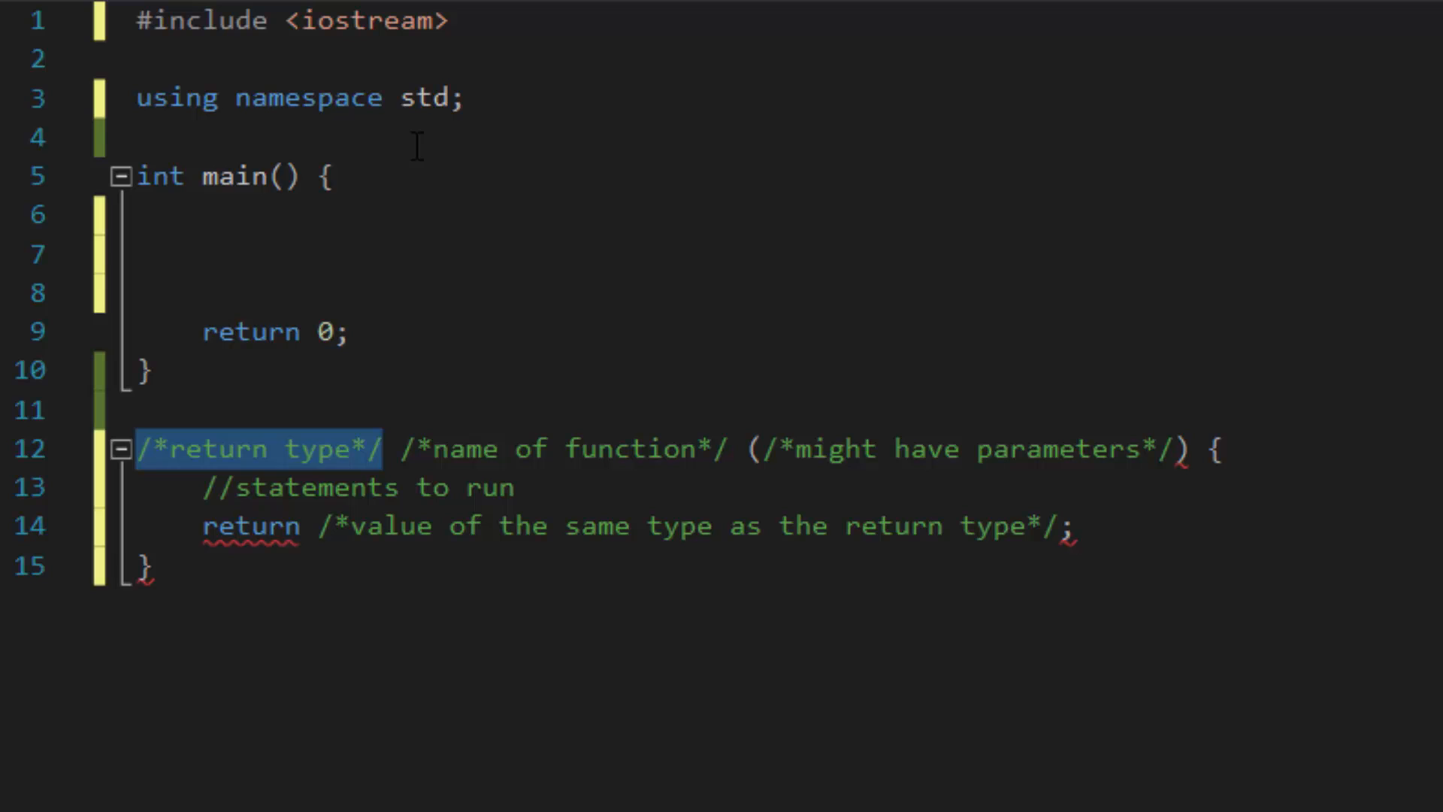
mouse_move(515, 610)
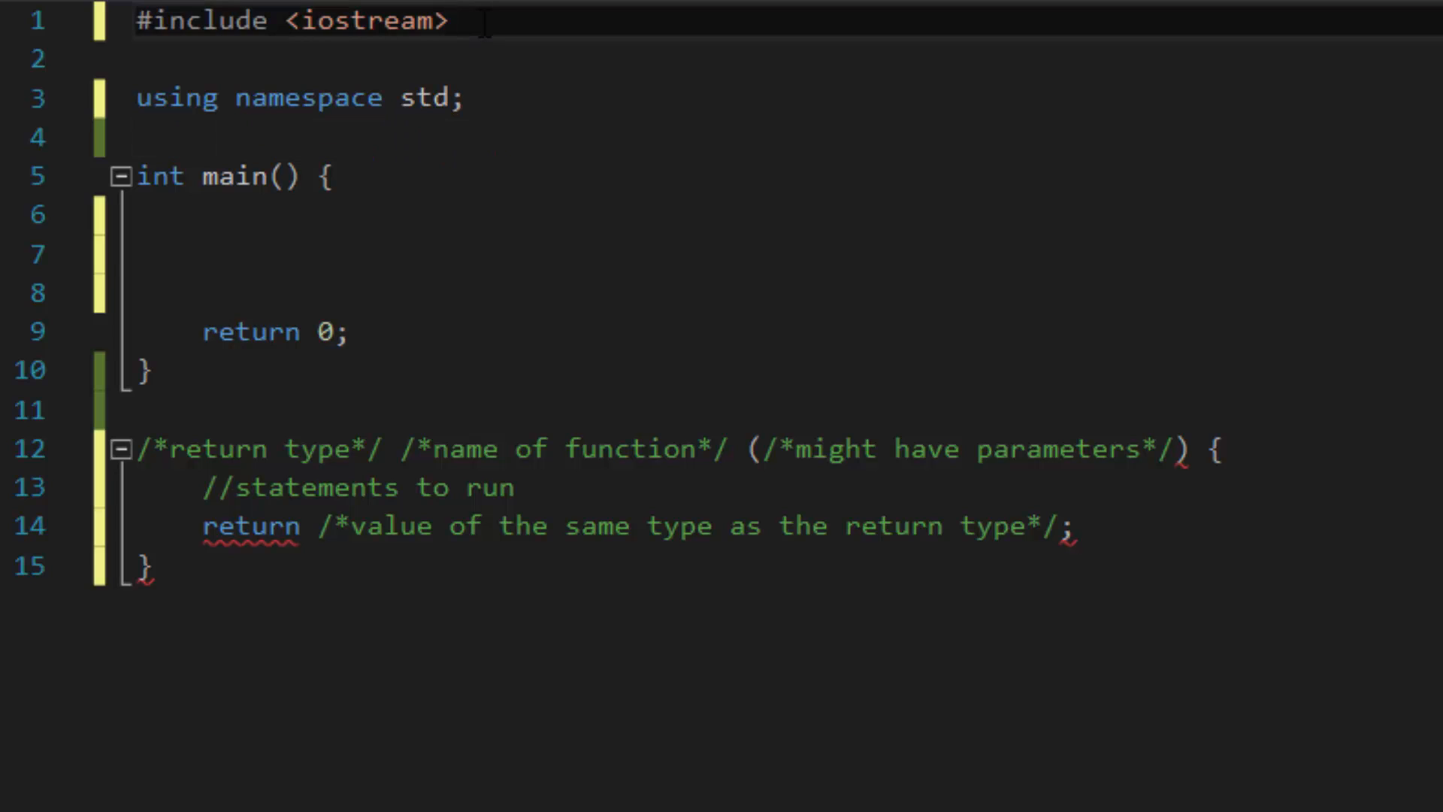
text(#)
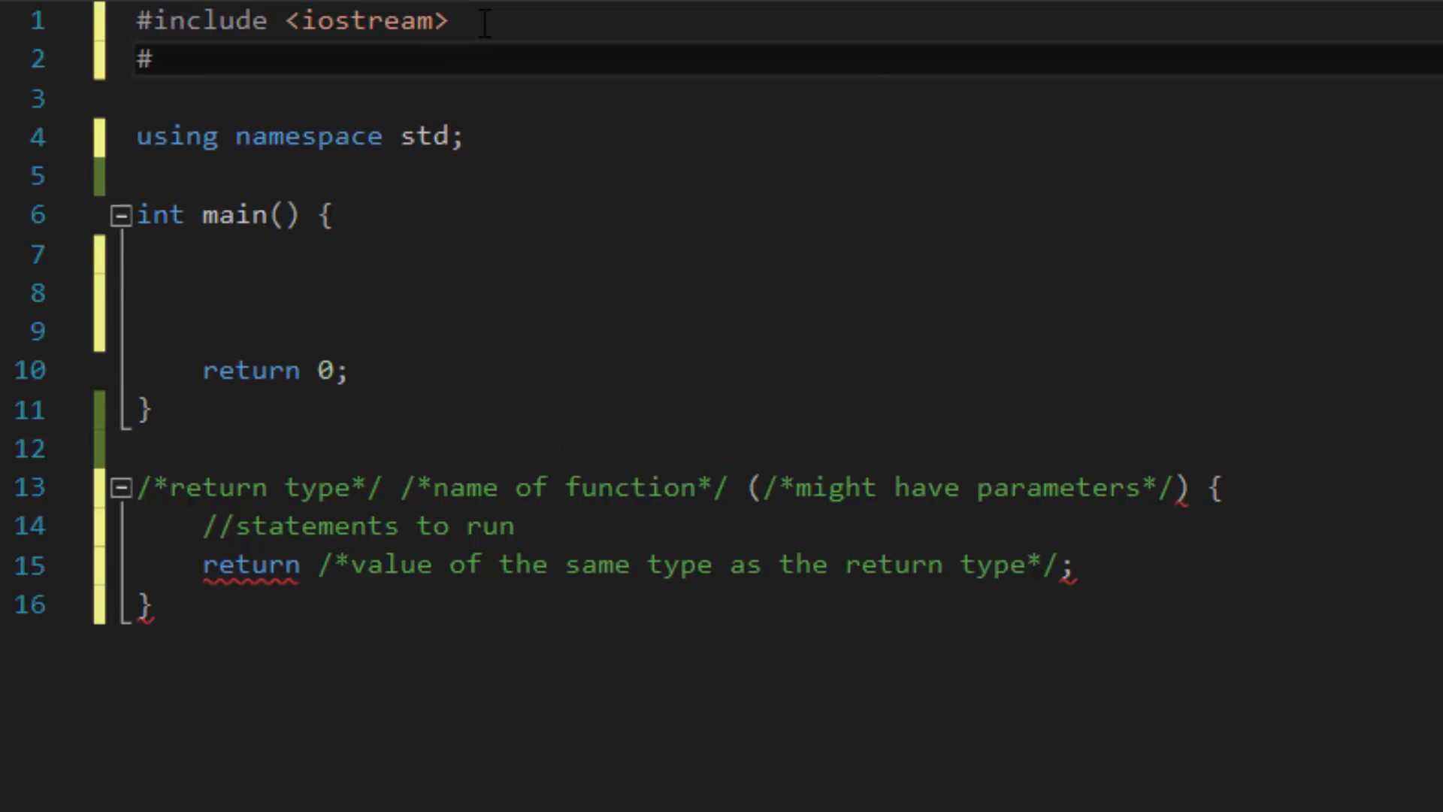
text(include <string>)
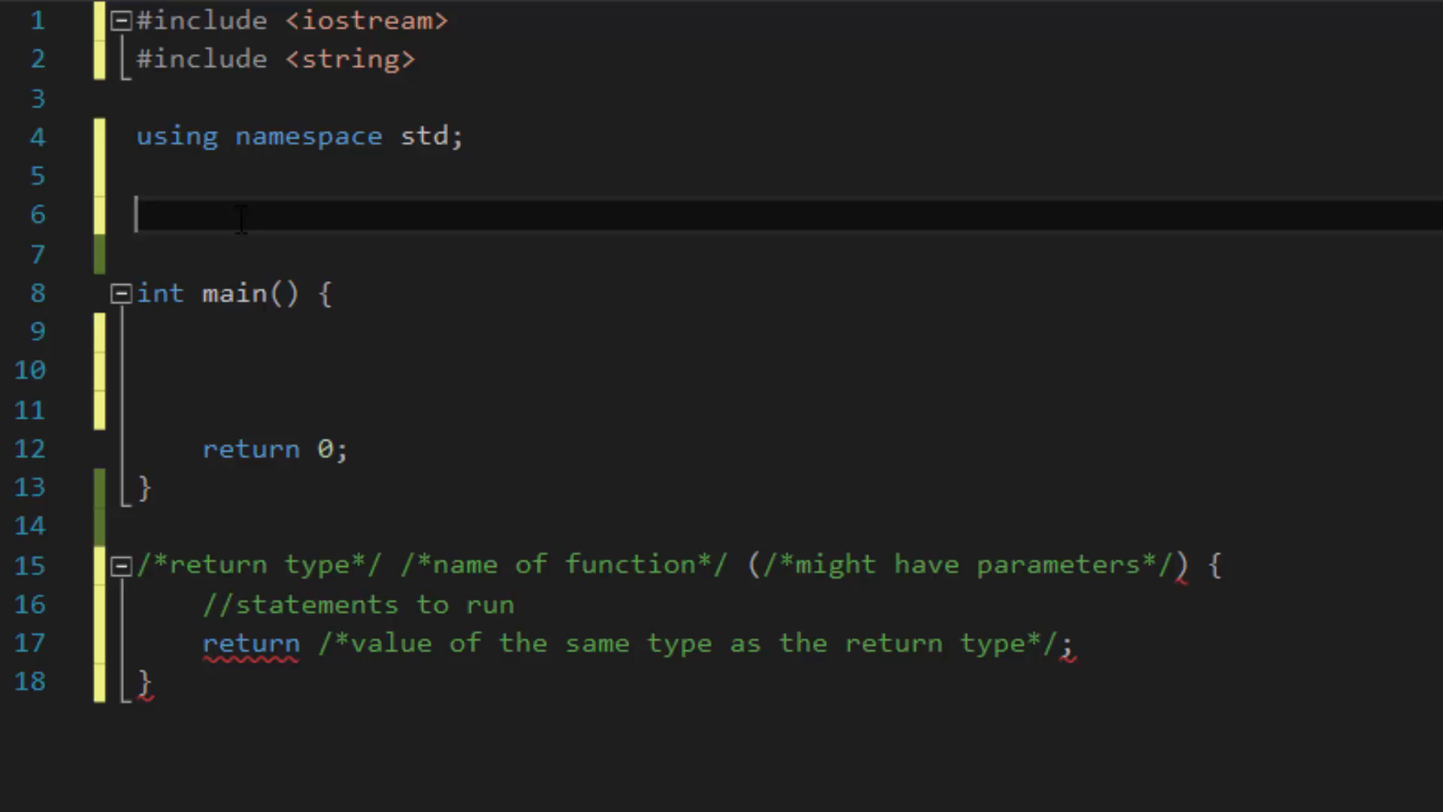
mouse_move(633, 405)
text(string)
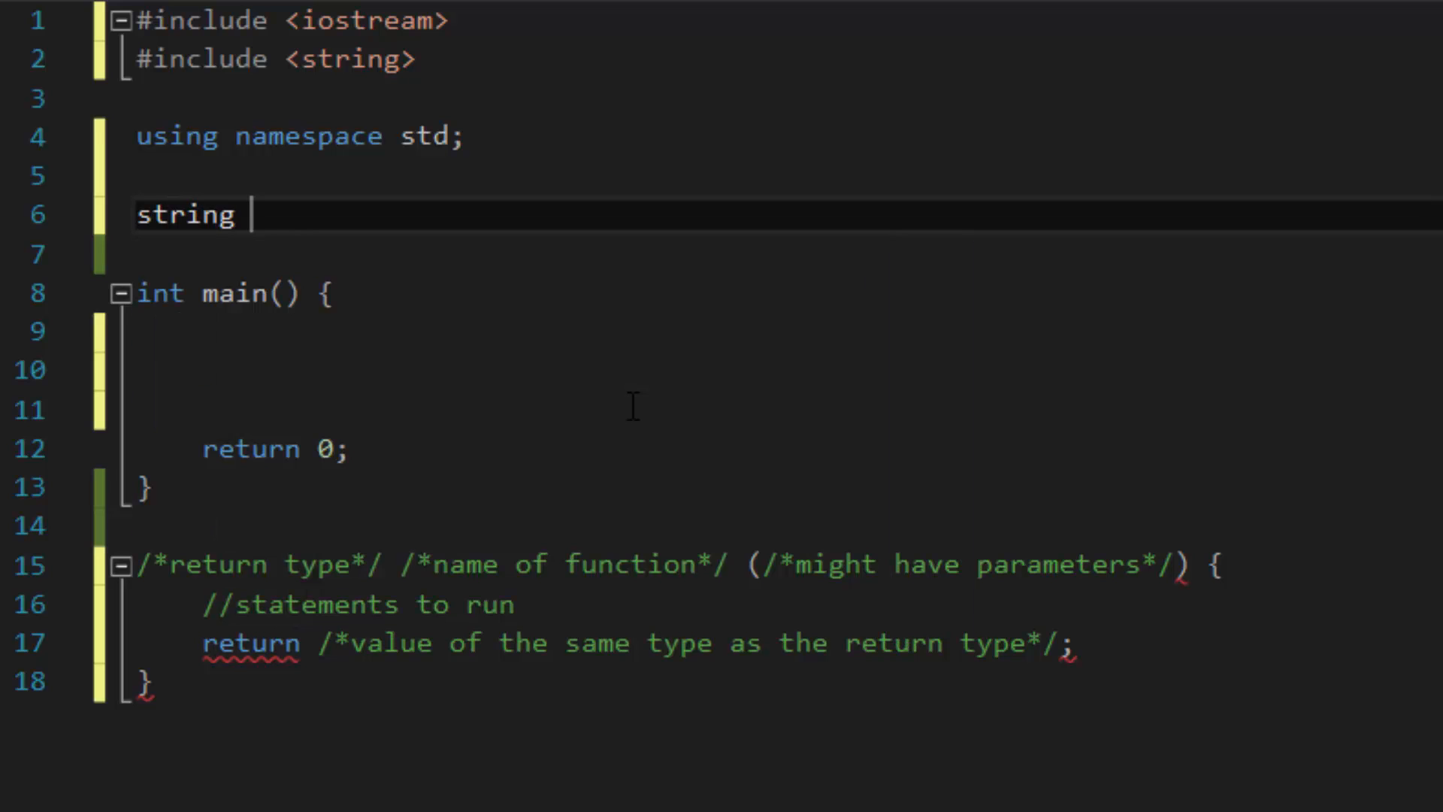
text(name =)
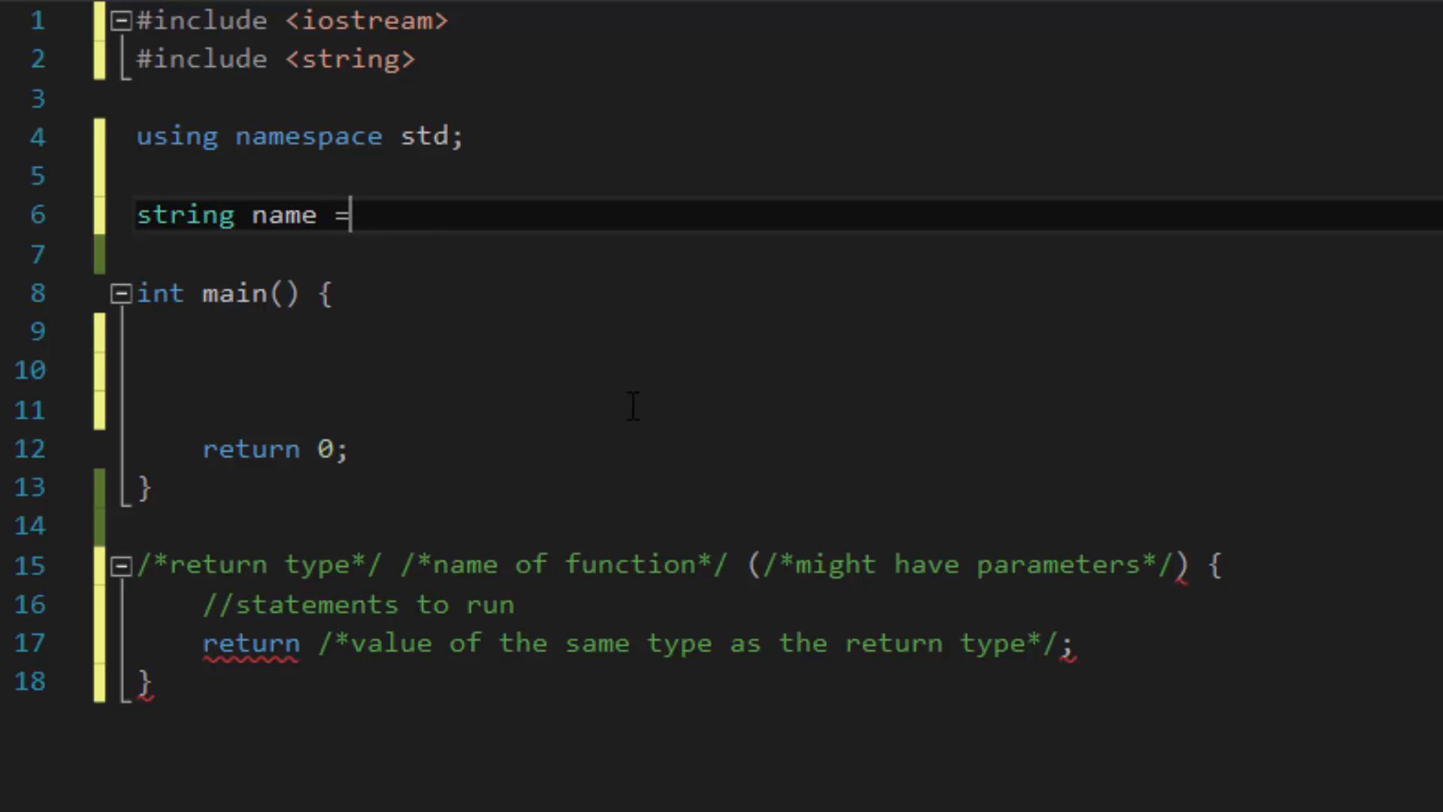
text("Eric";)
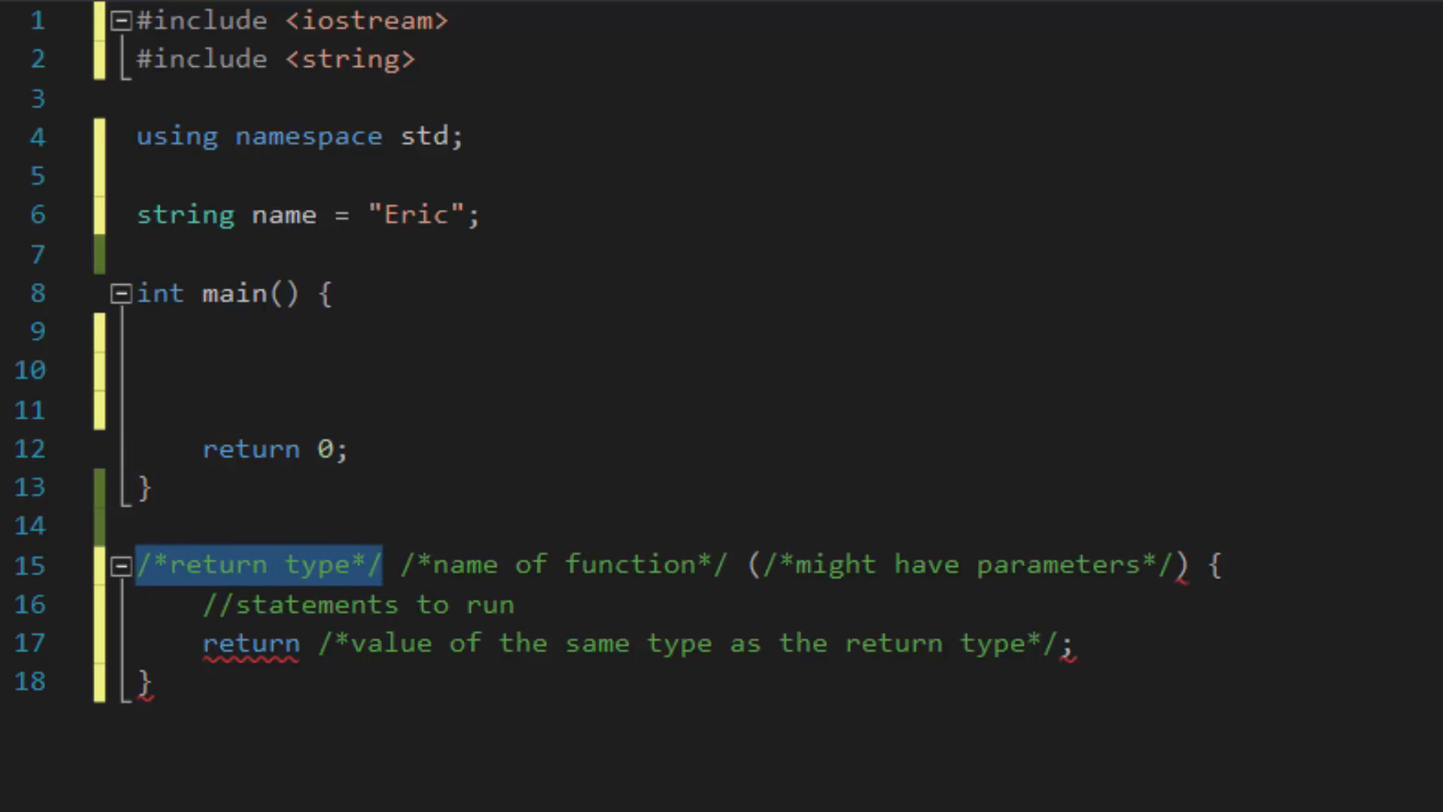
Step: Make the template's return type void and delete its placeholder return line
text(void)
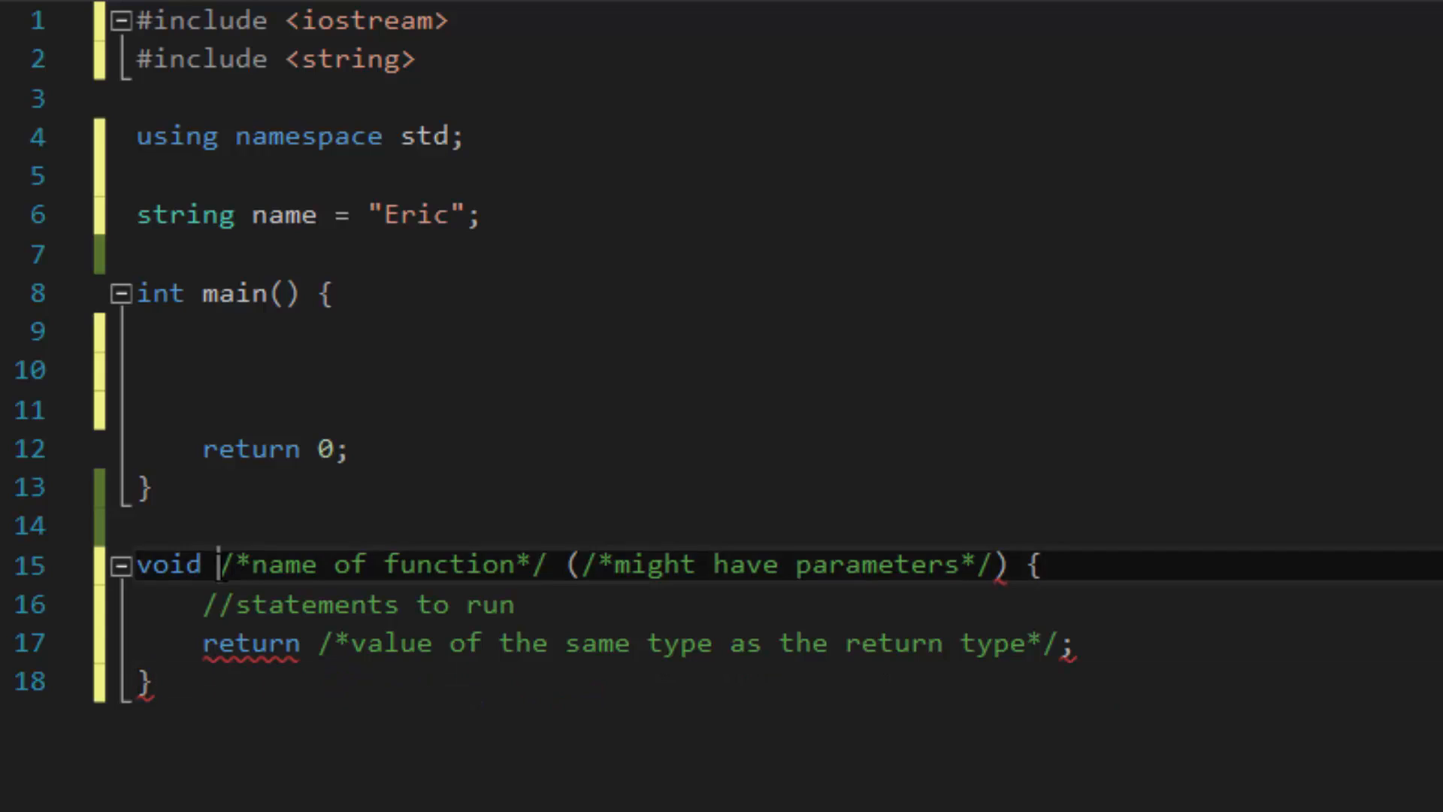
drag(218, 565, 548, 564)
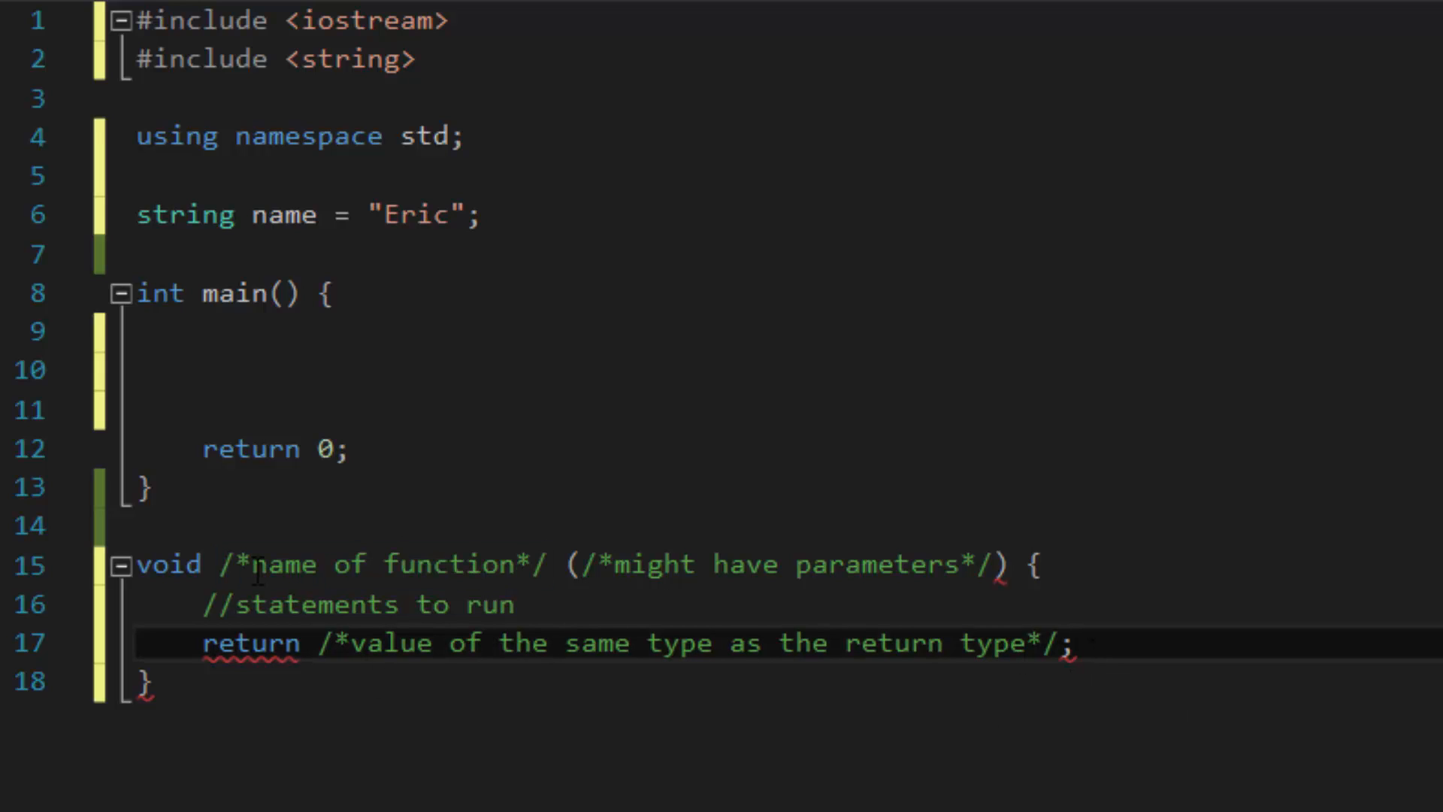
drag(515, 604, 1077, 643)
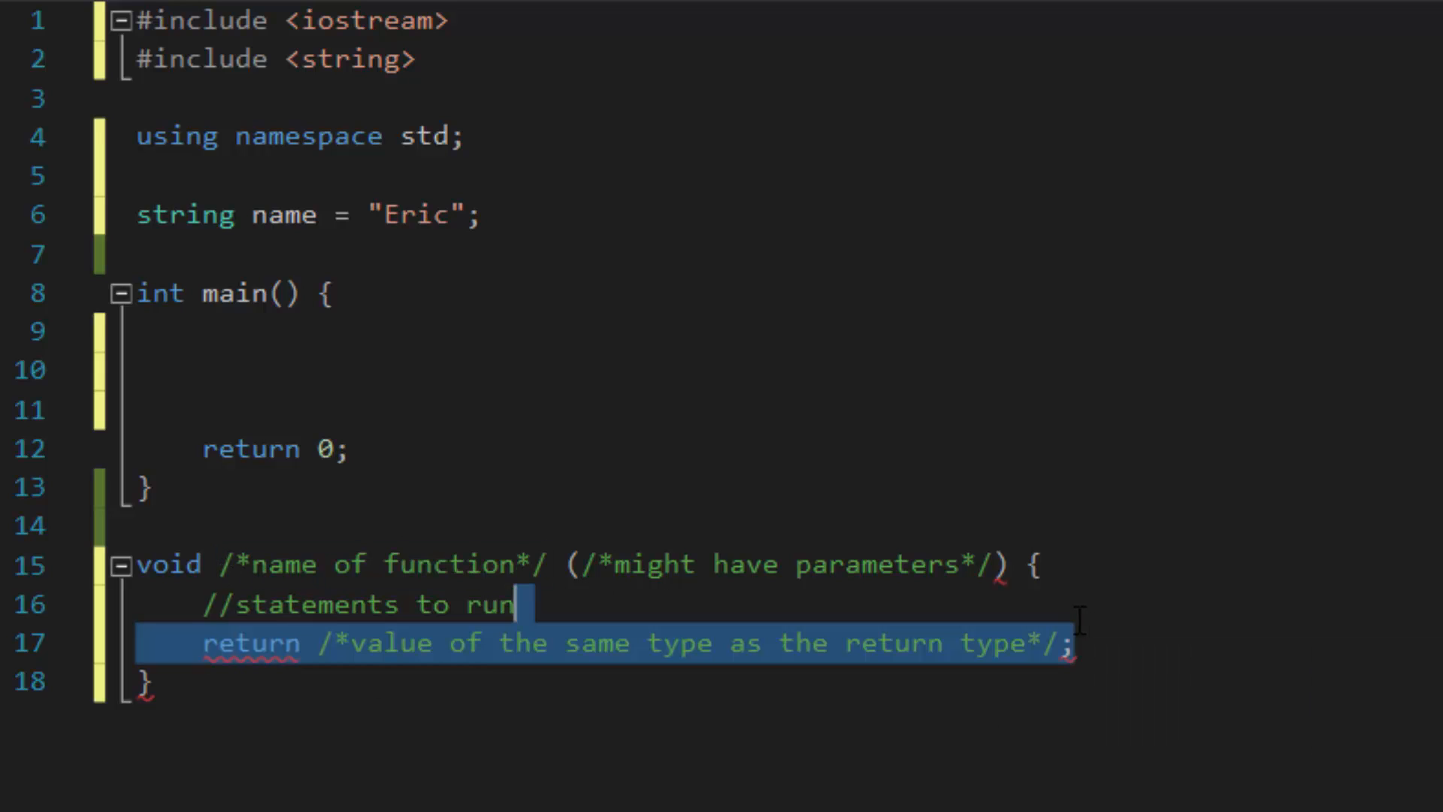
key(Delete)
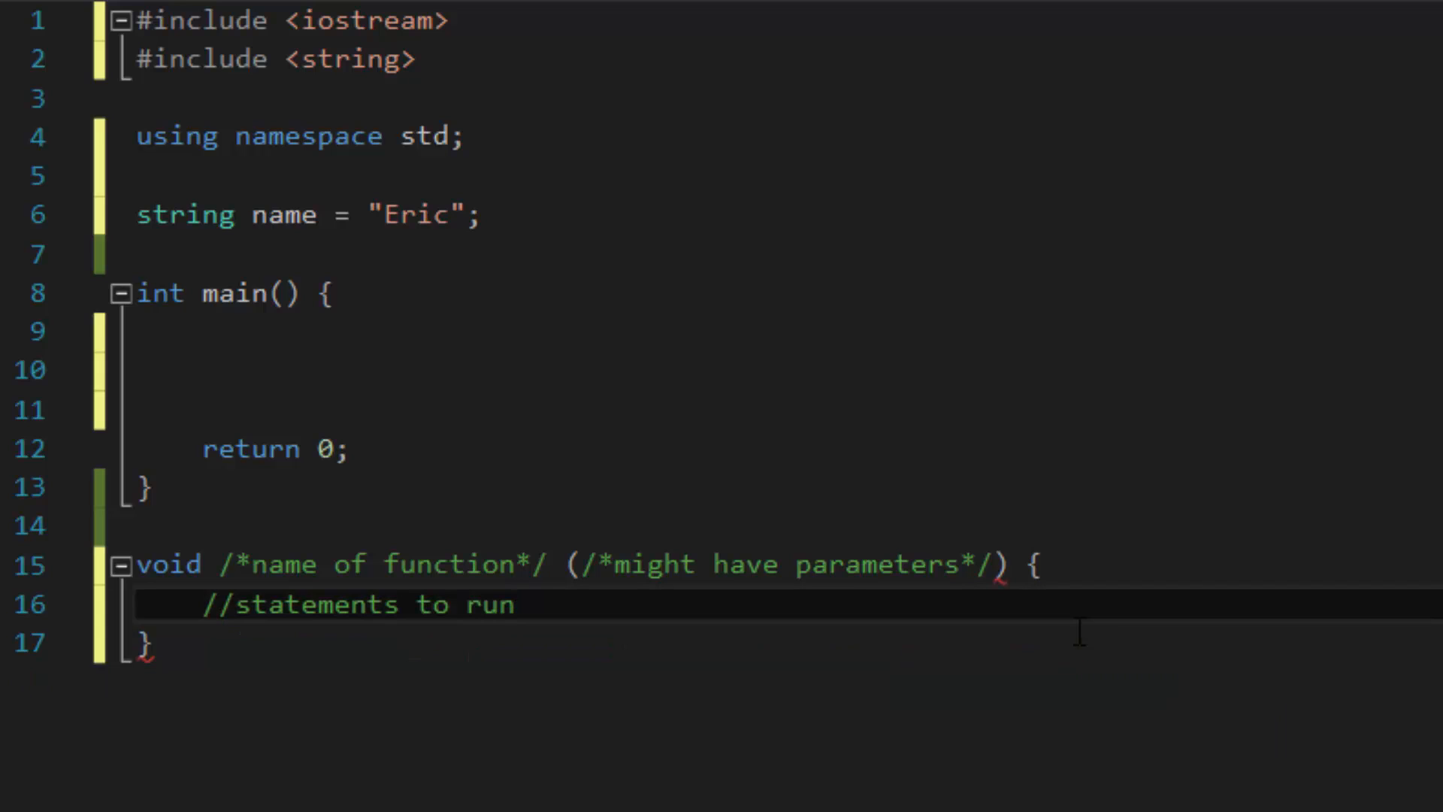
Step: Name the function printName and remove the placeholder parameter comment
drag(214, 563, 492, 562)
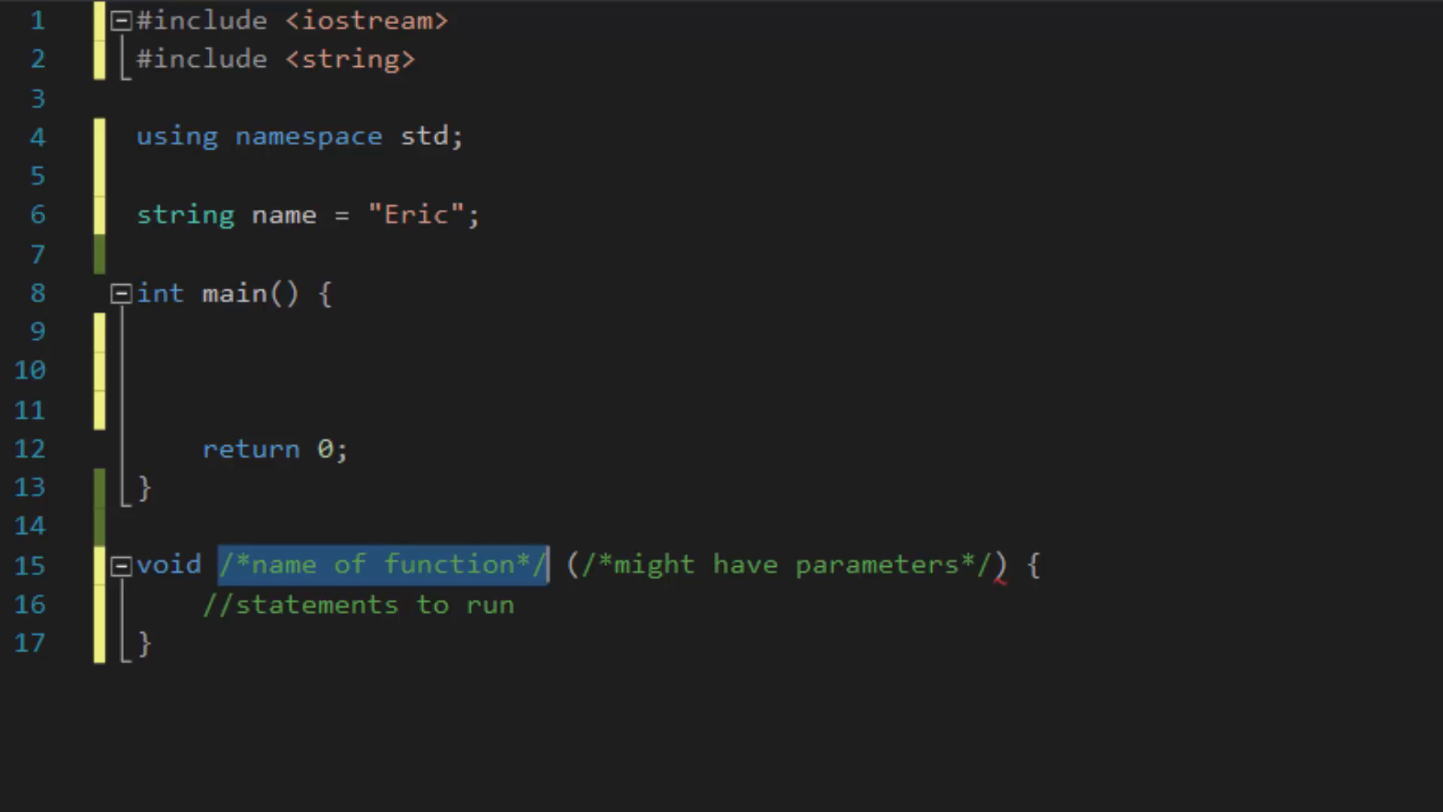
text(getName)
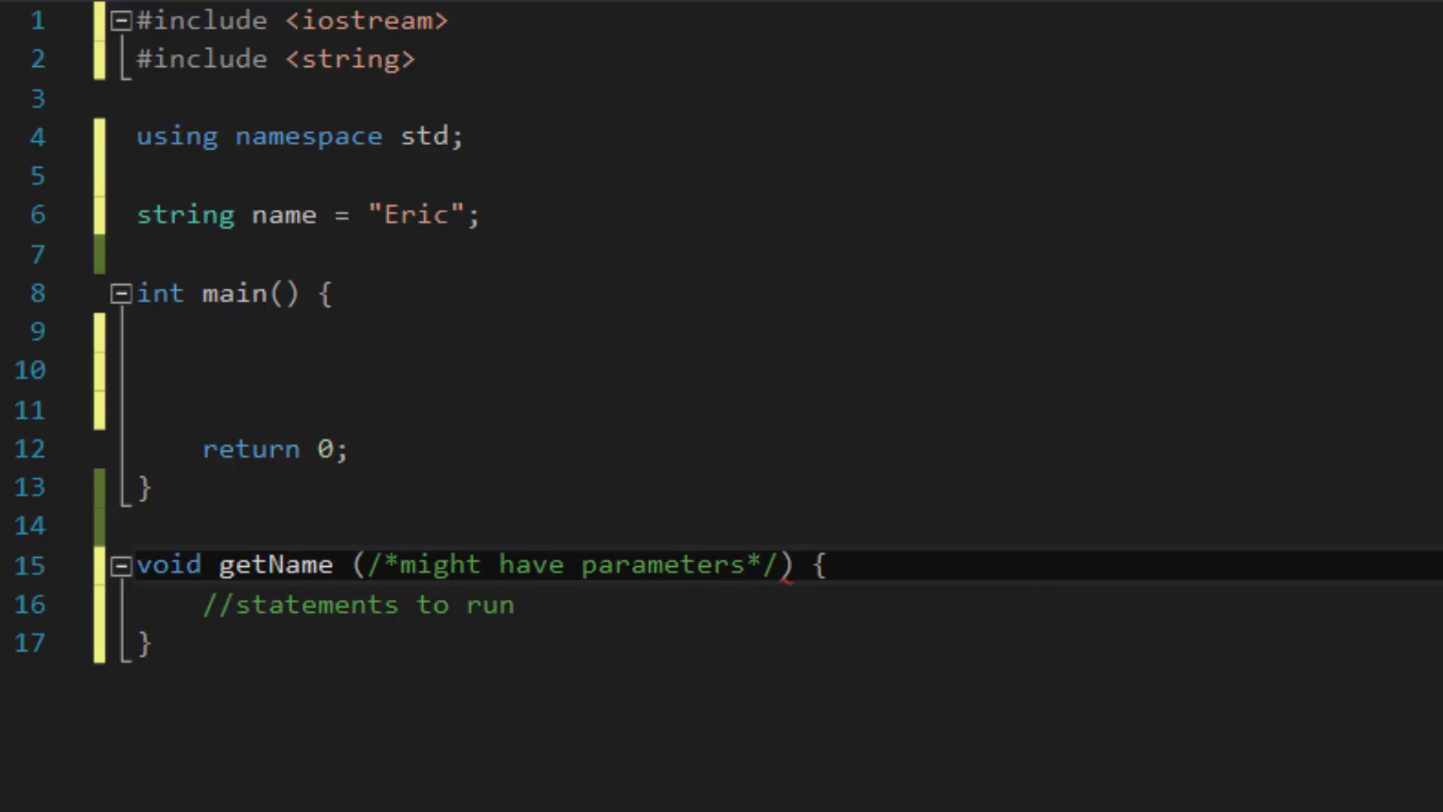
text(prin)
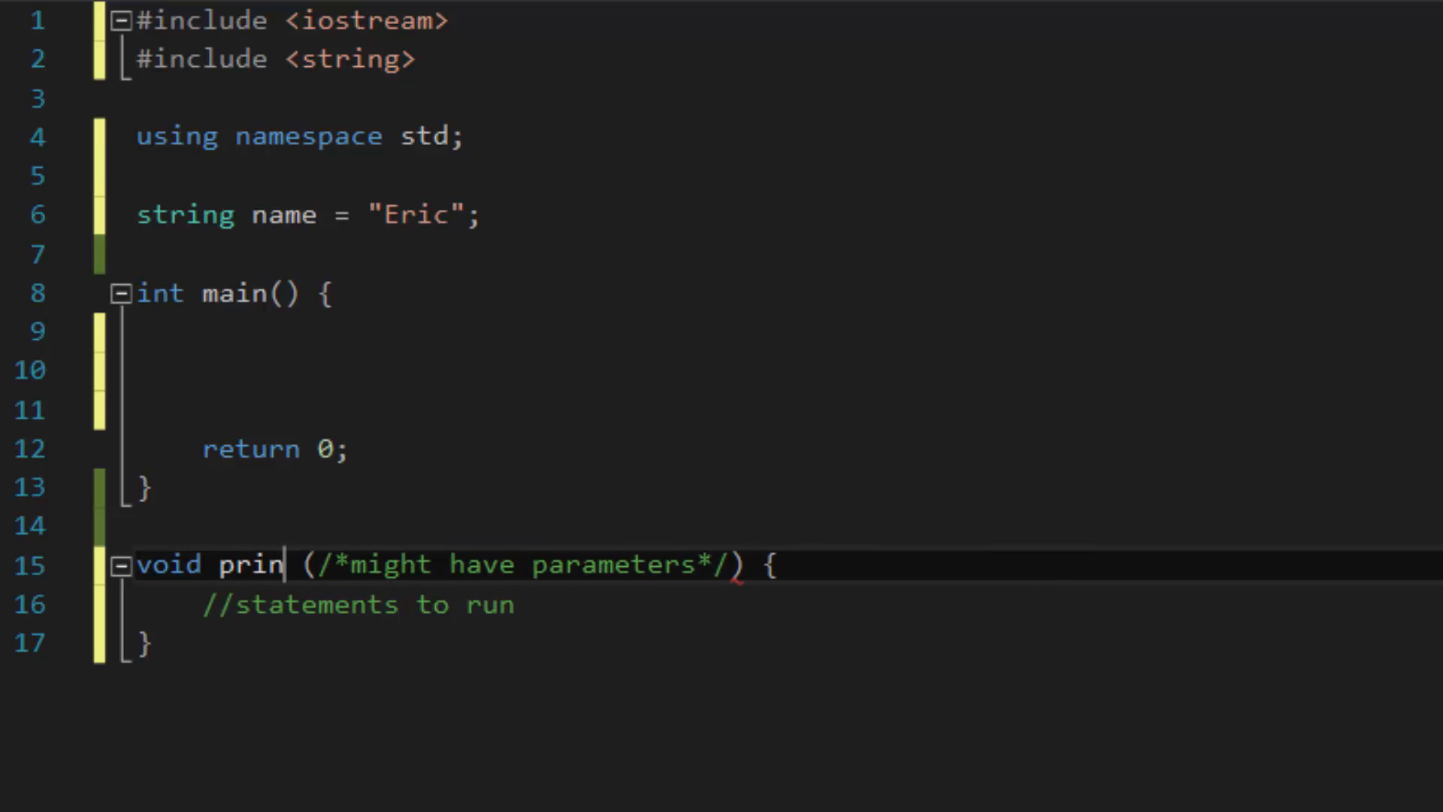
text(tName)
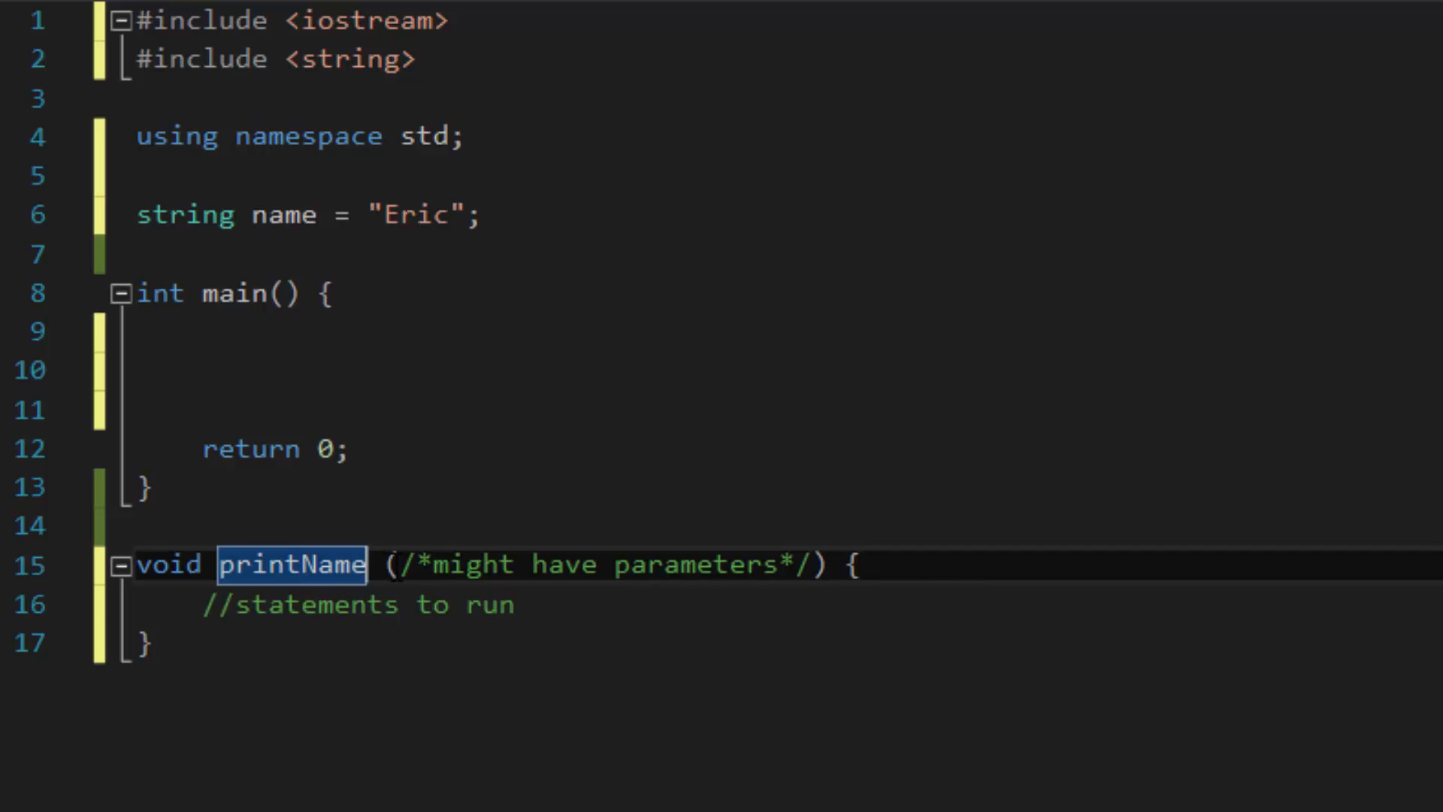
drag(398, 565, 815, 565)
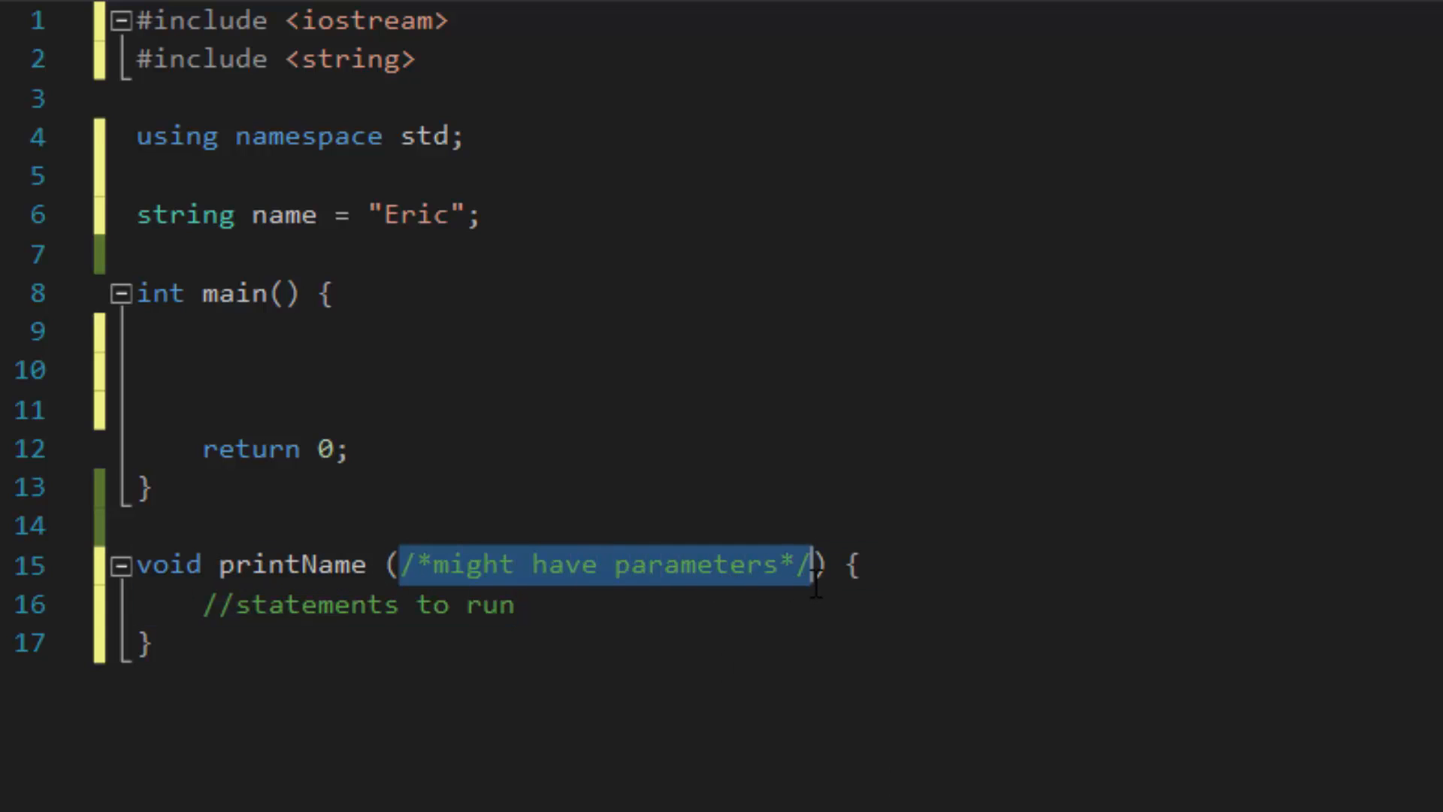
key(Delete)
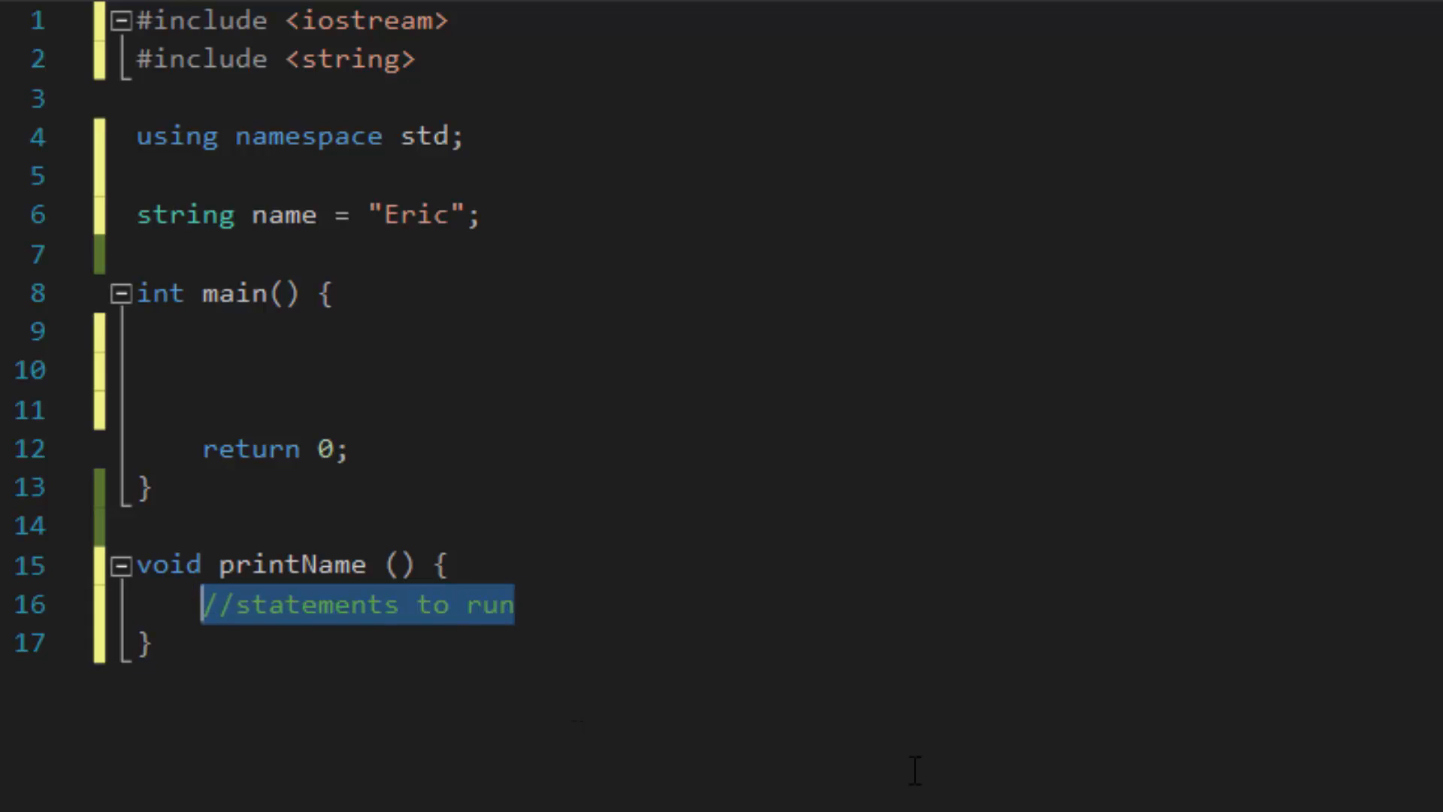
Step: Replace the statements comment in printName with cout << name << endl;
key(Delete)
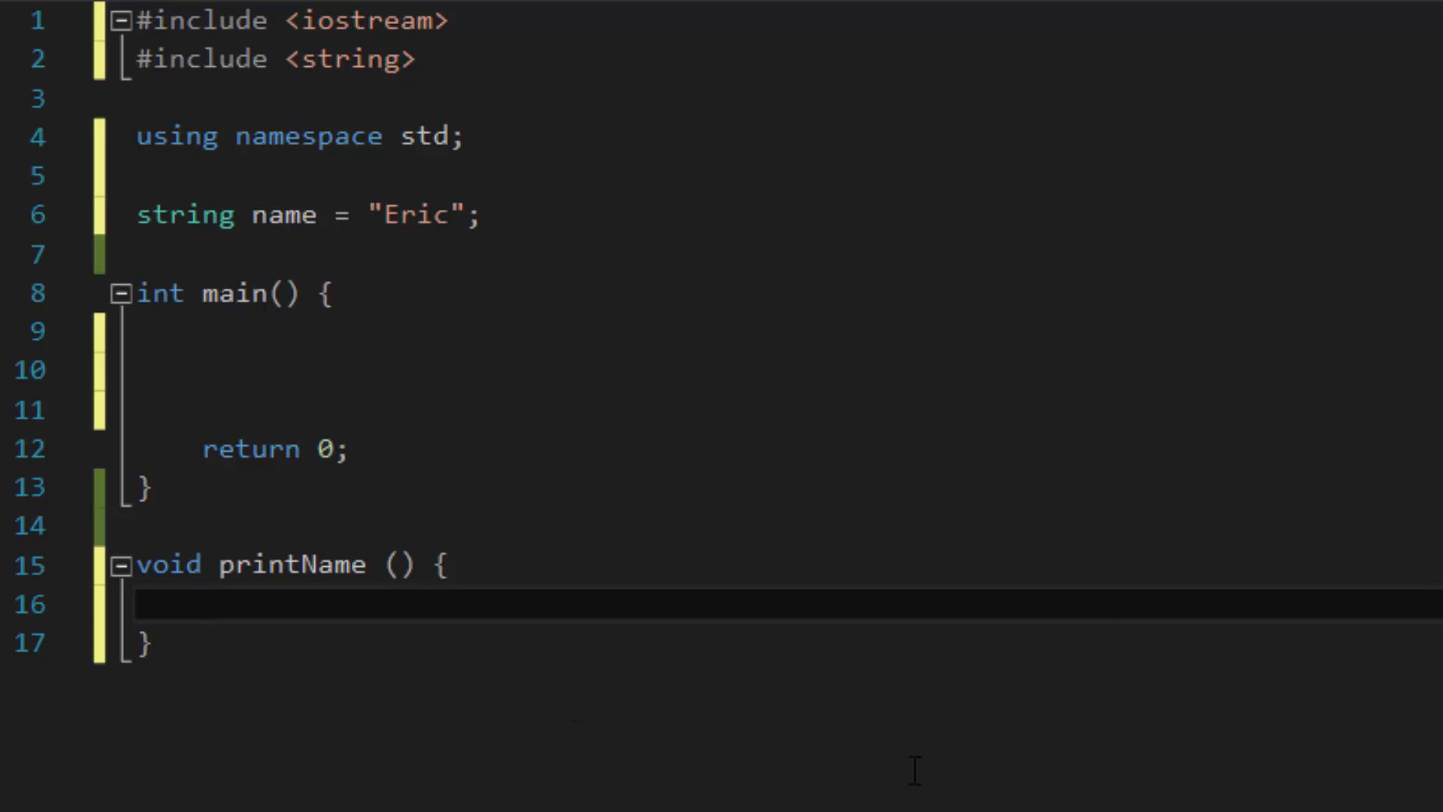
text(cout << n)
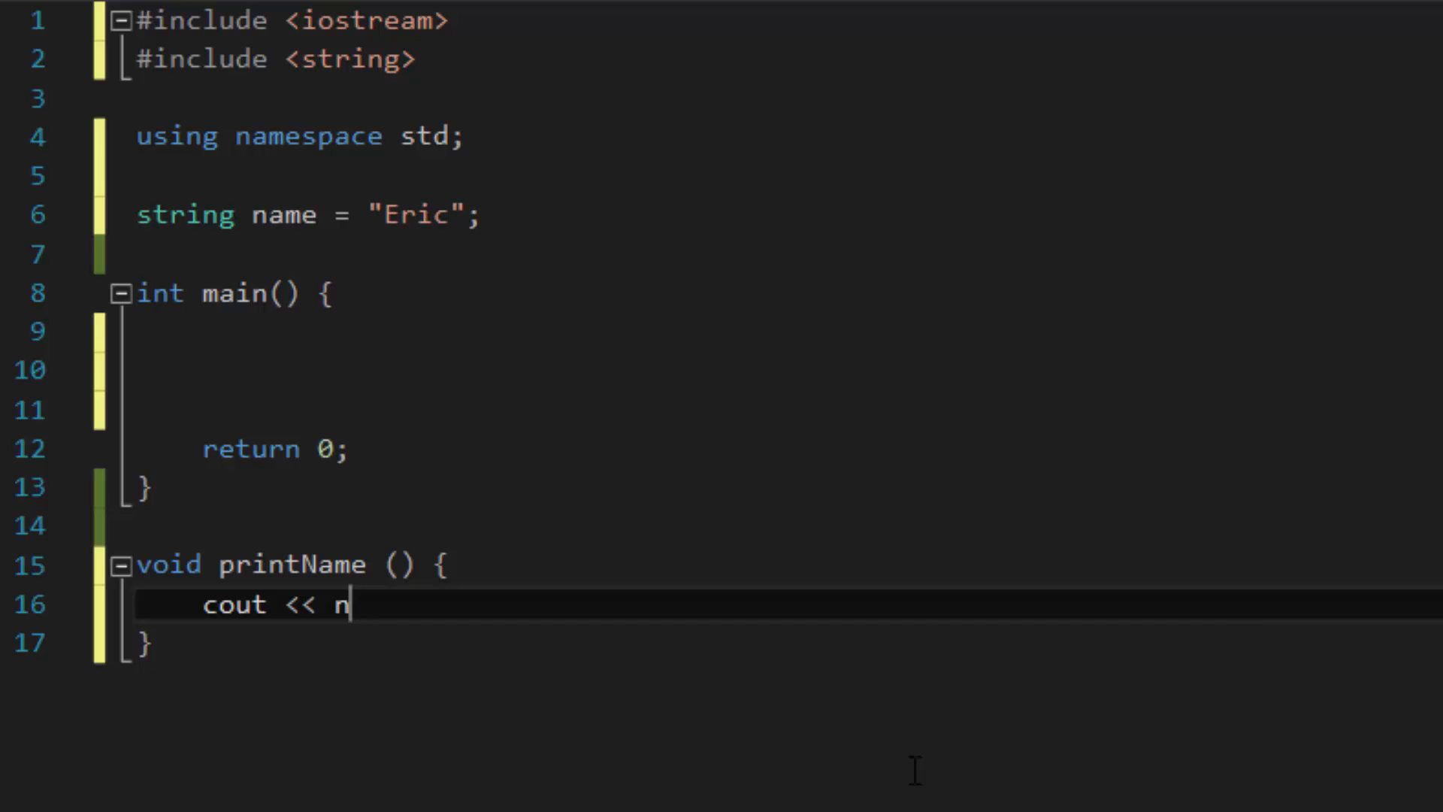
text(ame << endl;)
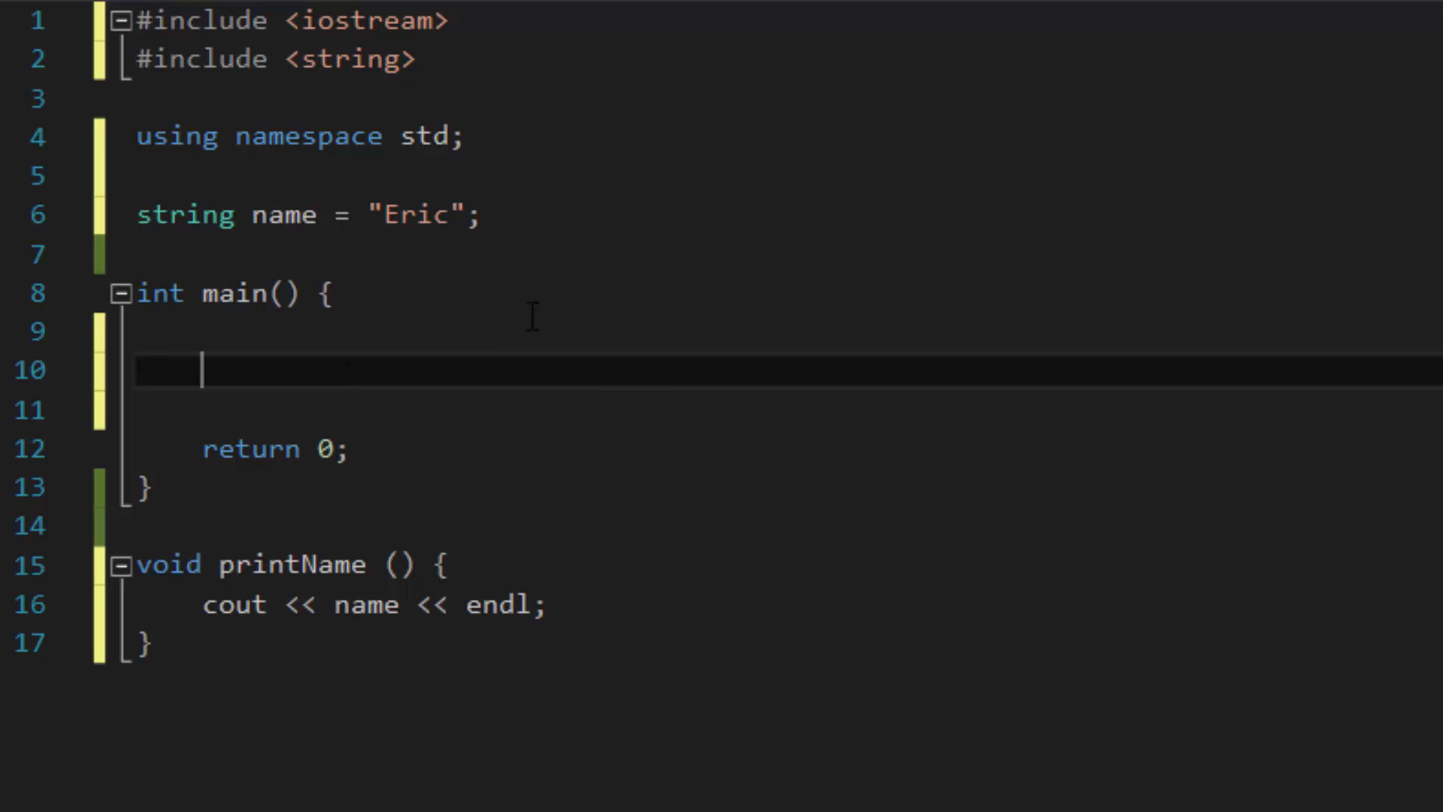
Step: Add a printName(); call inside main
text(printName();)
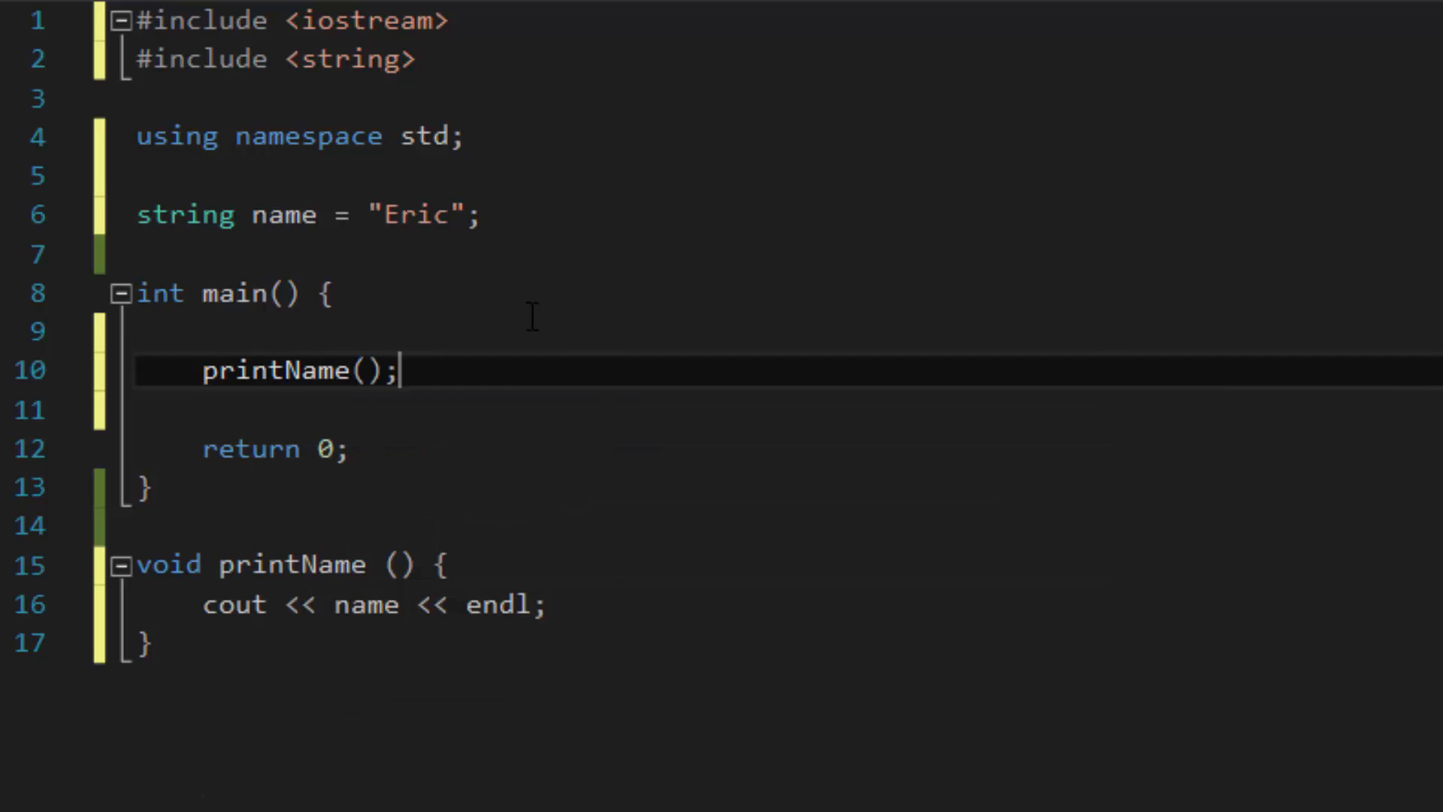
double_click(274, 370)
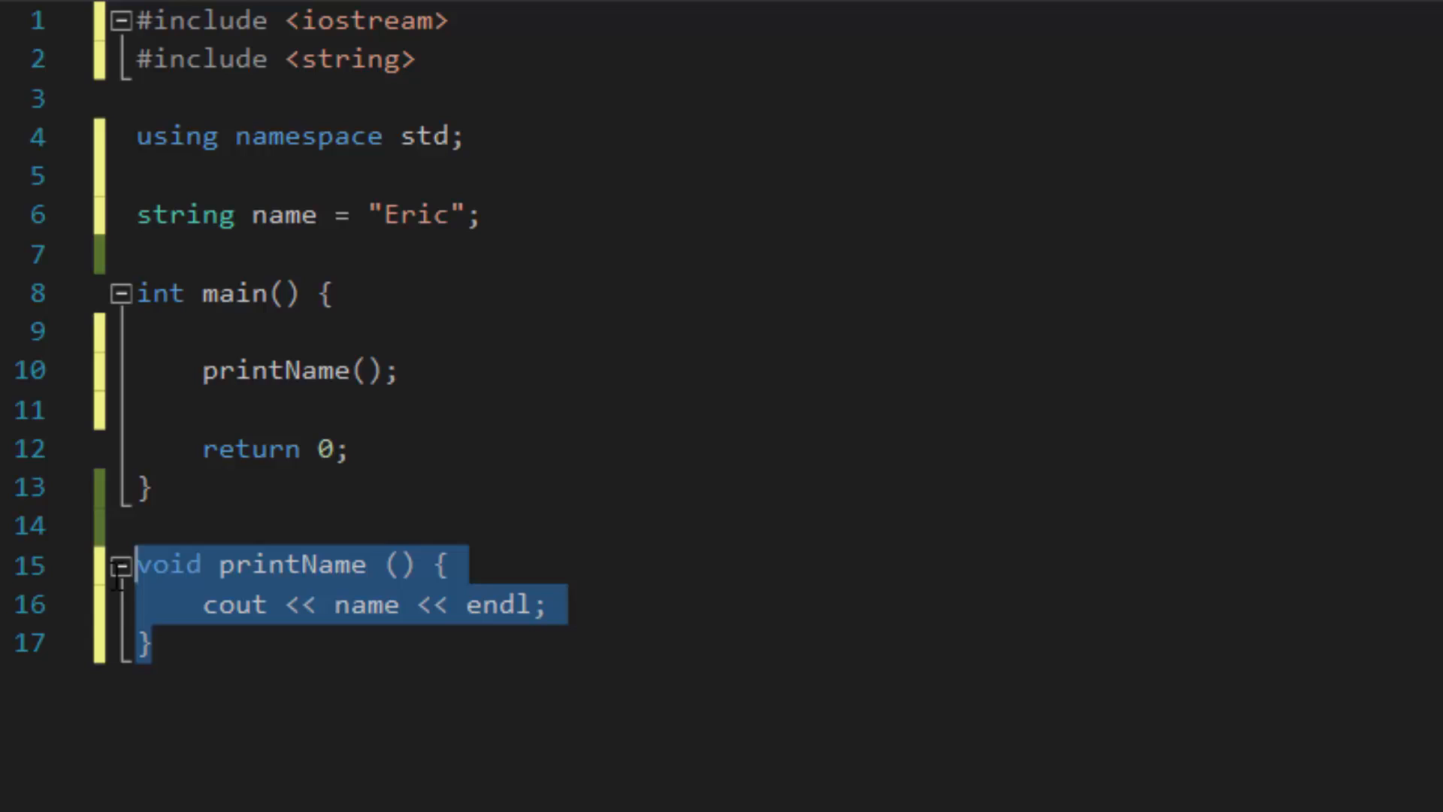
click(352, 449)
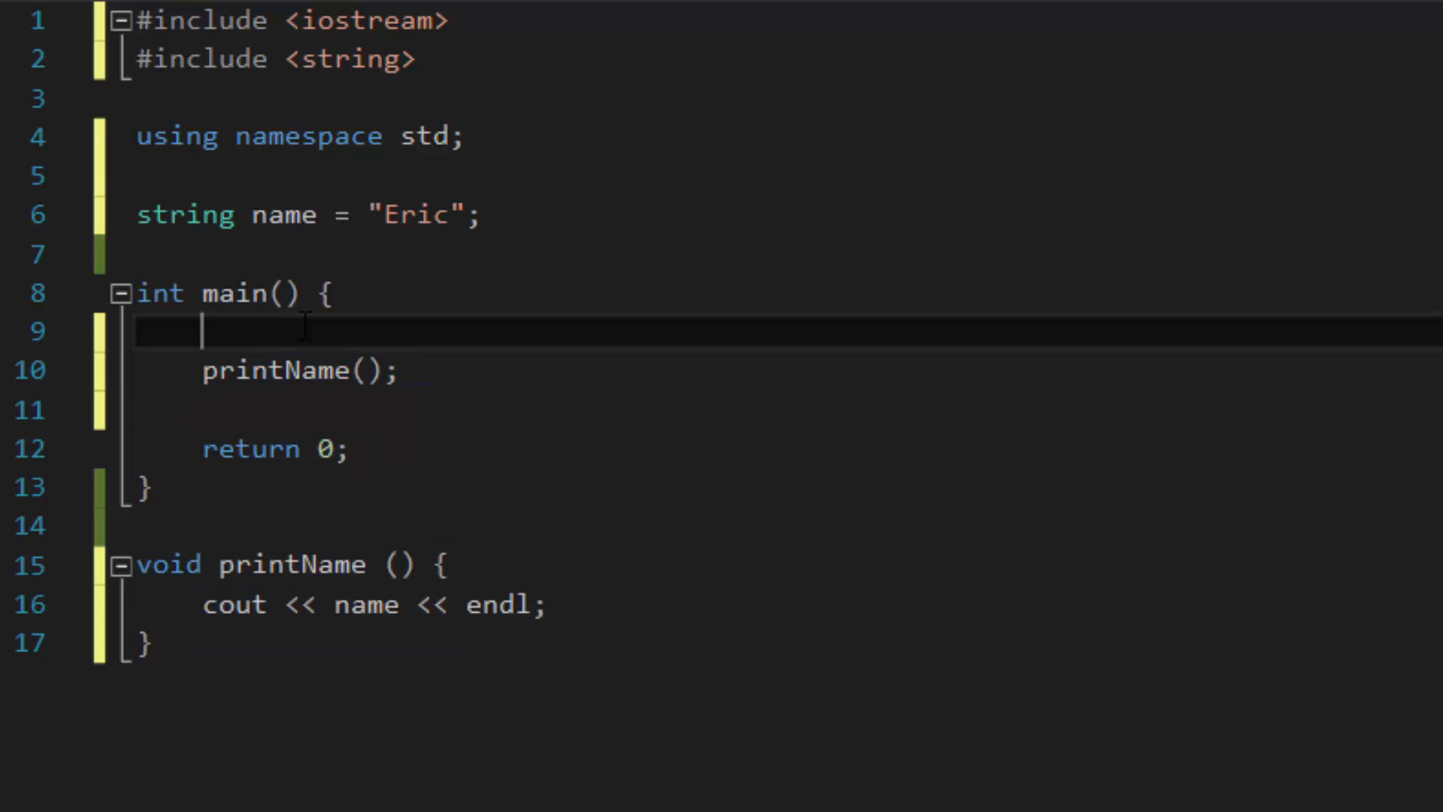
drag(136, 565, 150, 647)
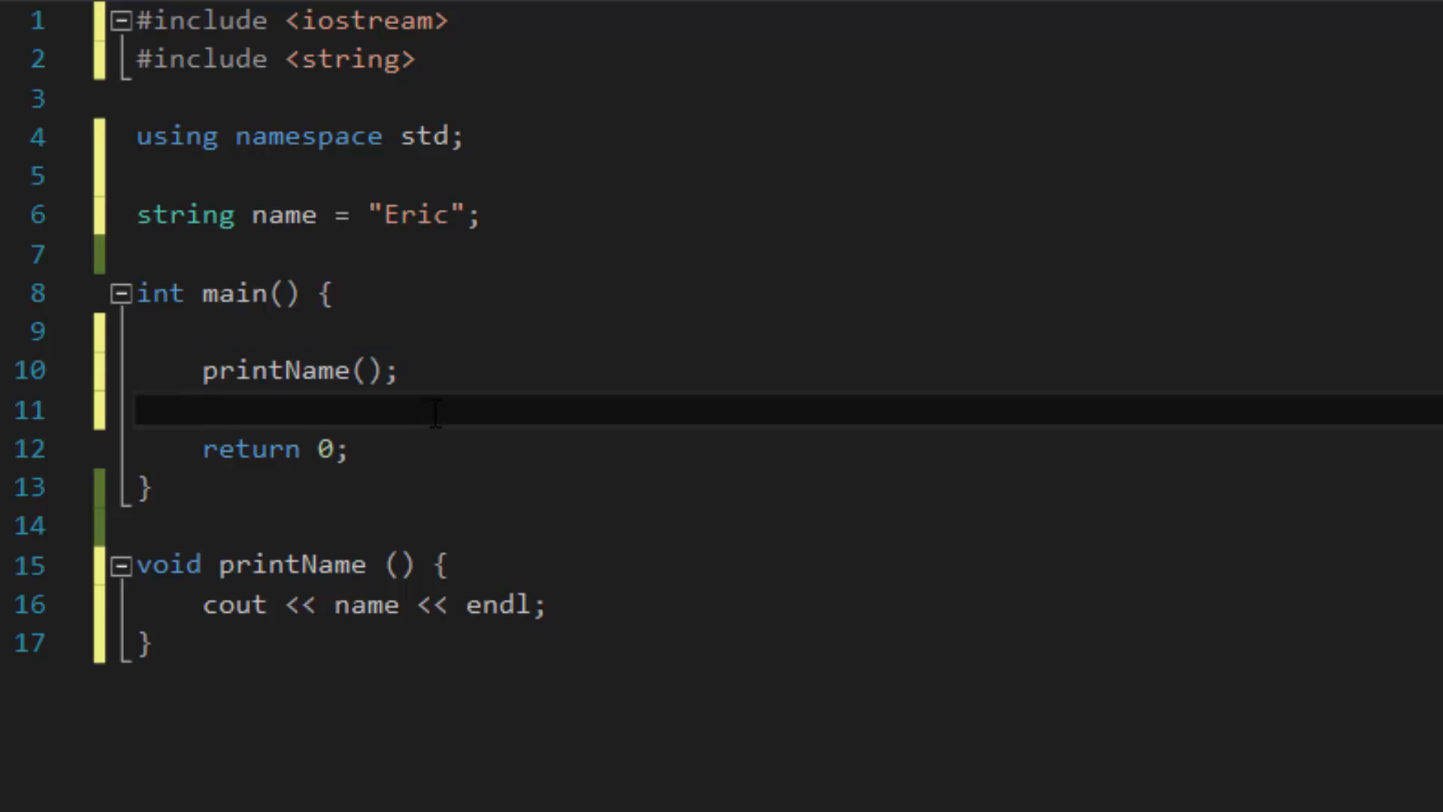
Step: Run the program with Local Windows Debugger, triggering the out-of-date project prompt
click(202, 411)
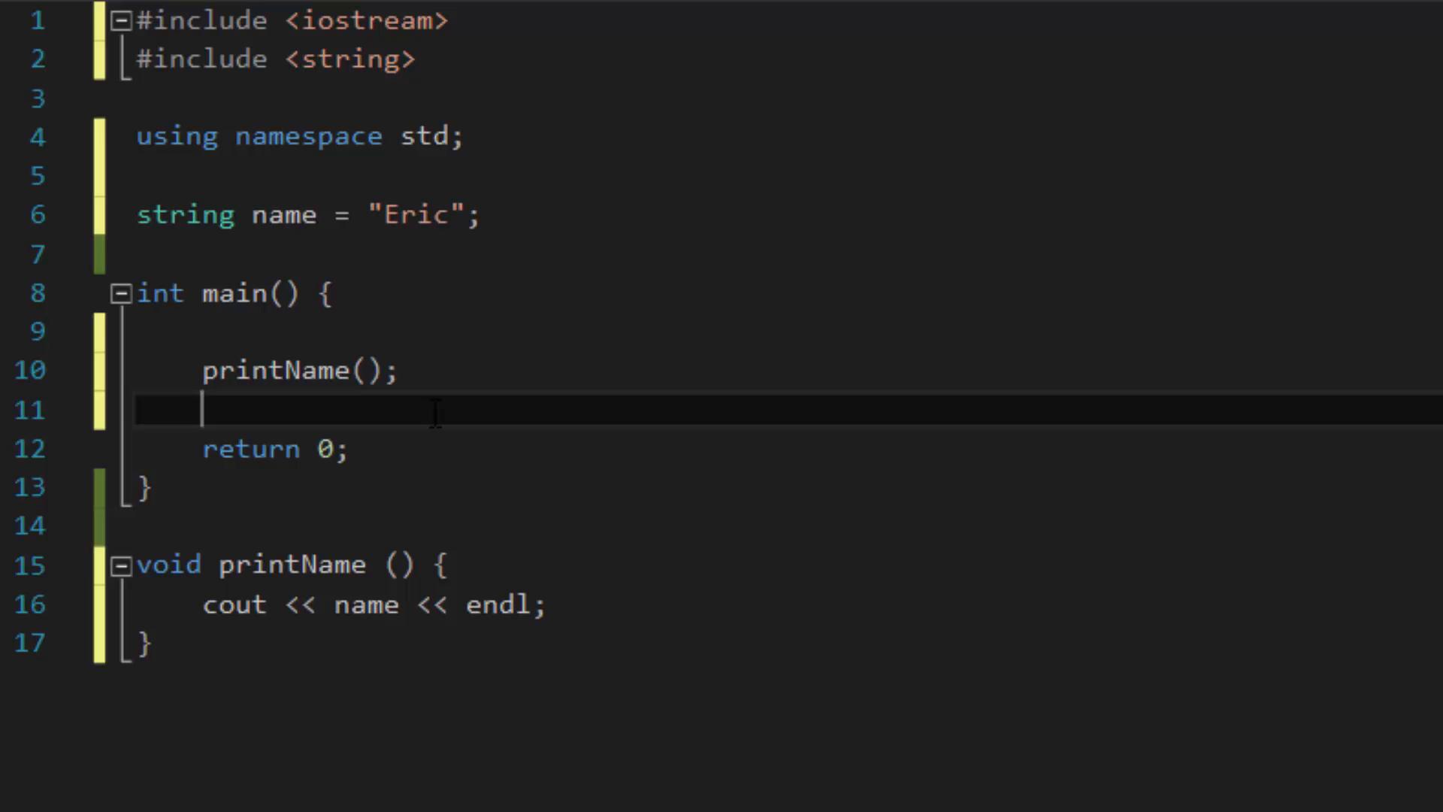
click(518, 26)
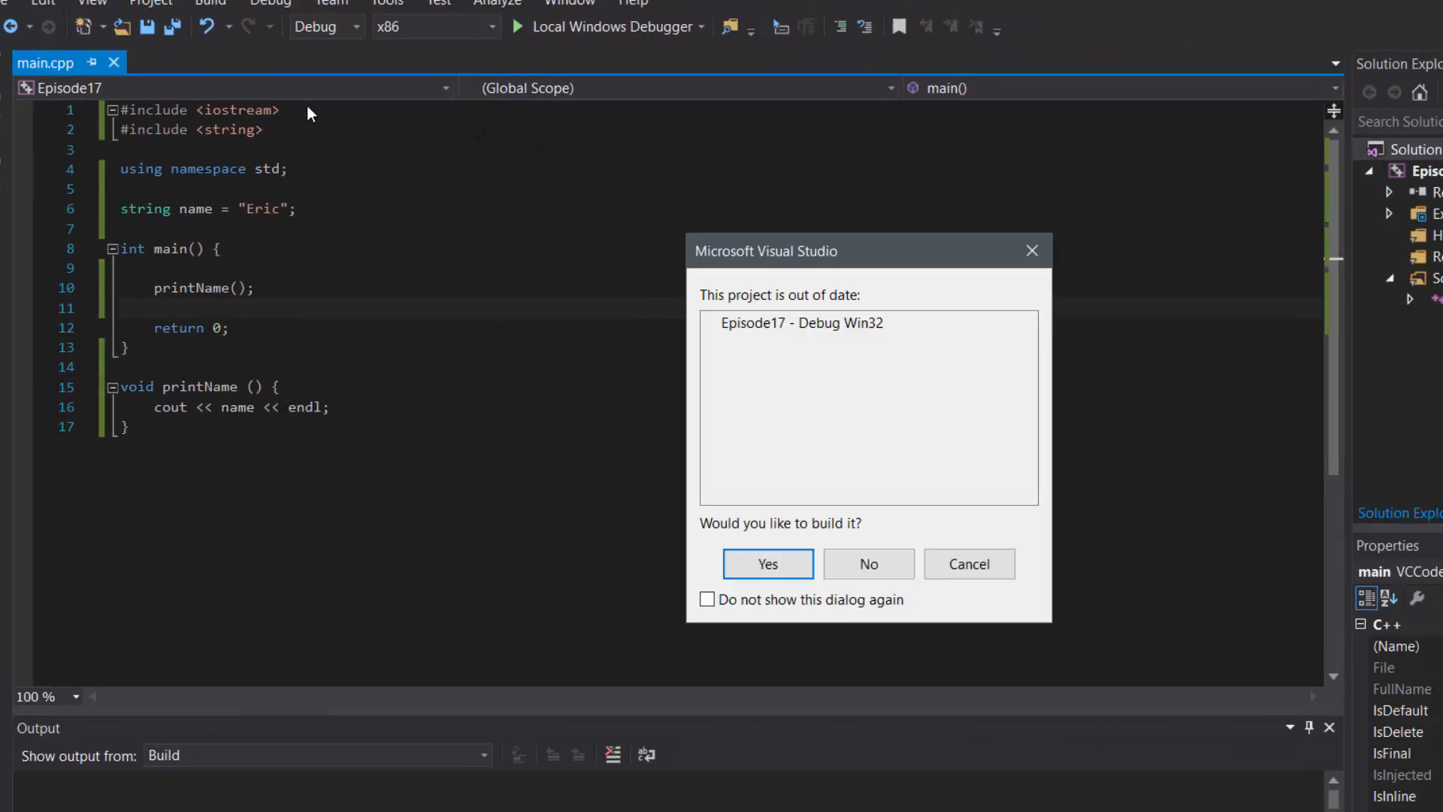
Step: Build the project, hit error C3861 for printName, and decline running the old build
click(768, 562)
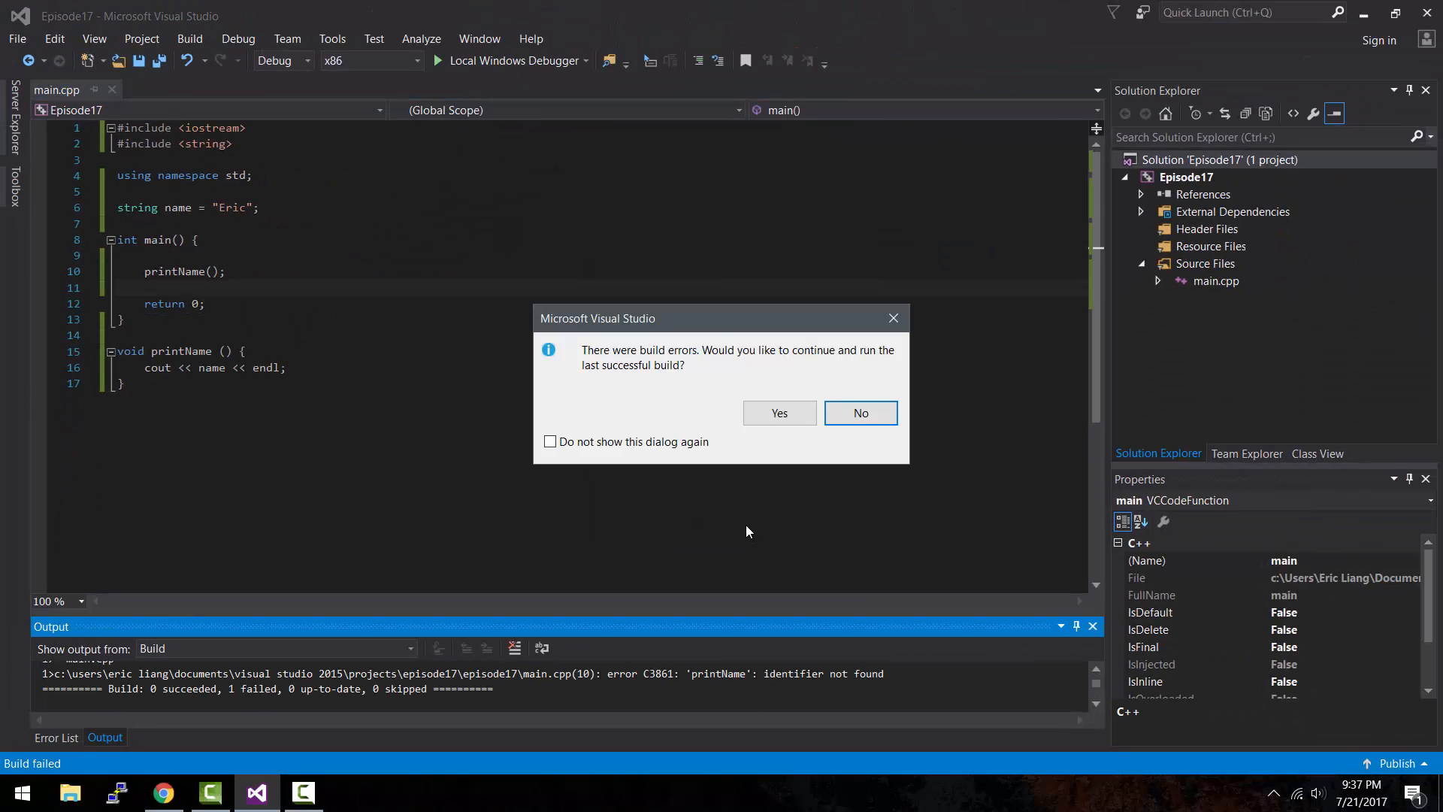
mouse_move(679, 365)
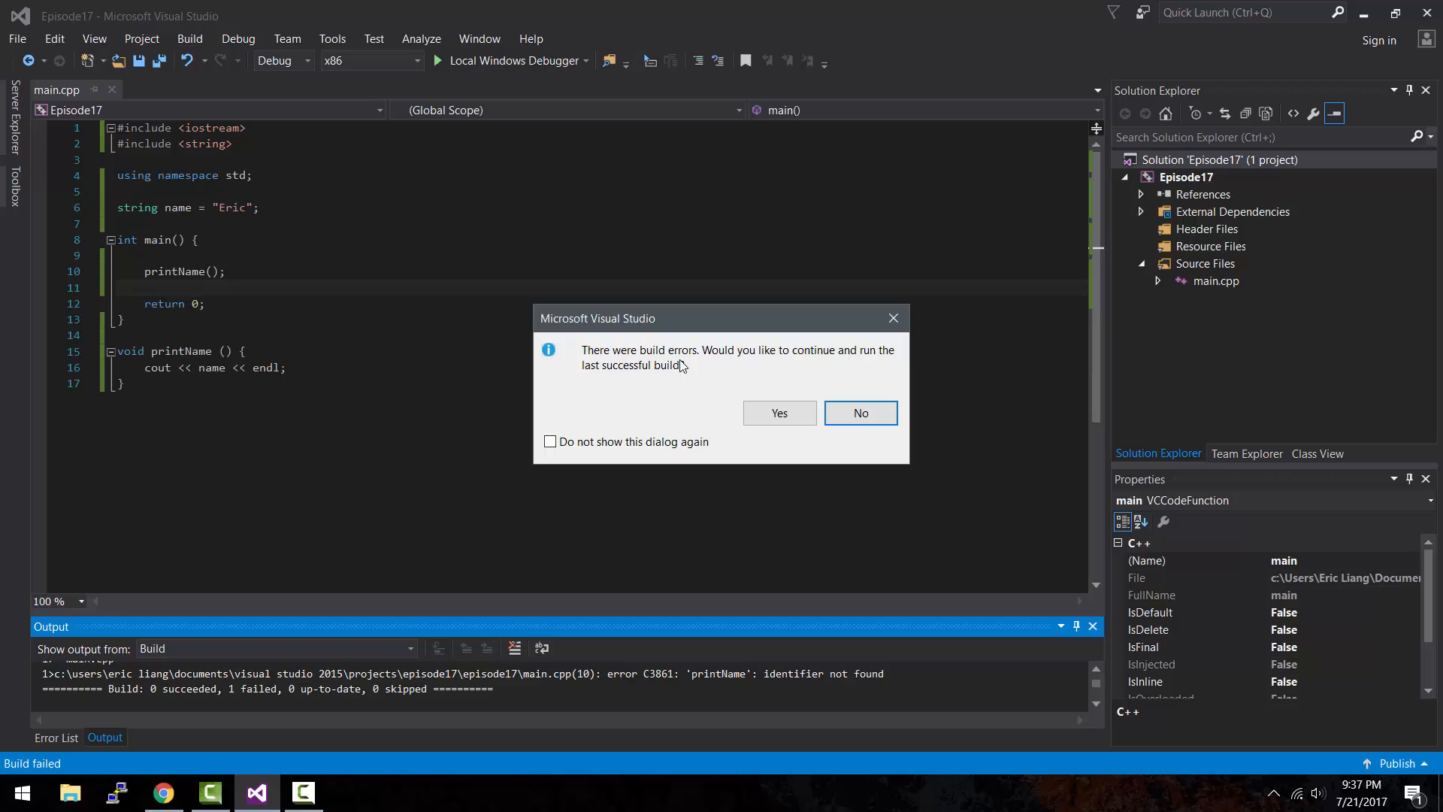
click(858, 411)
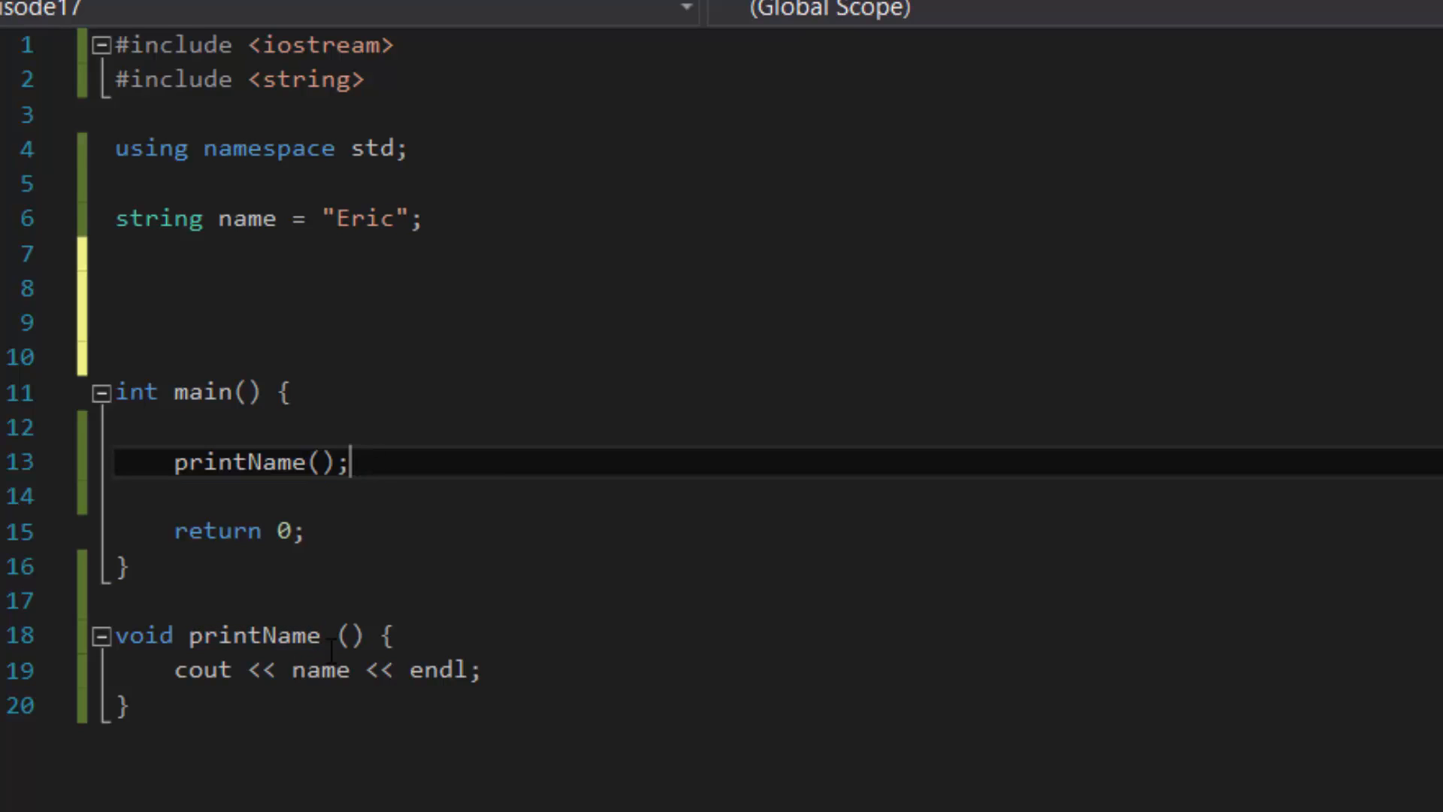
drag(120, 635, 124, 713)
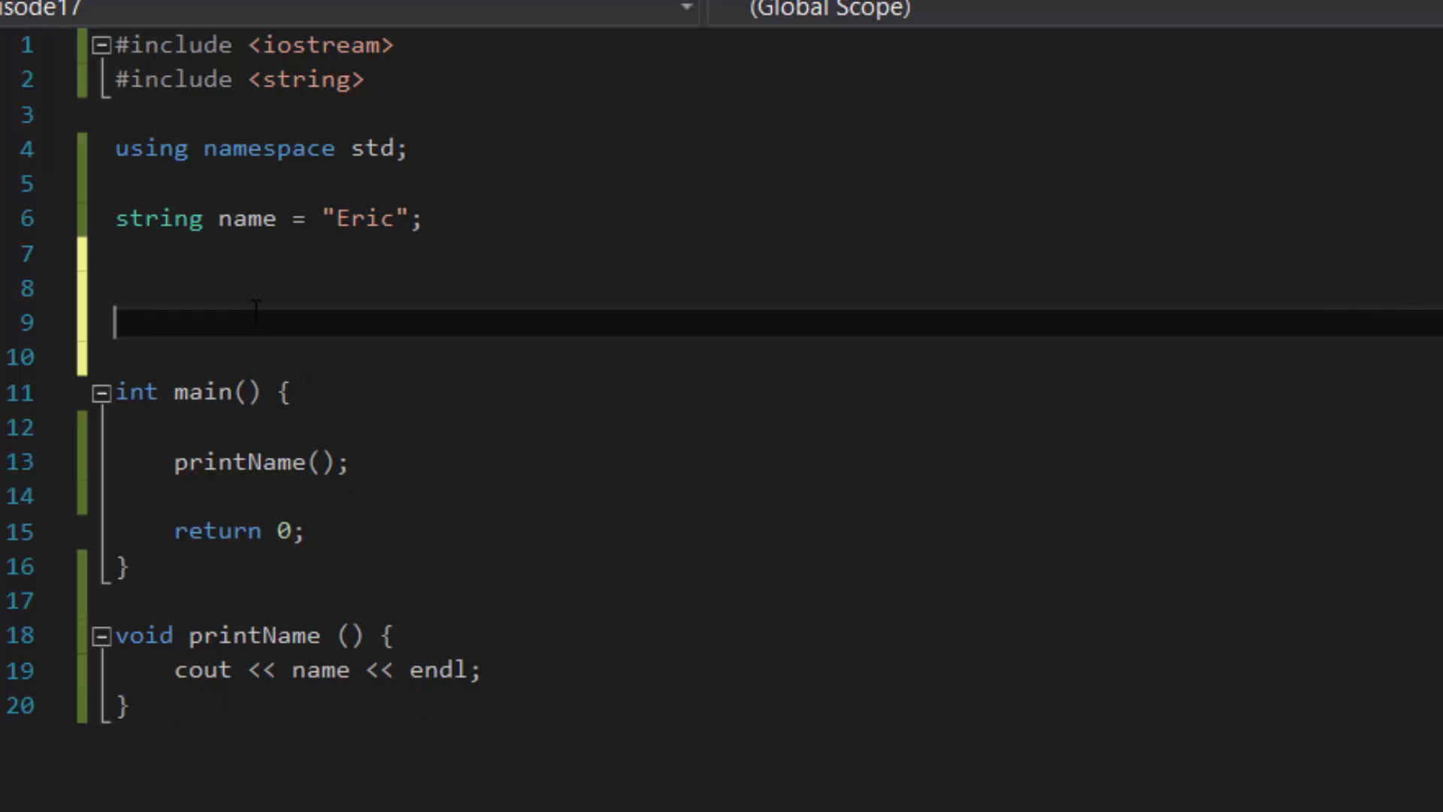
key(up)
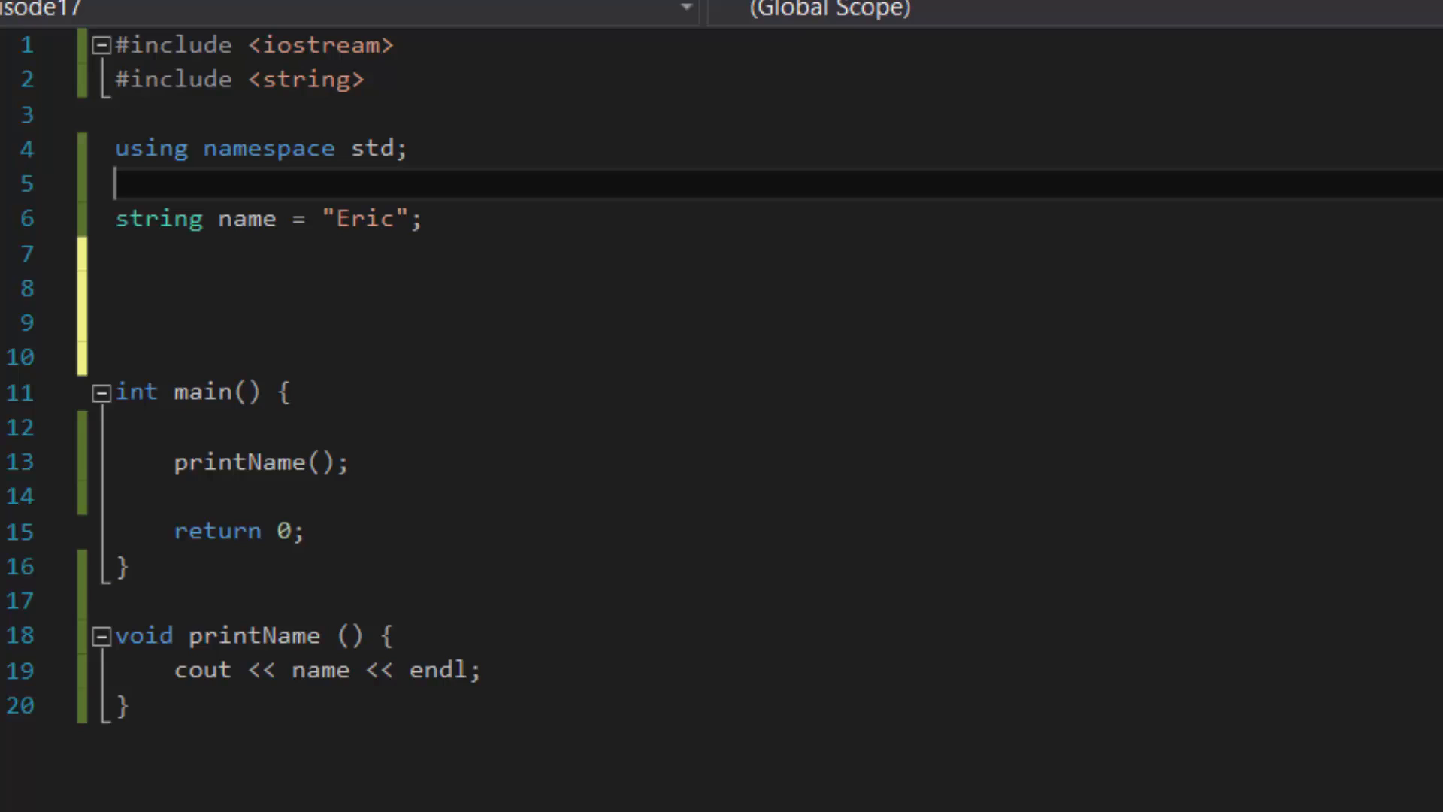
key(ctrl+a)
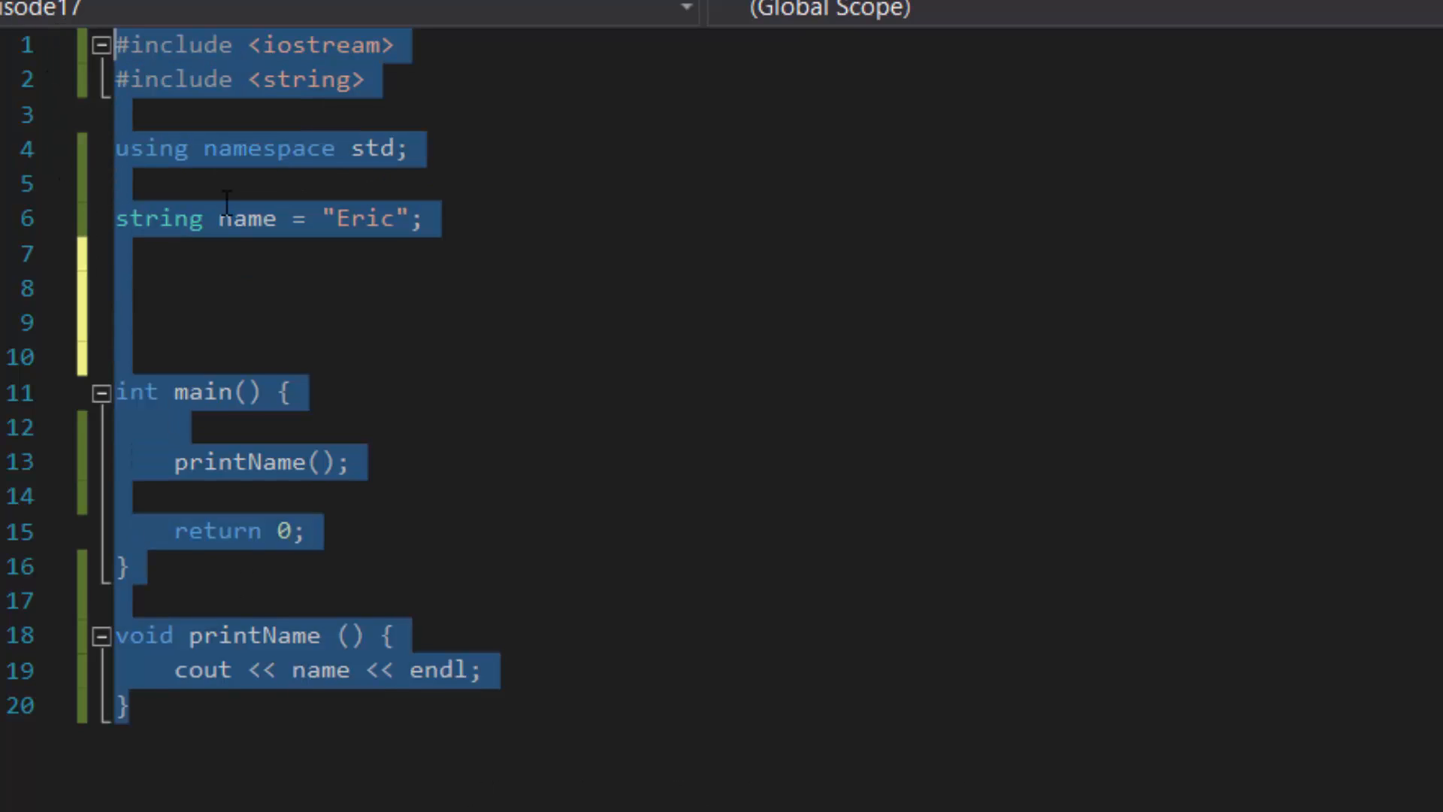
click(126, 706)
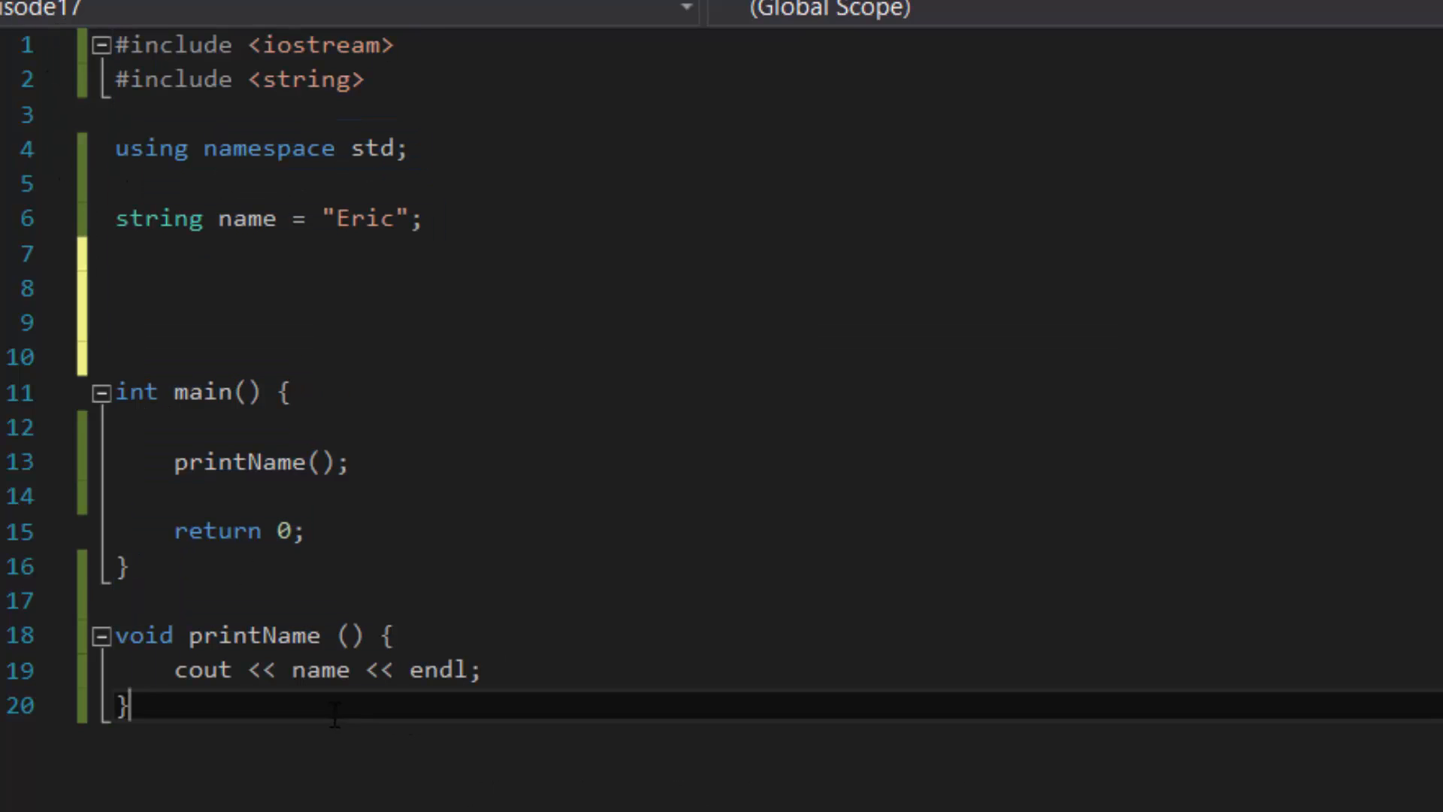
mouse_move(366, 452)
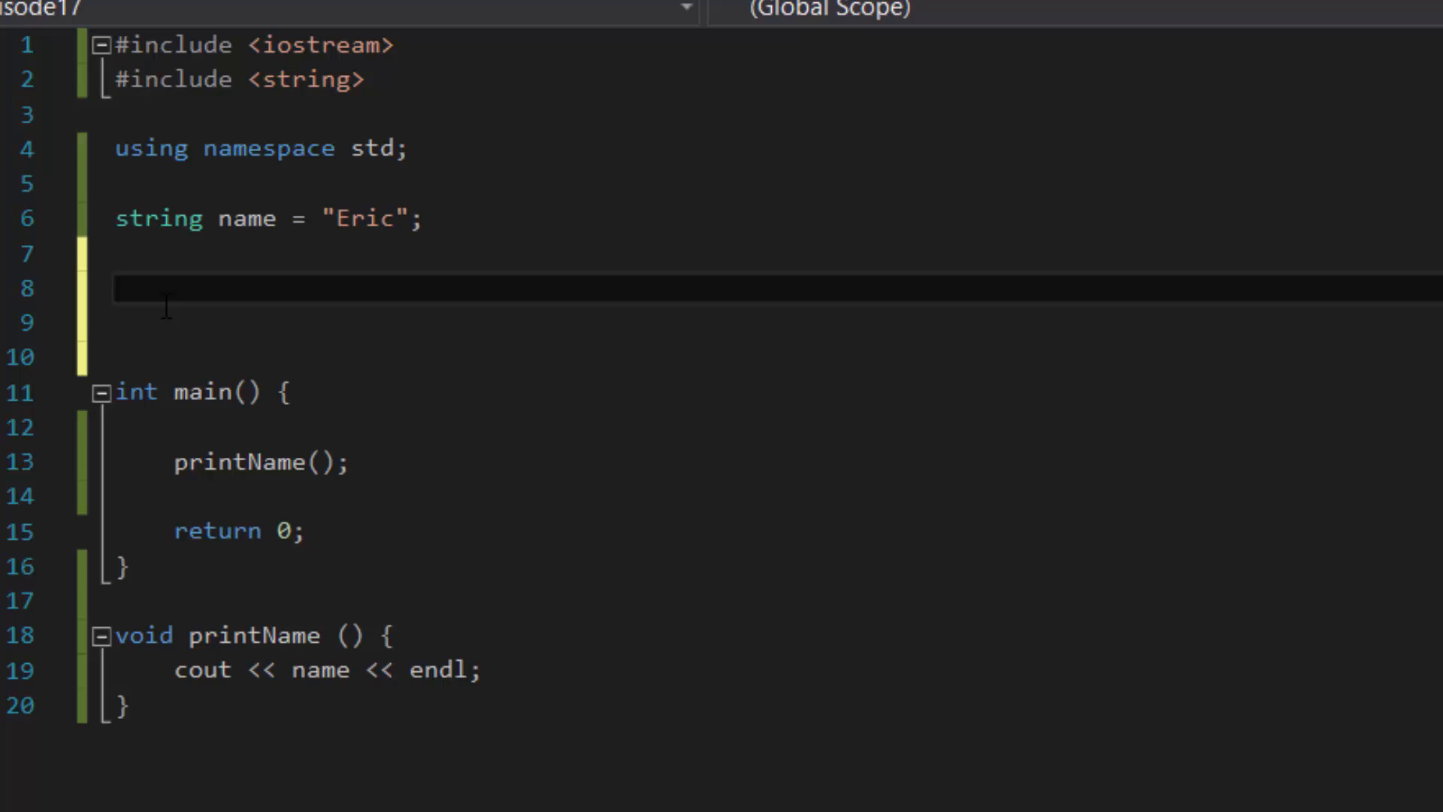
Step: Type the prototype void printName(); above main
text(pr)
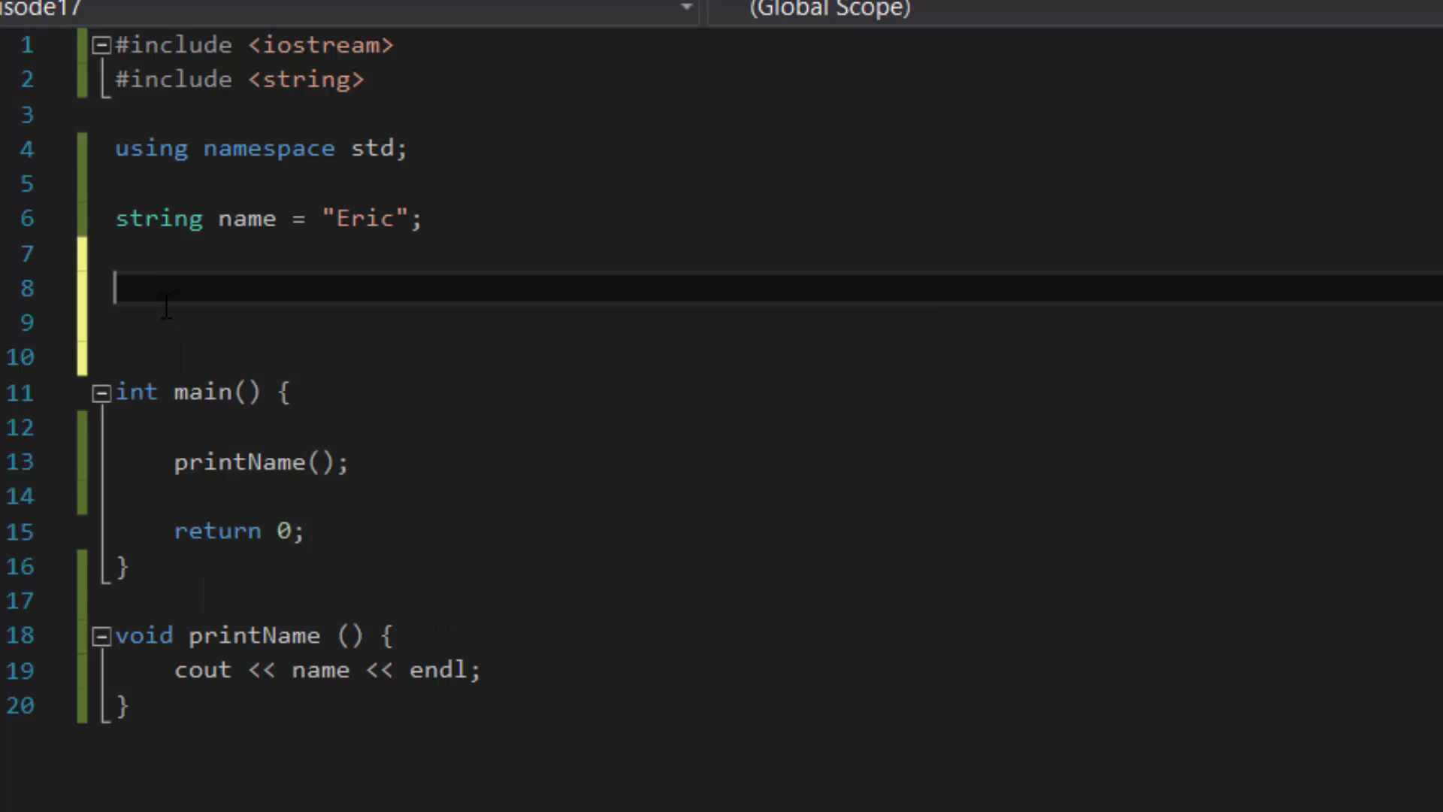
text(void pri)
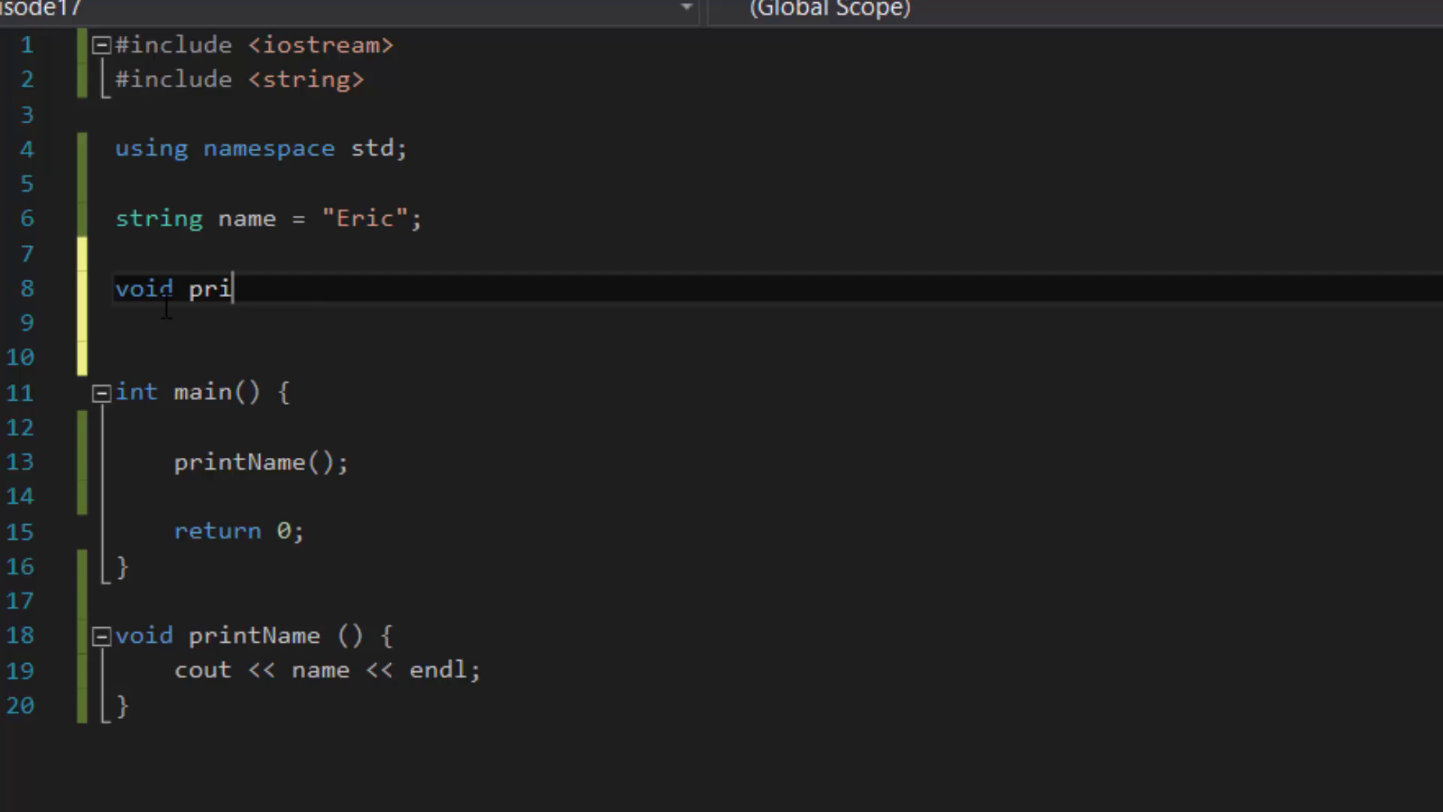
text(ntName())
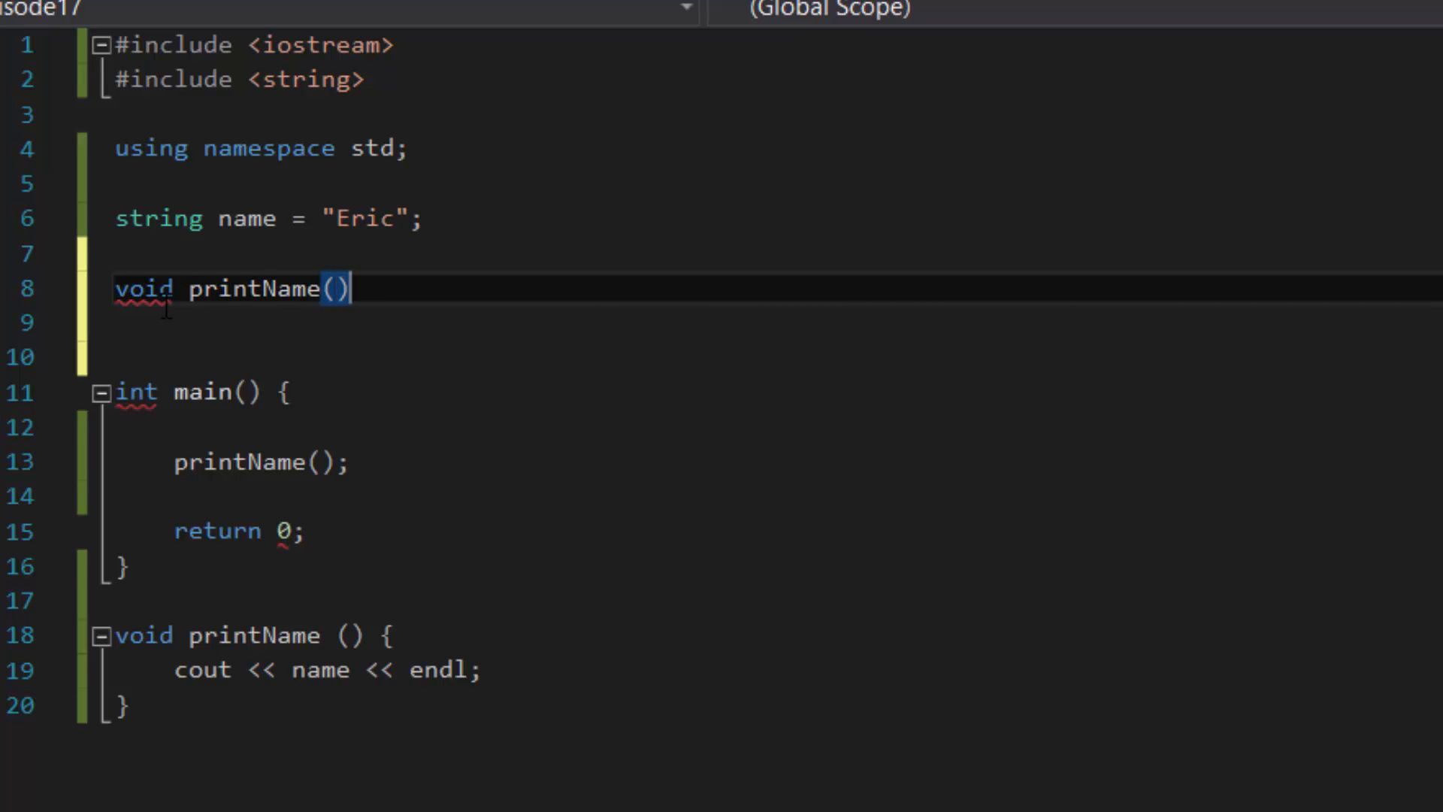
text(;)
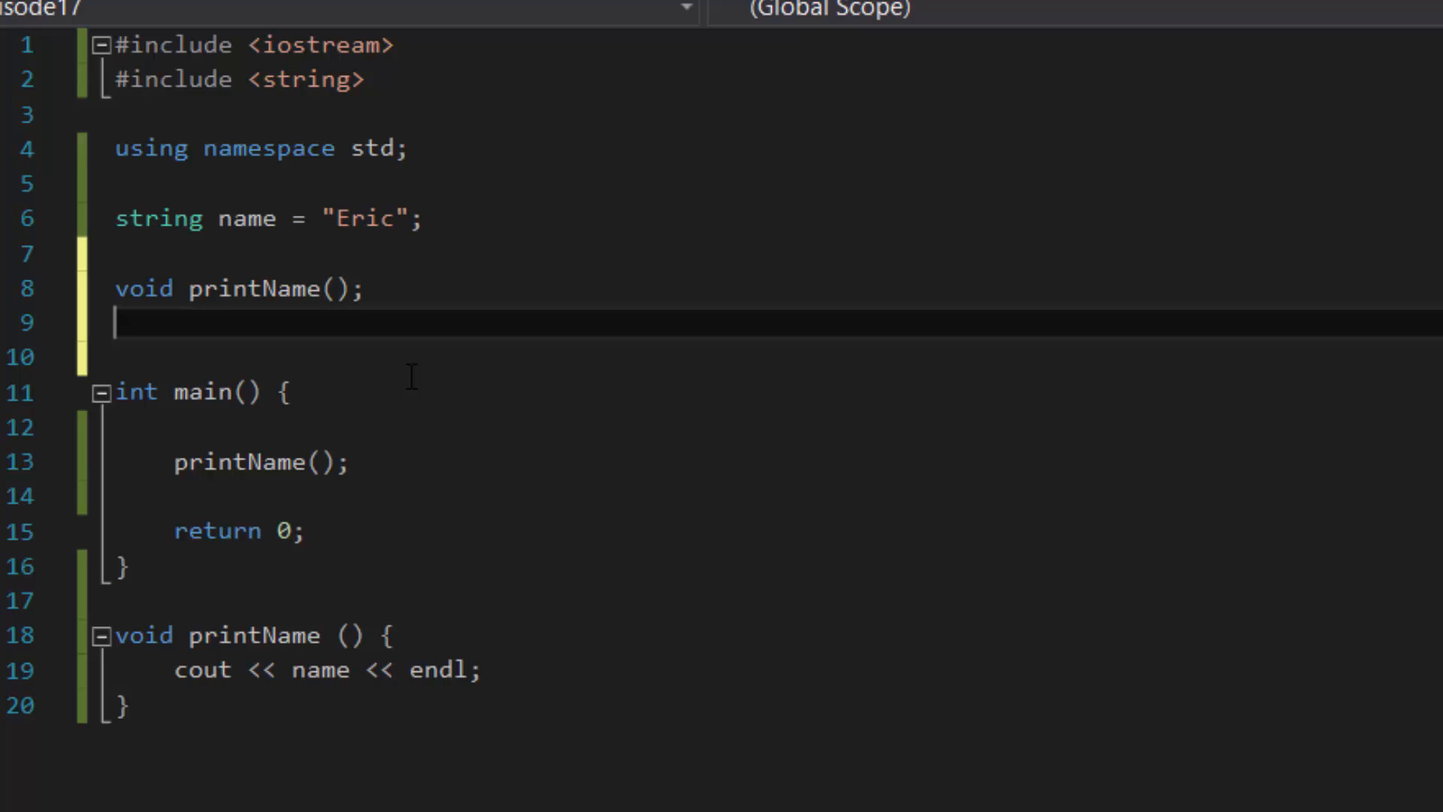
Step: Remove the extra blank line above main and check the printName definition
click(377, 79)
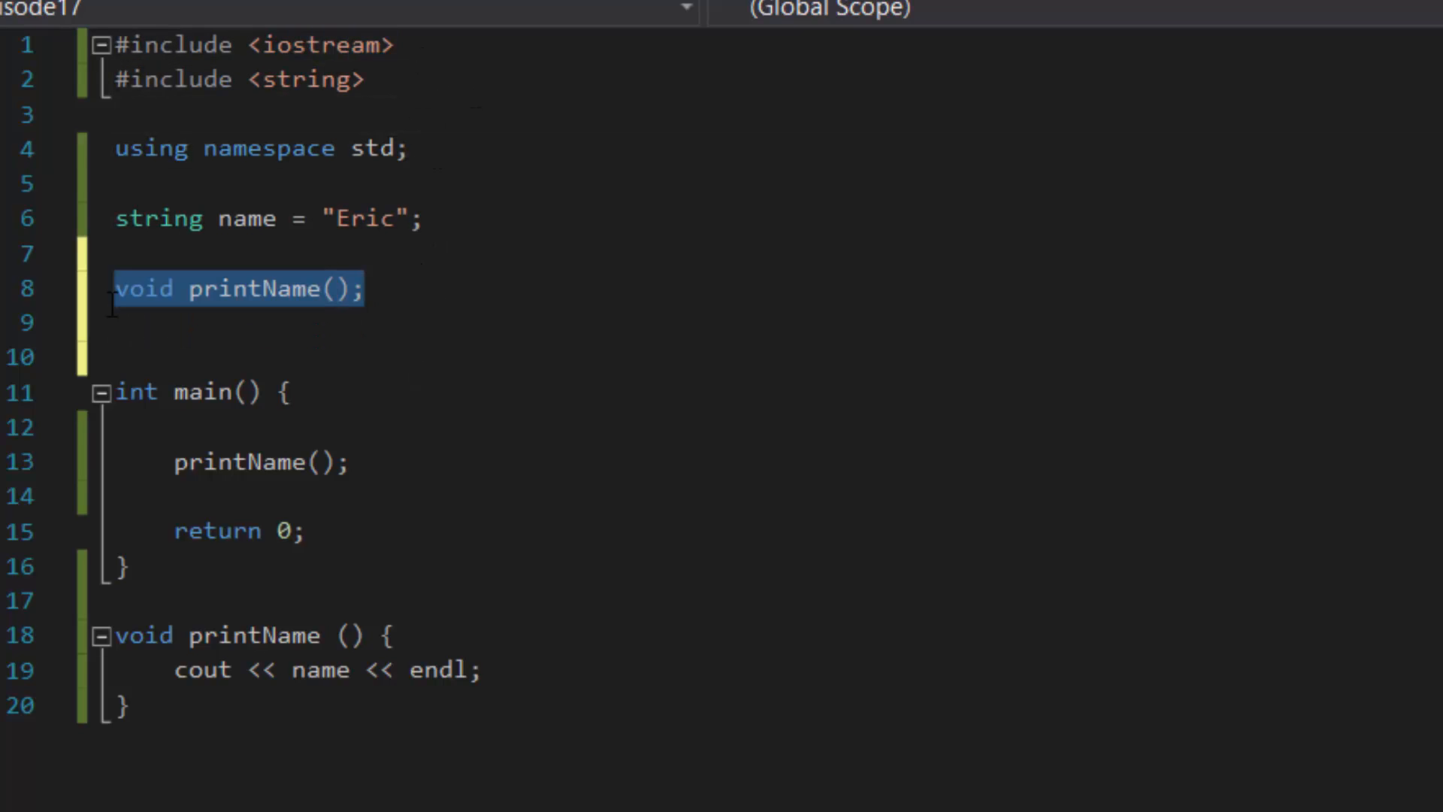
click(366, 288)
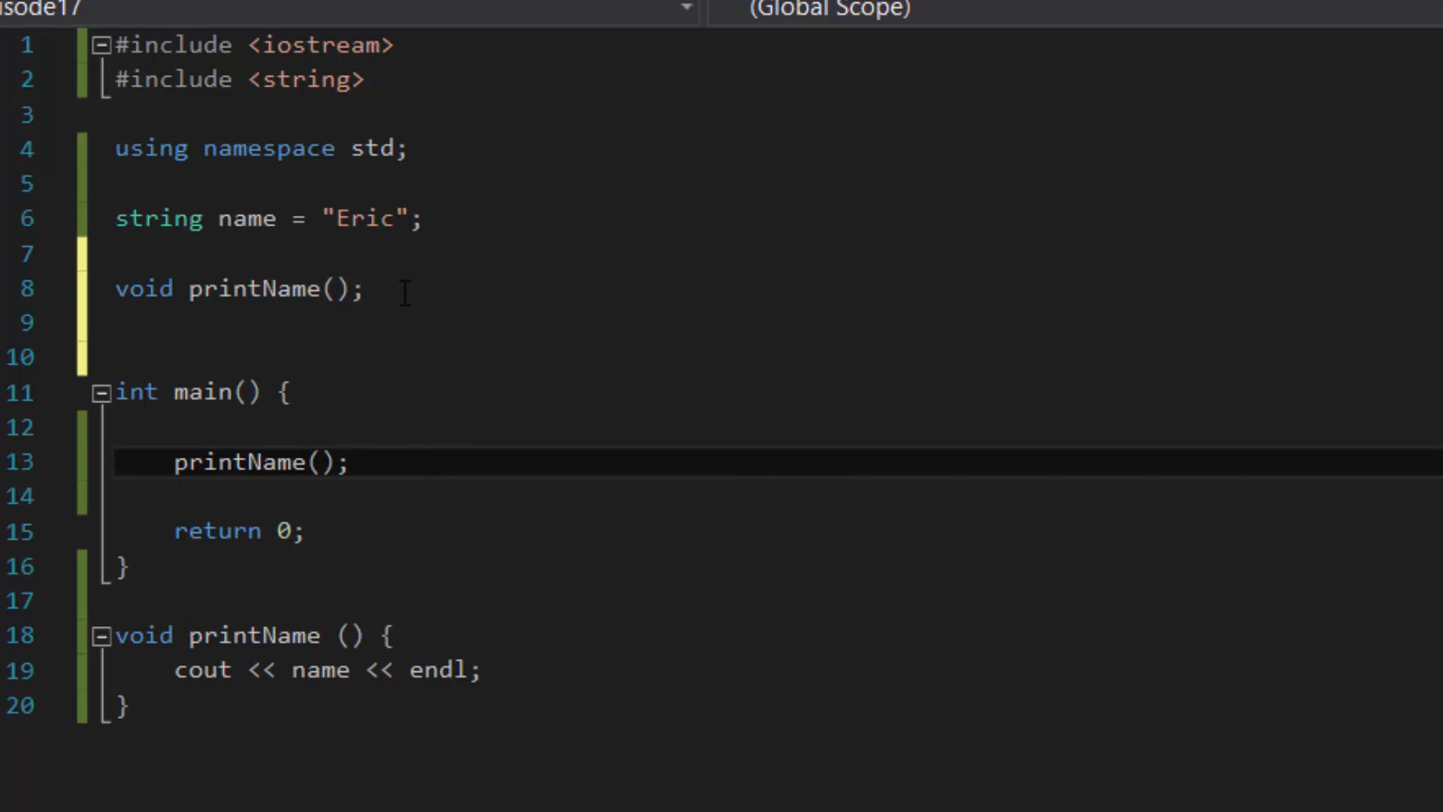
drag(113, 287, 364, 287)
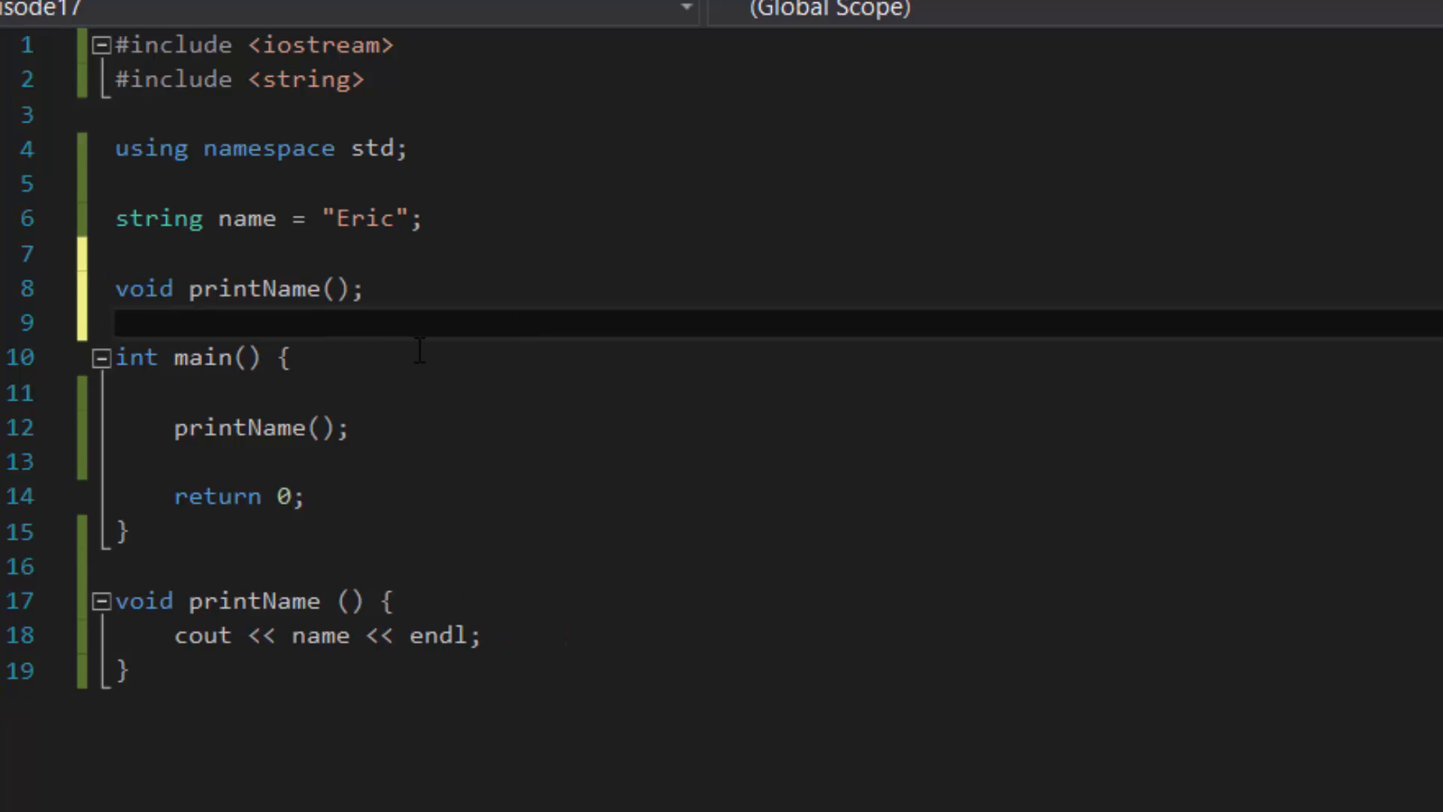
double_click(257, 426)
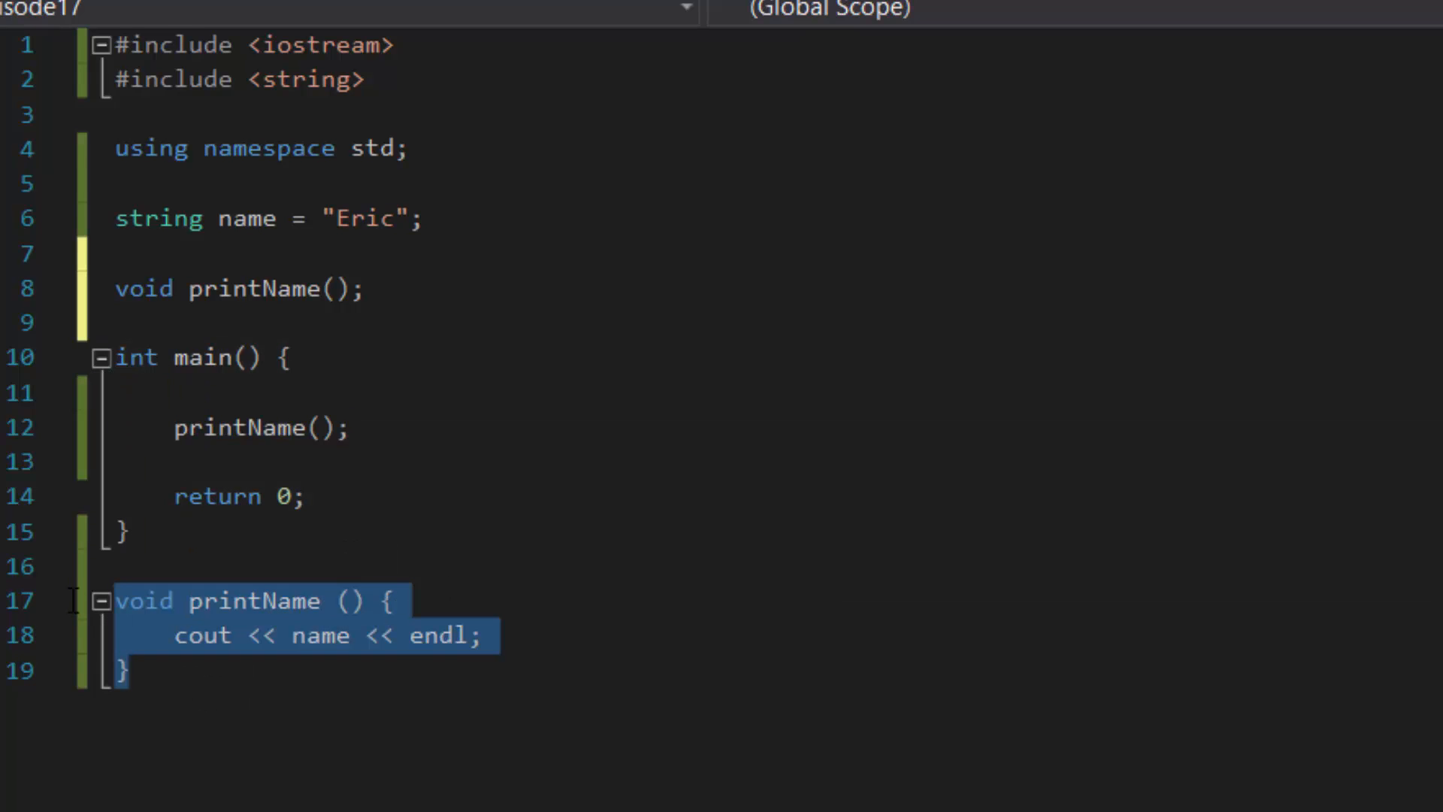
double_click(201, 636)
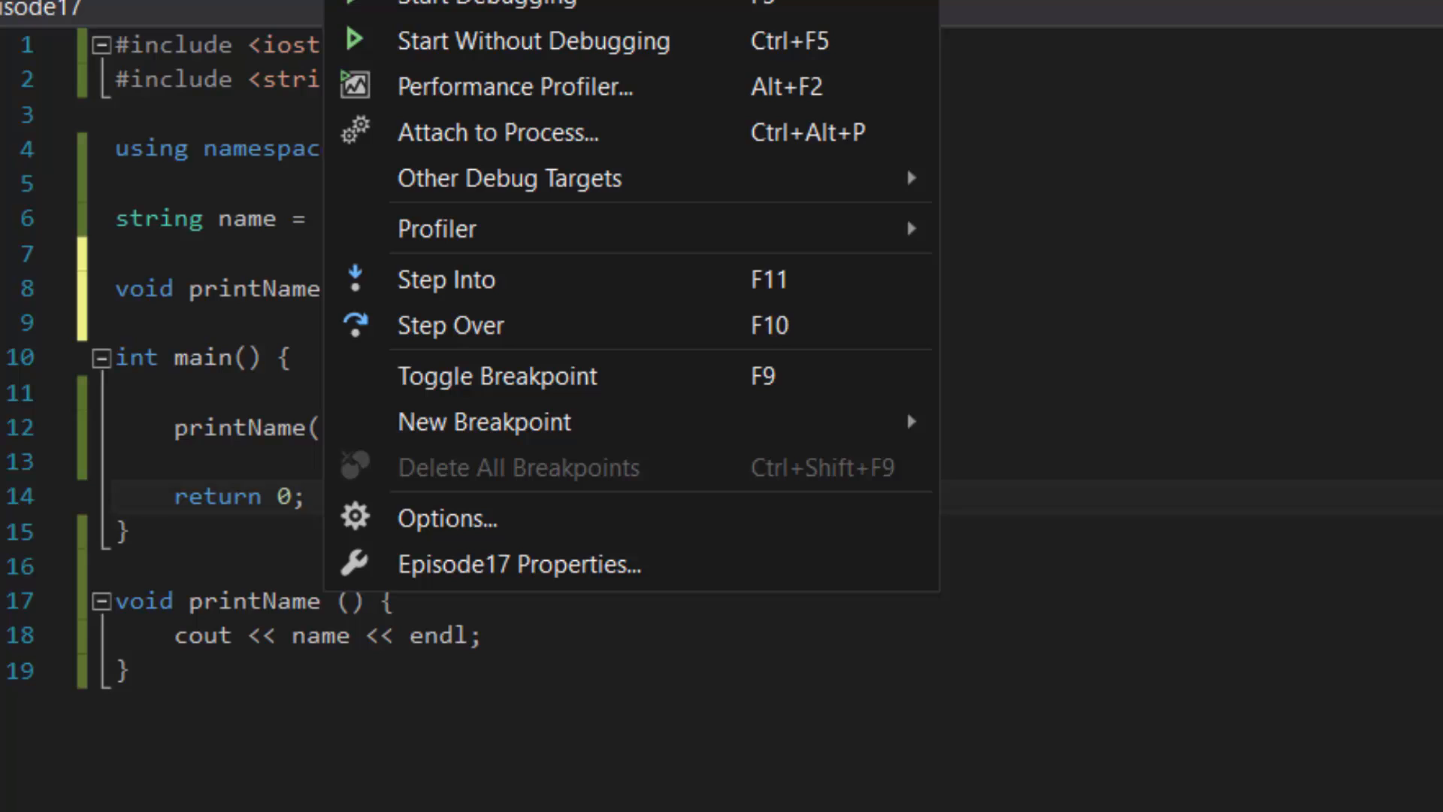
mouse_move(533, 40)
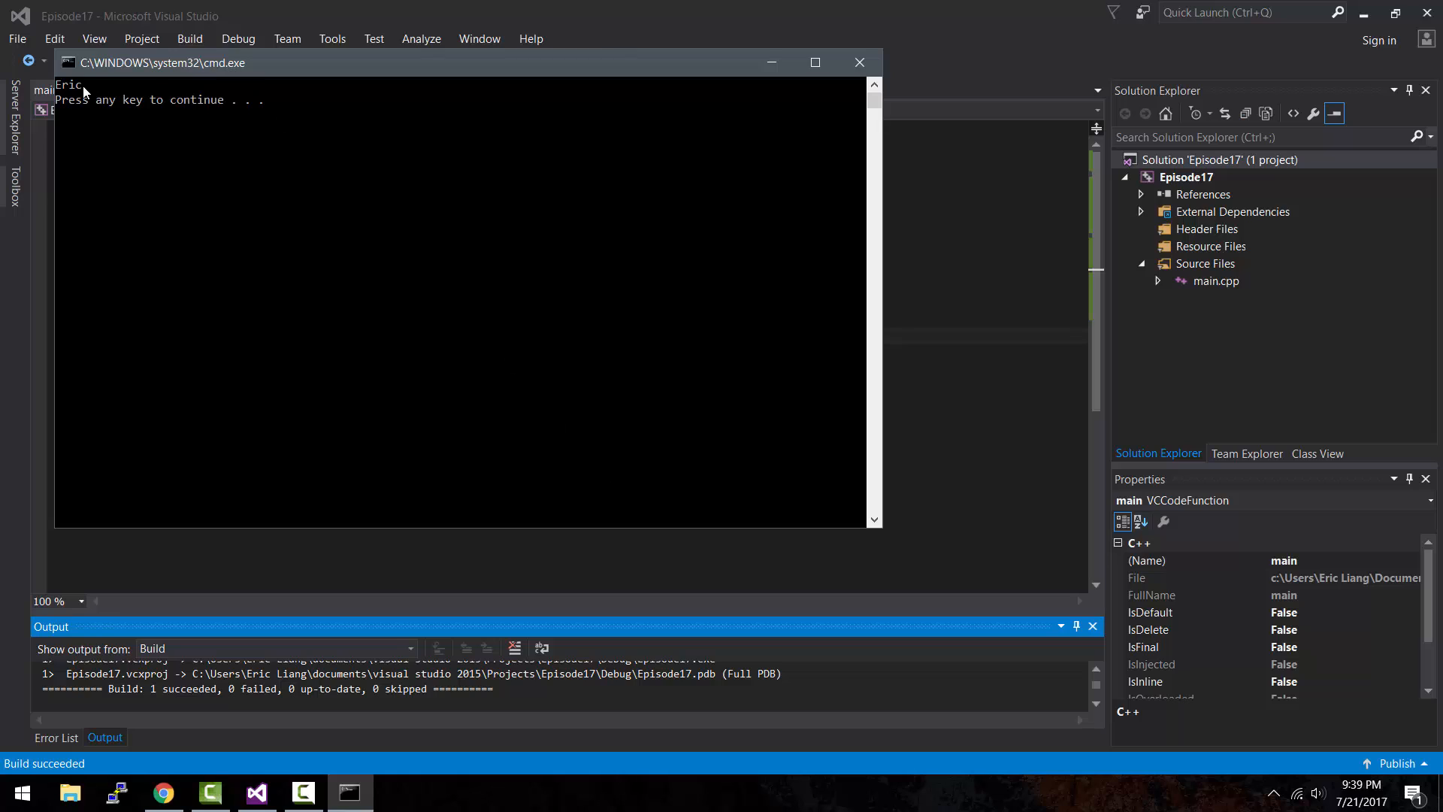
mouse_move(322, 181)
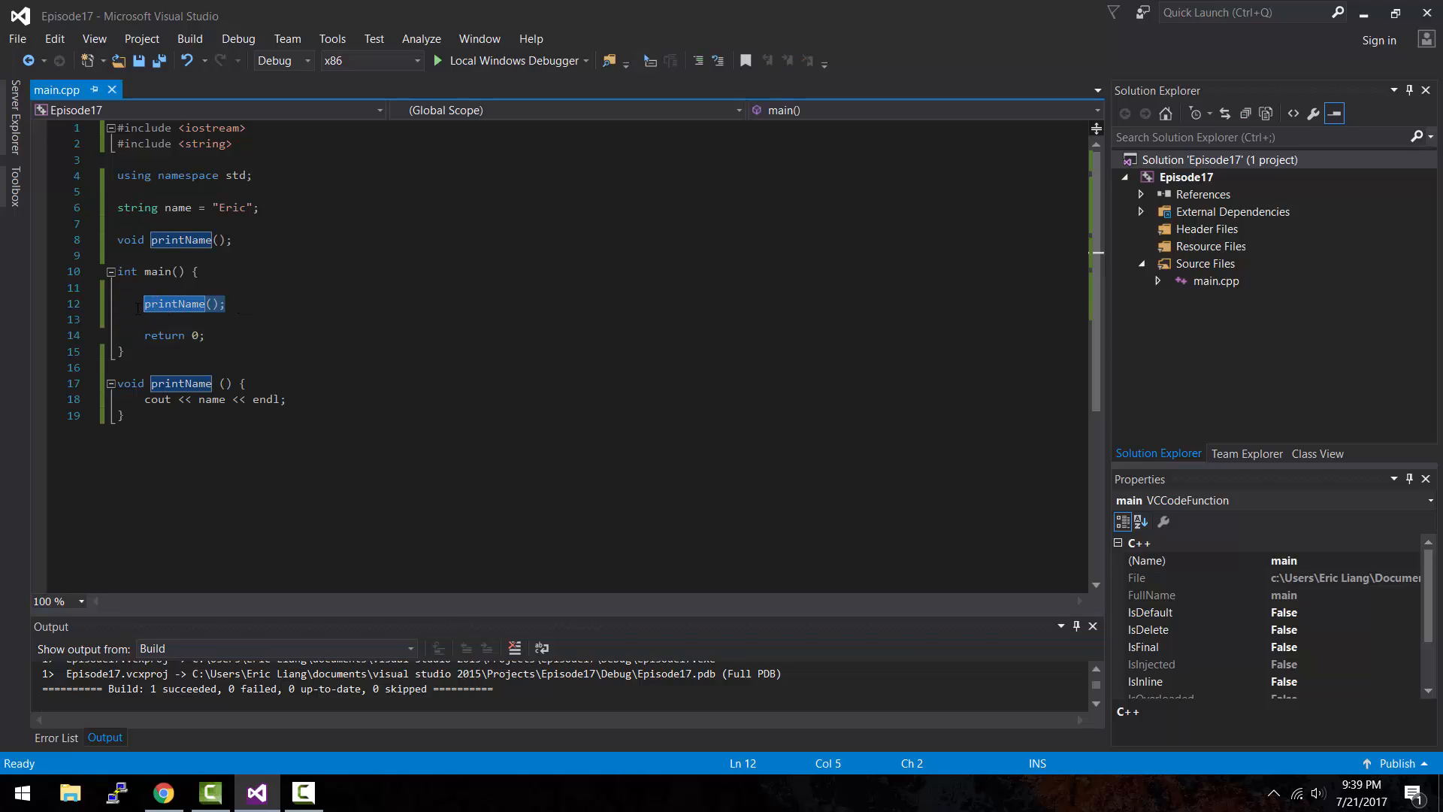
Step: Review the printName call, name declaration, definition and prototype lines
click(225, 304)
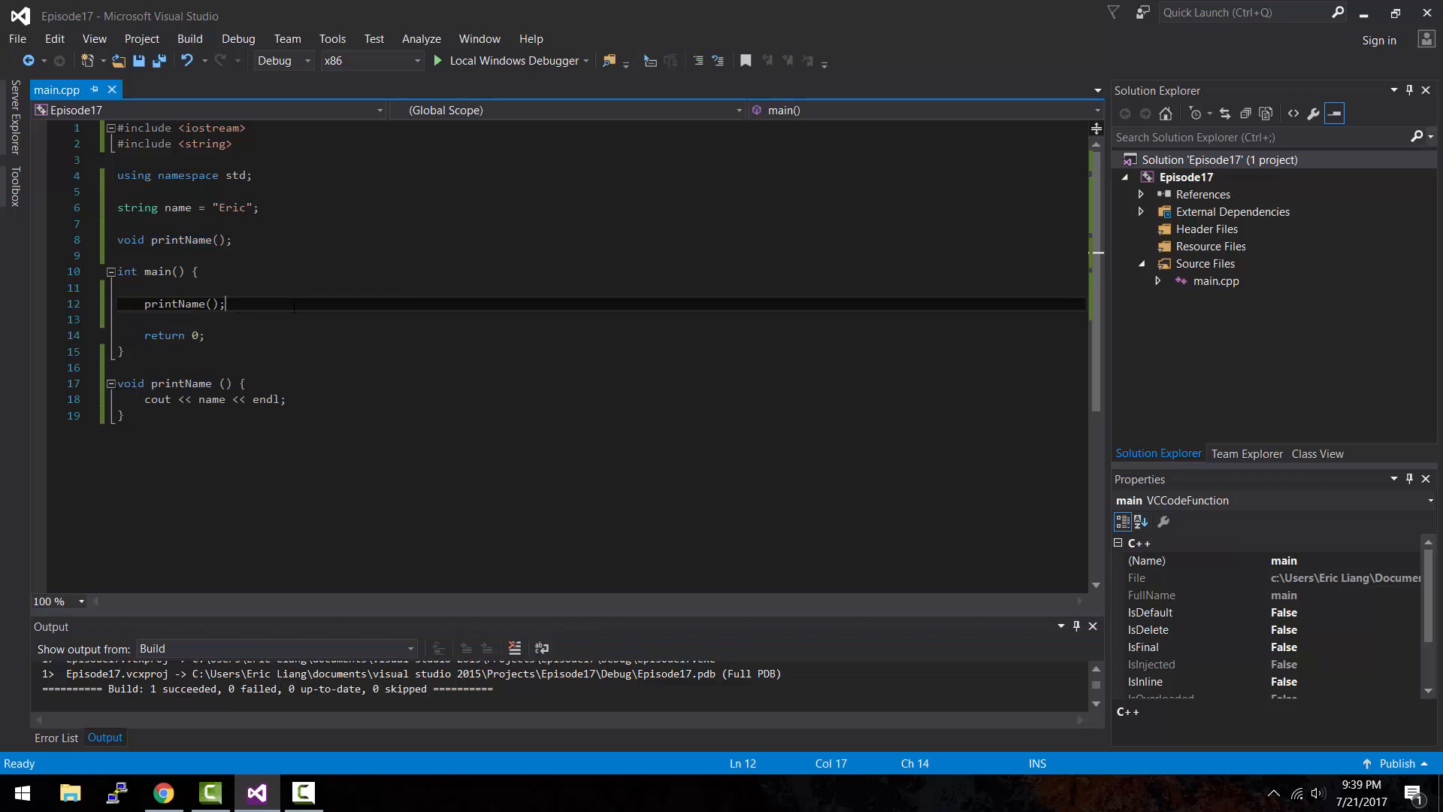
triple_click(214, 399)
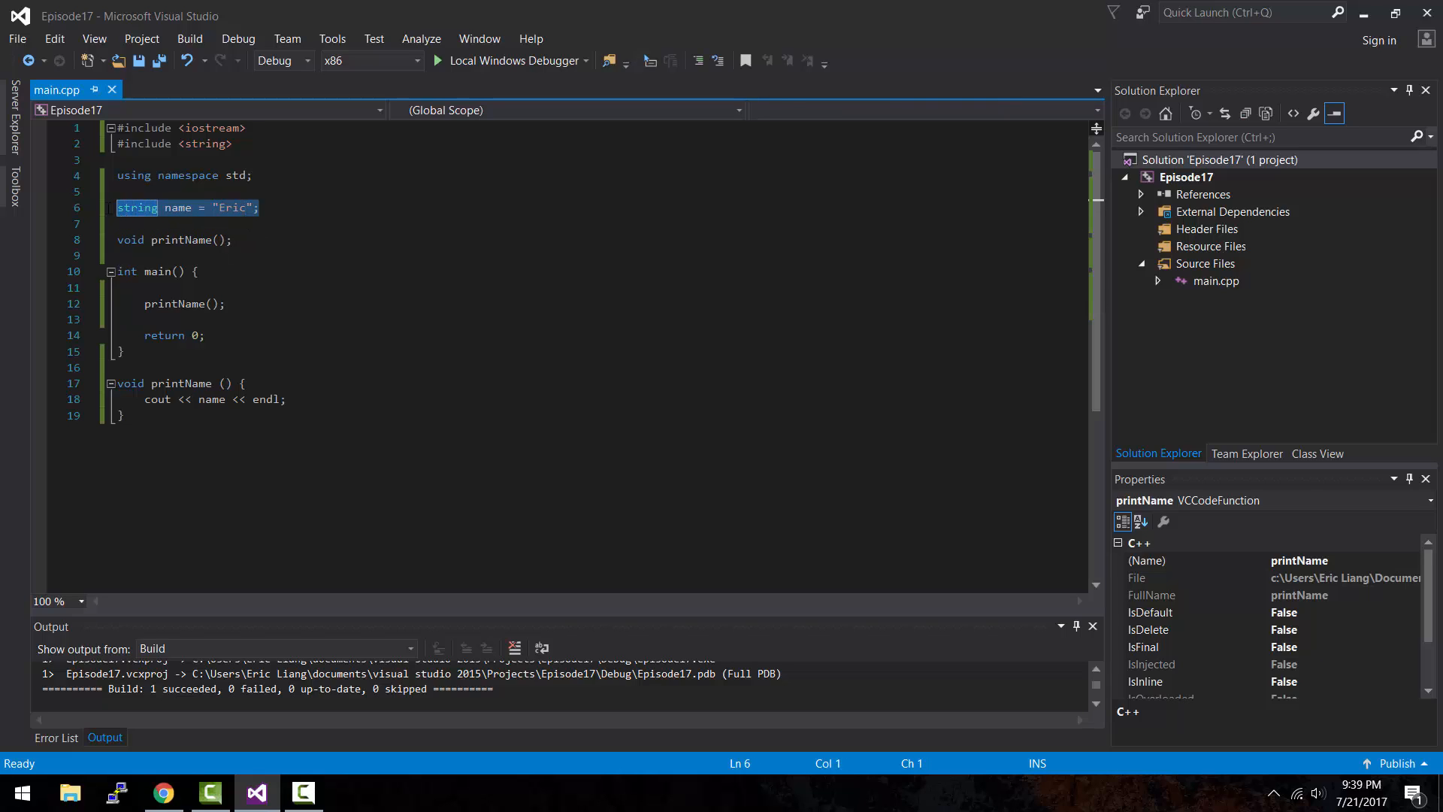
click(257, 207)
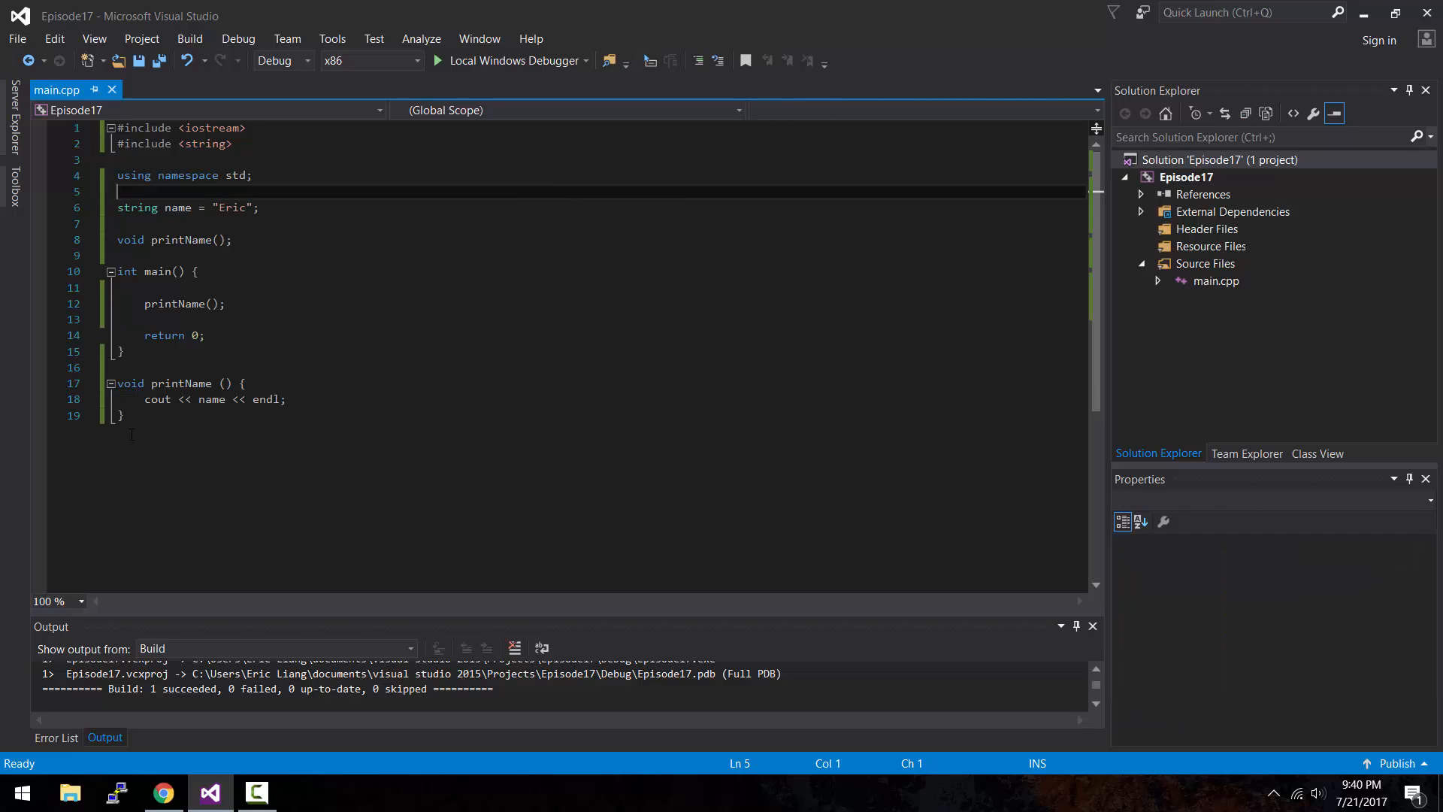
drag(110, 383, 124, 414)
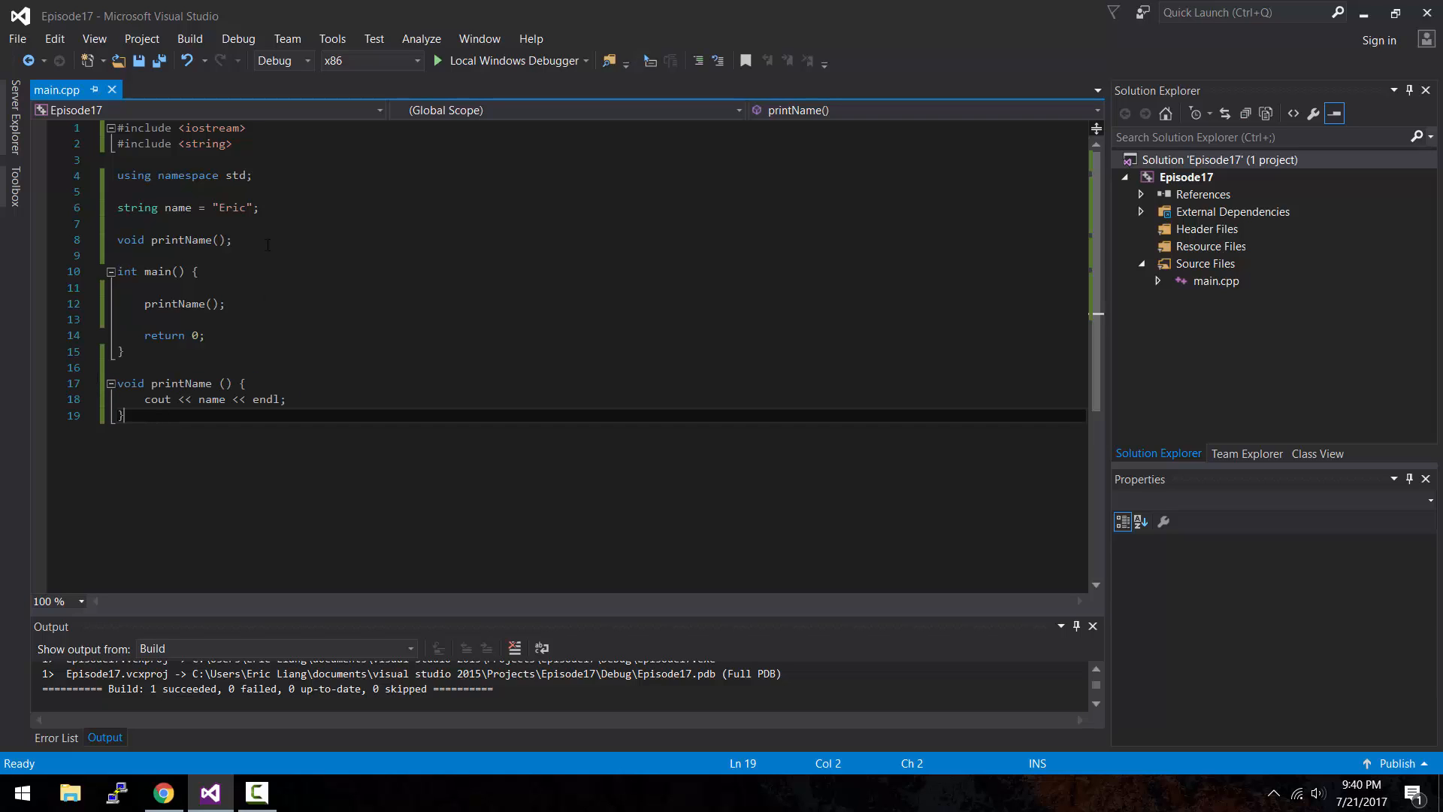
triple_click(173, 239)
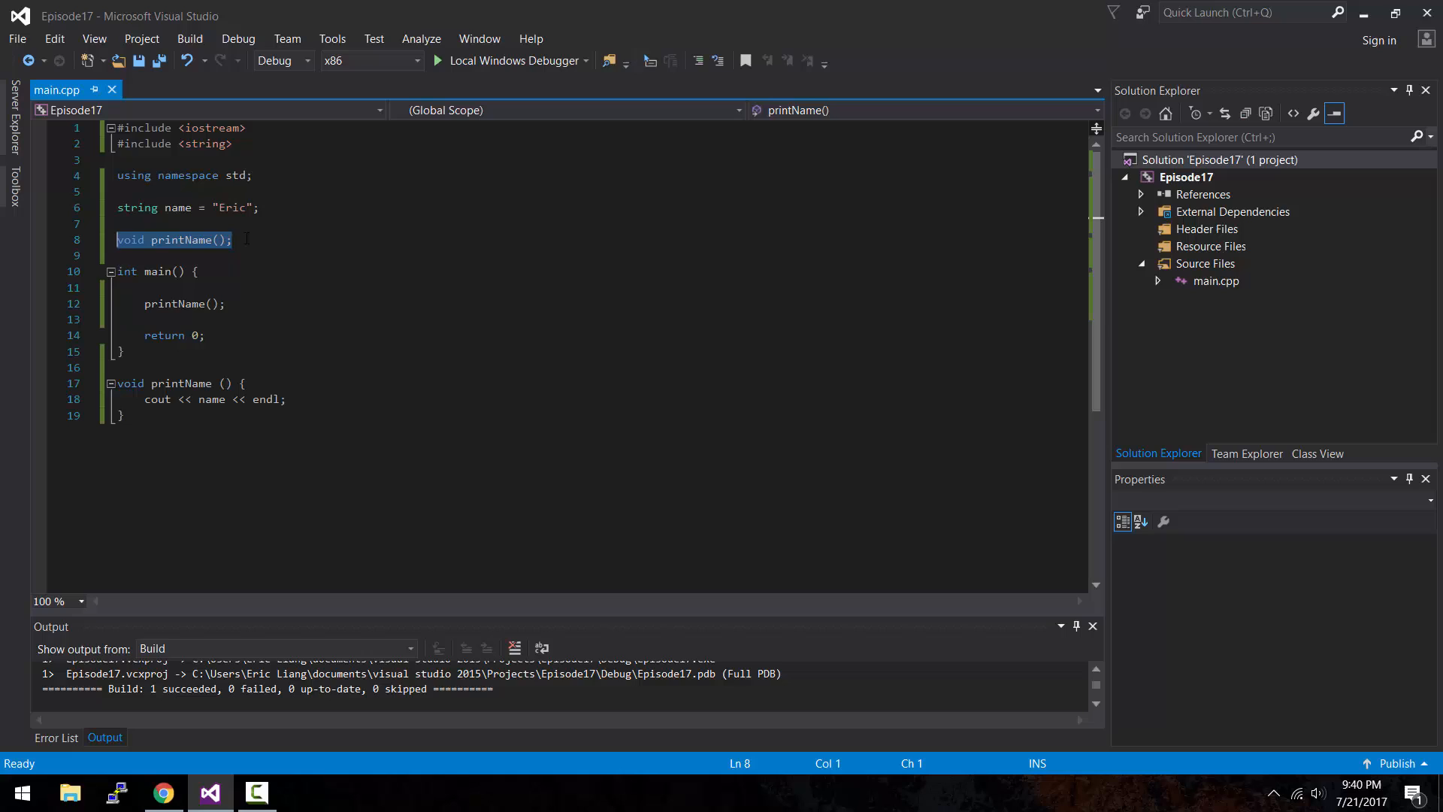
click(235, 239)
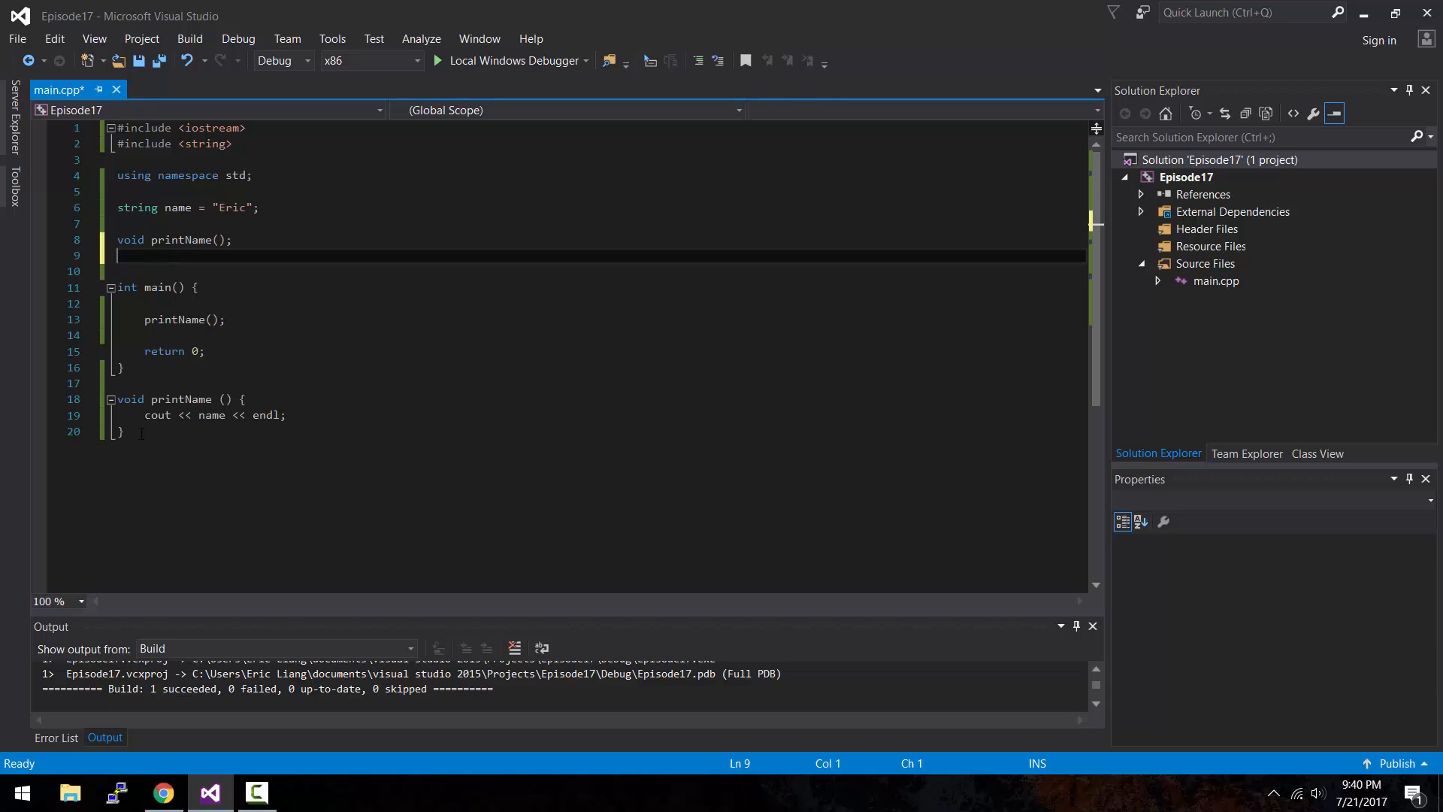
Step: Delete the printName prototype and move the printName definition above main
drag(114, 398, 122, 430)
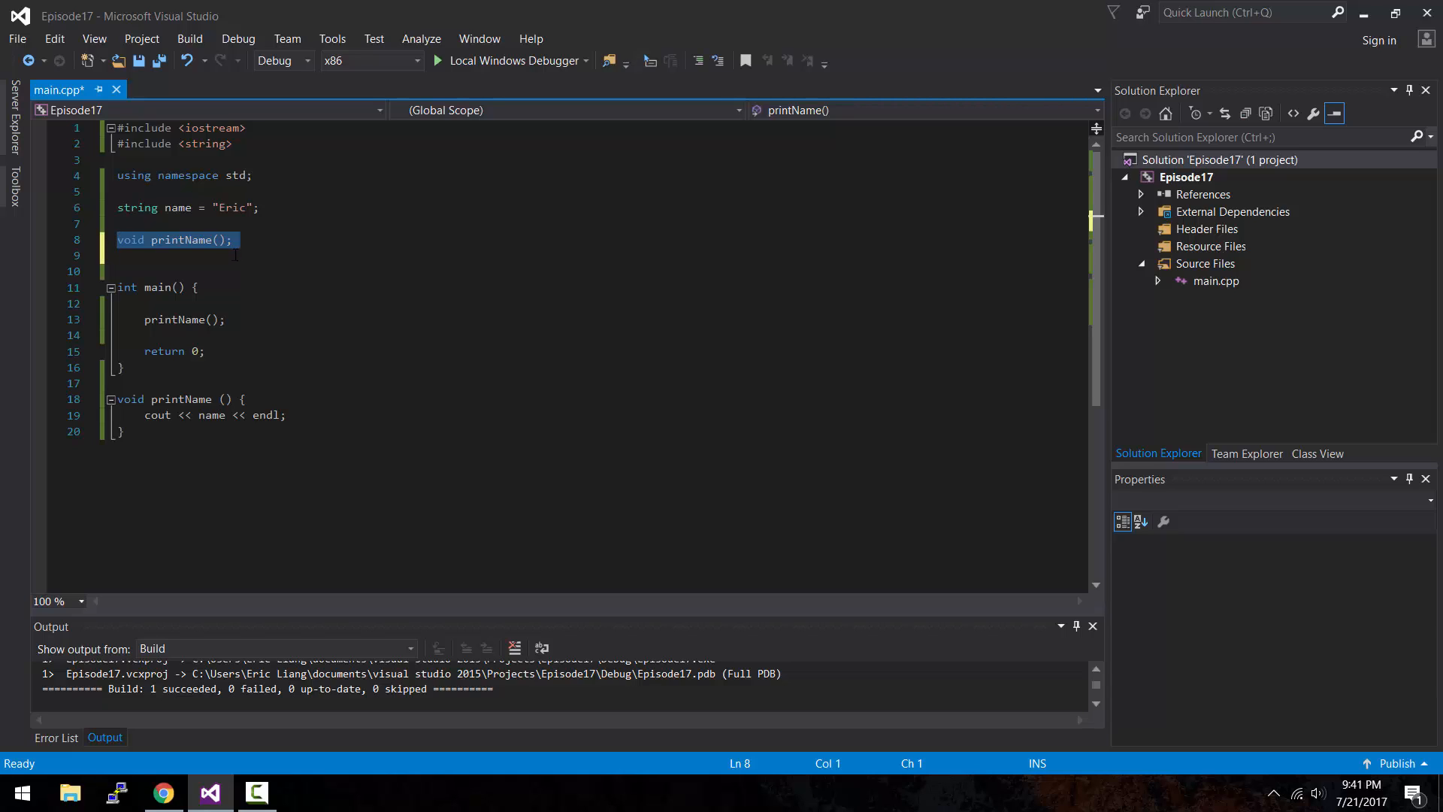
key(Delete)
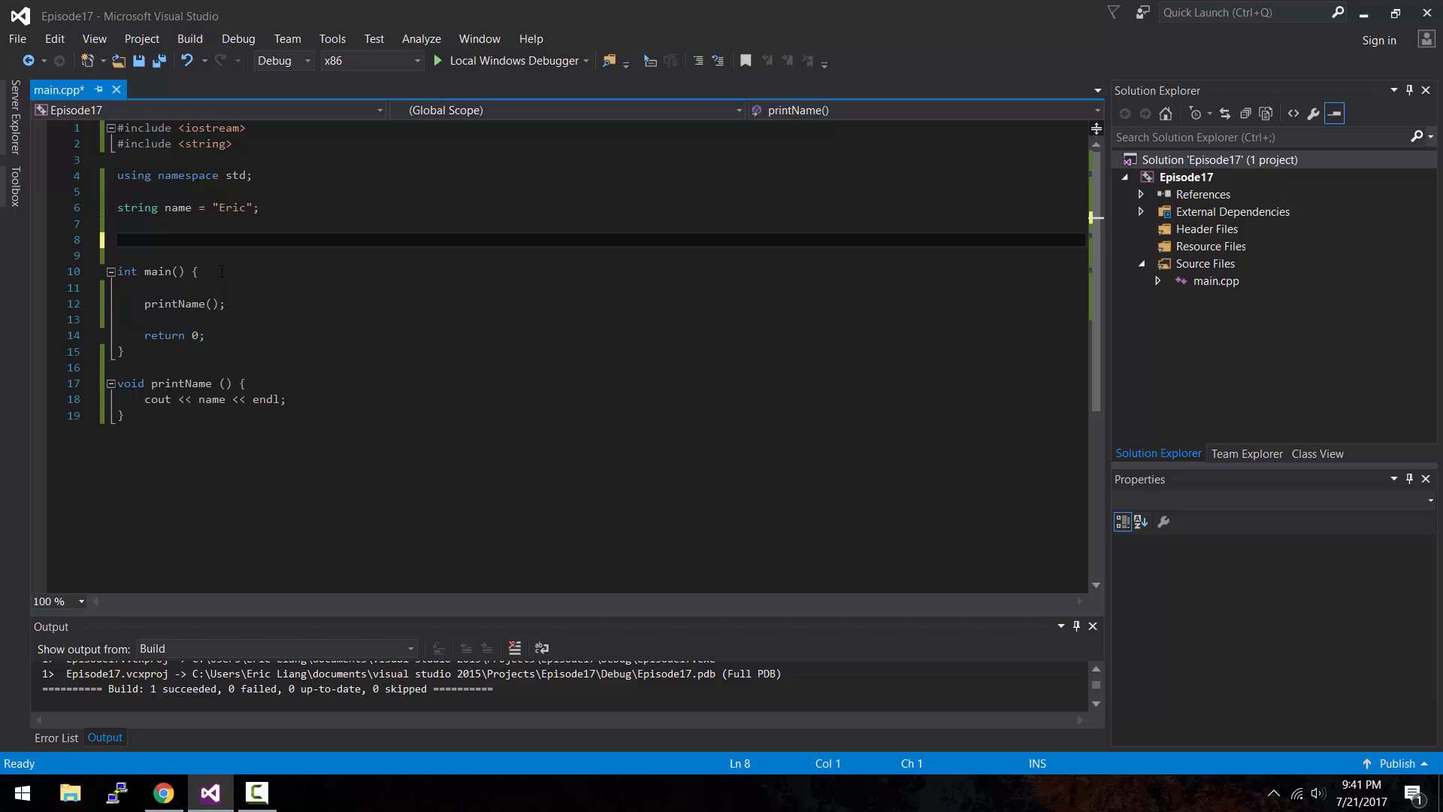
drag(124, 383, 124, 415)
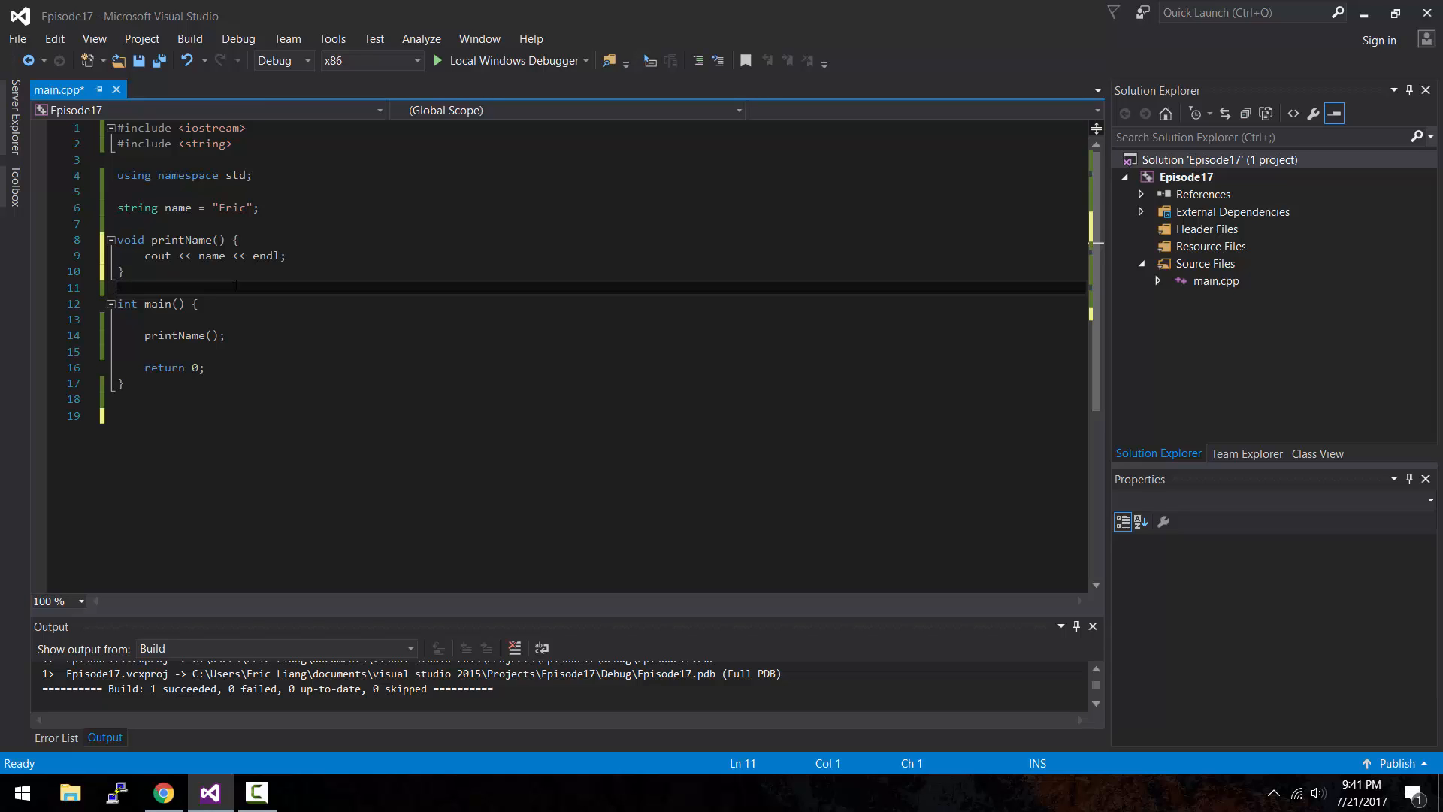
click(237, 39)
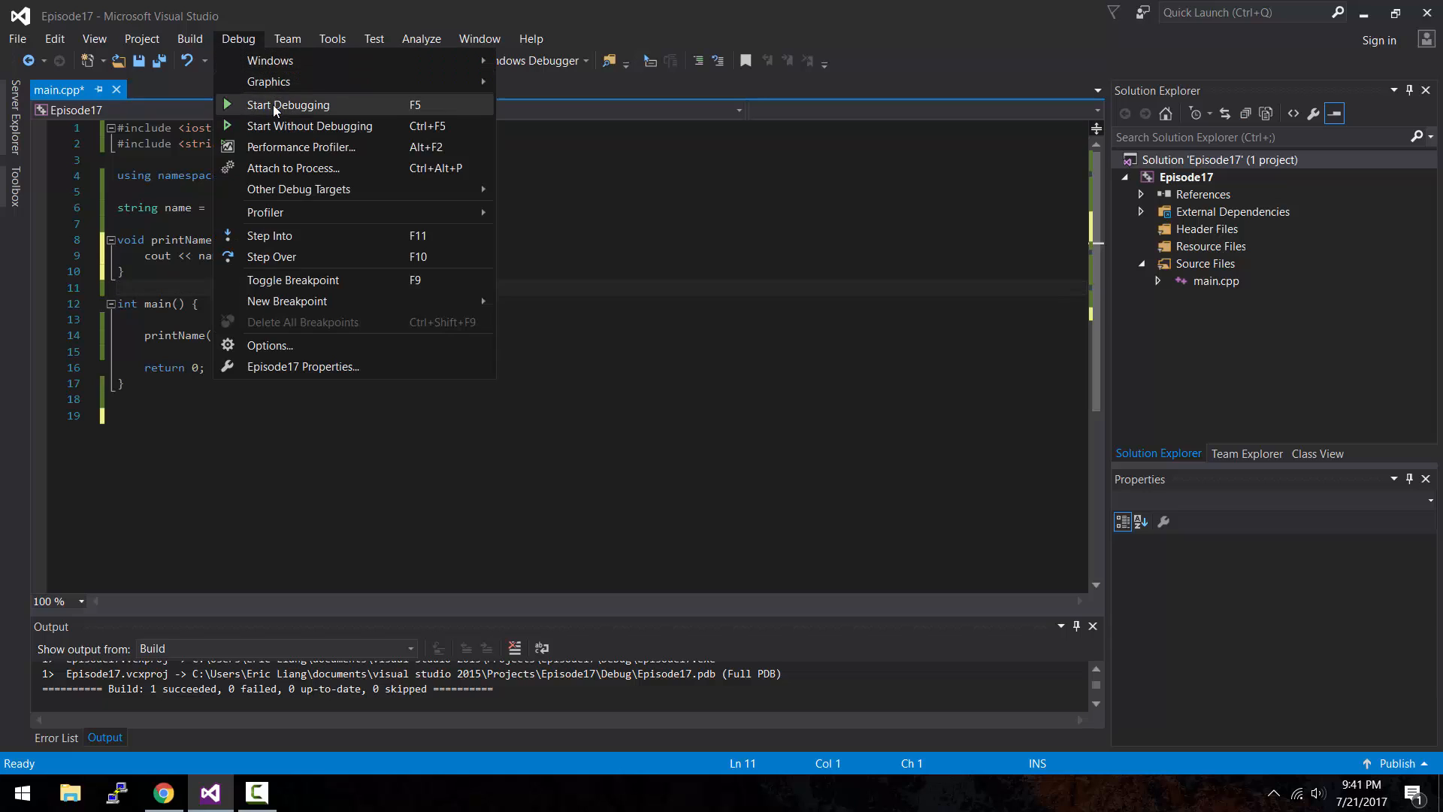
Step: Start Without Debugging, see Eric printed in the console, then close it
click(287, 104)
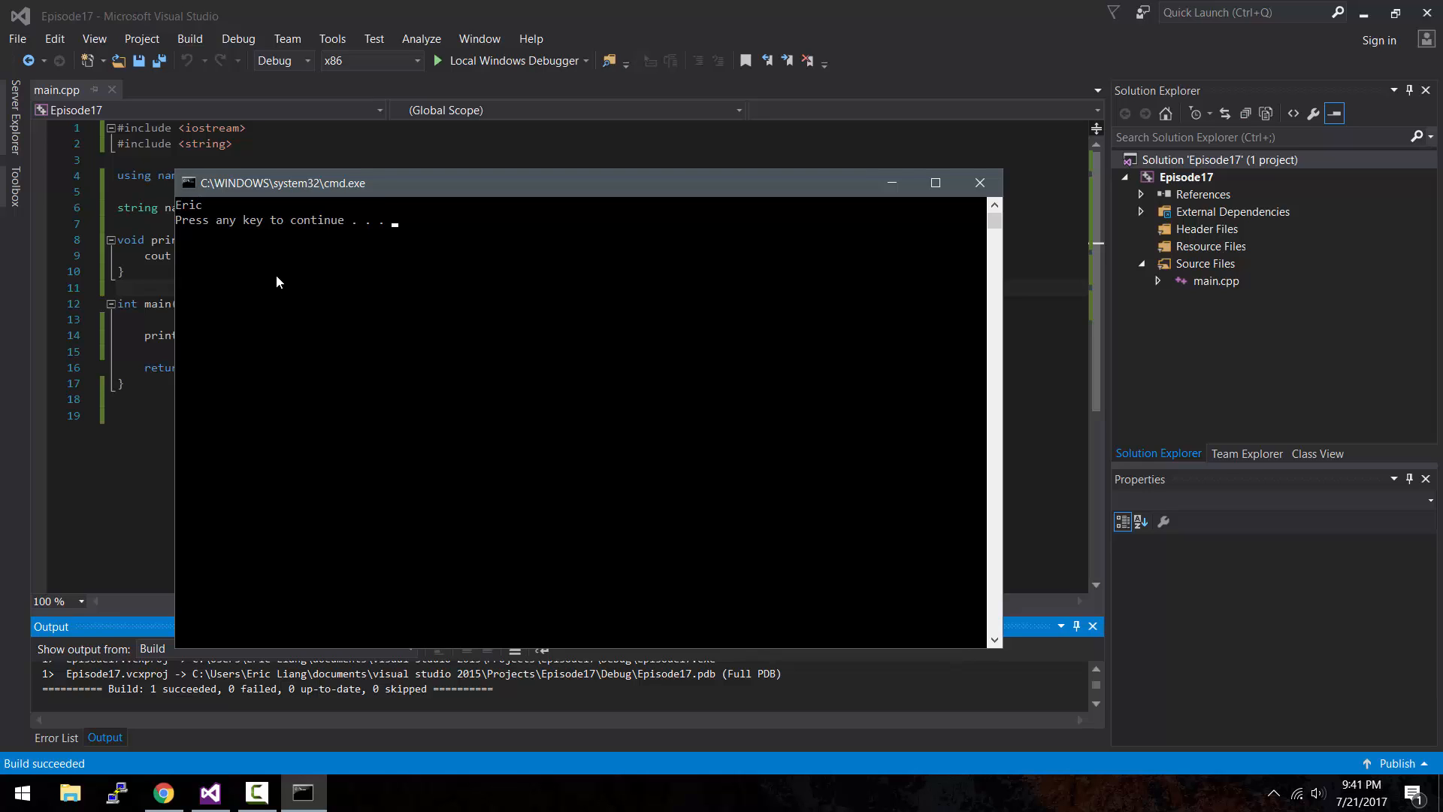
key(enter)
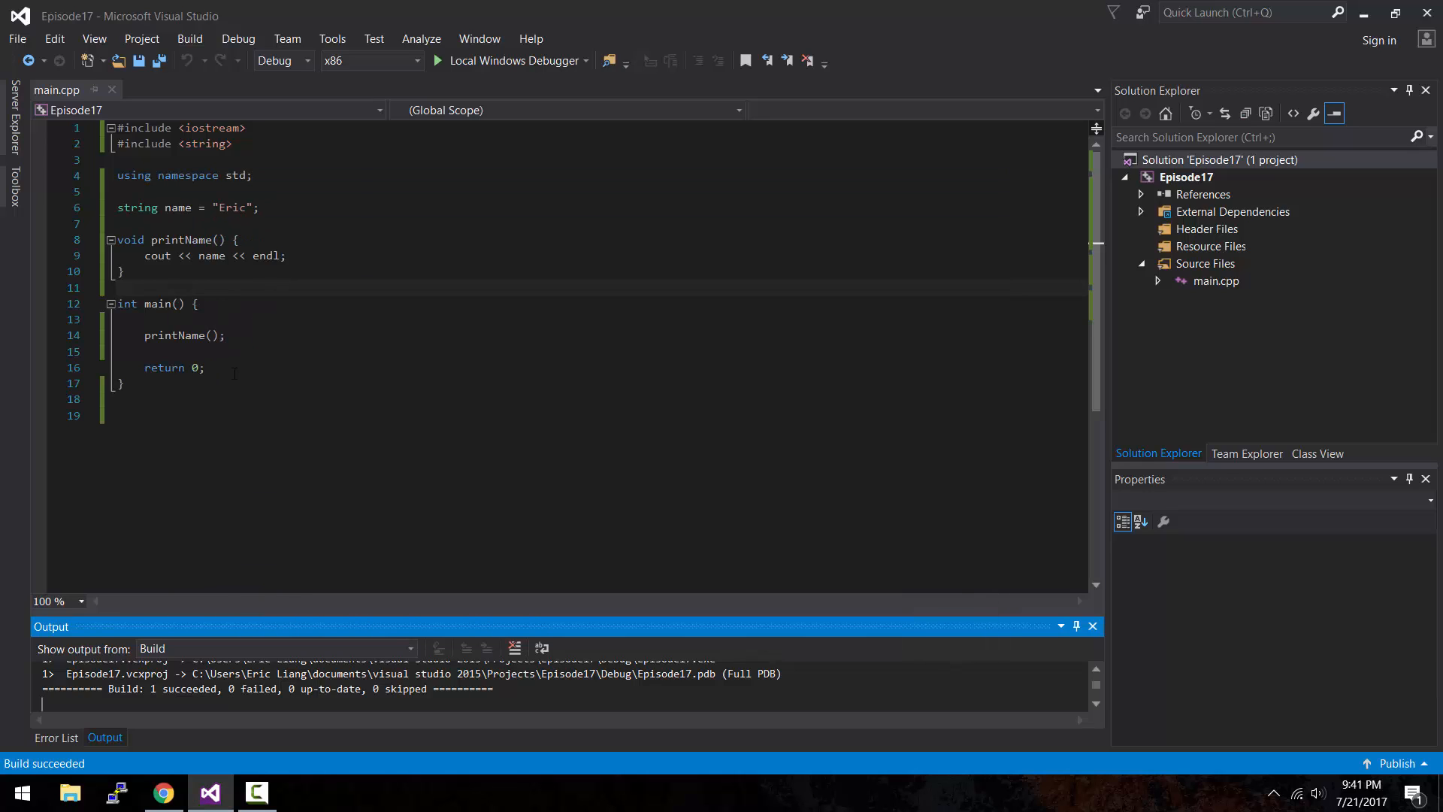